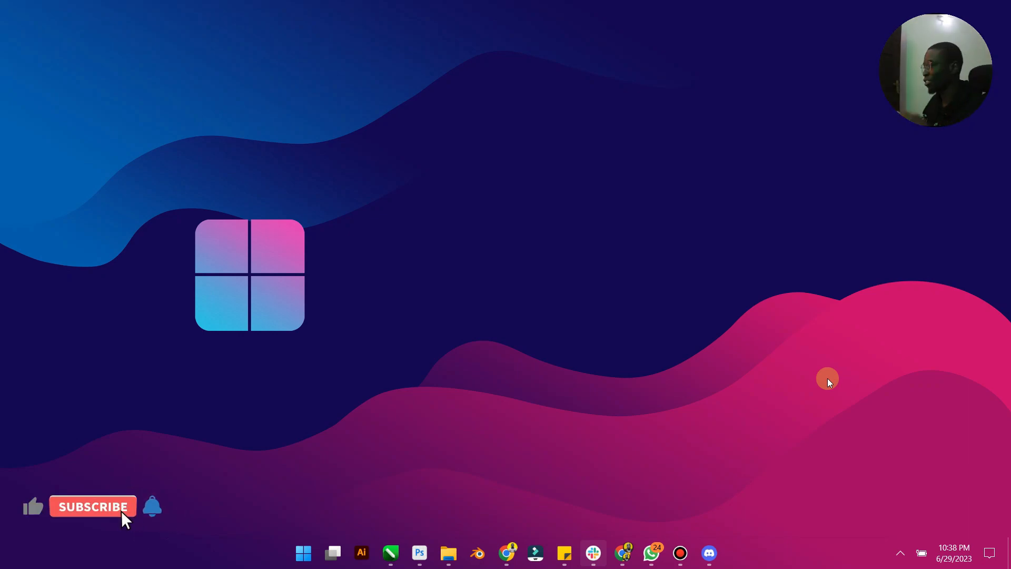
pyautogui.moveTo(458, 455)
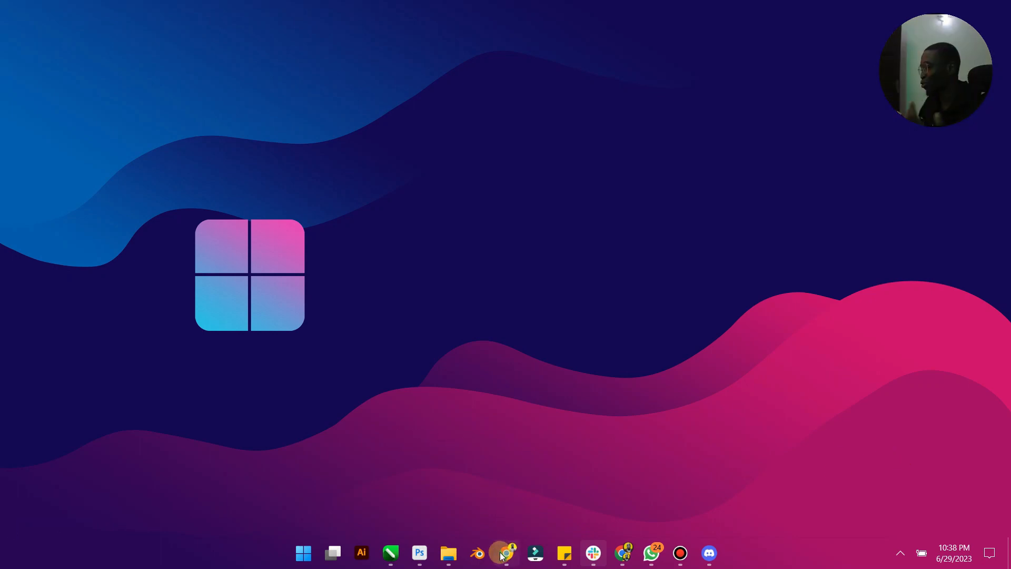
# - Launch Google Chrome from the taskbar to reach the midjourney.com landing page
pyautogui.click(504, 553)
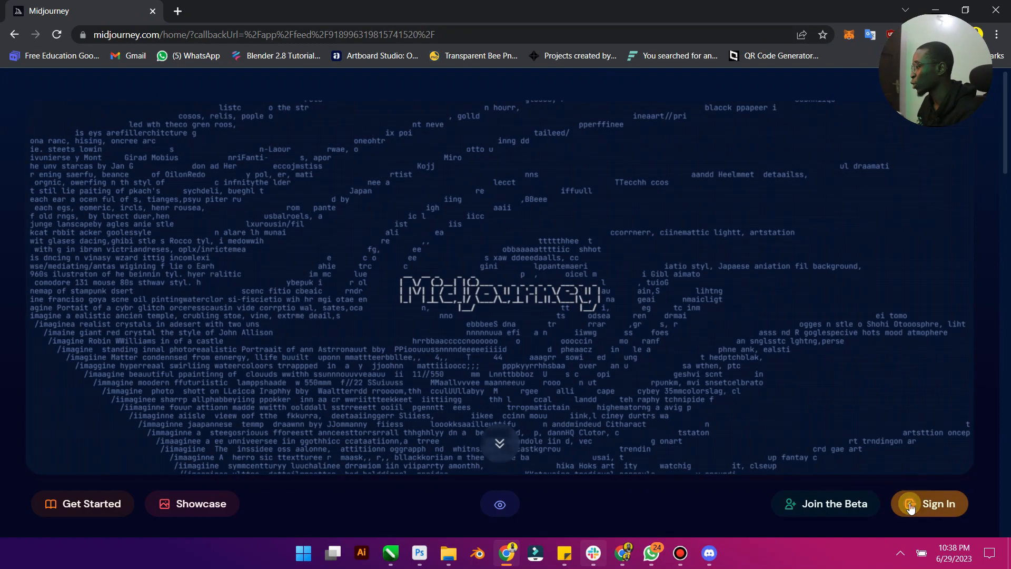
# - Sign in to Midjourney and scroll through your profile's gallery of past images
pyautogui.click(937, 504)
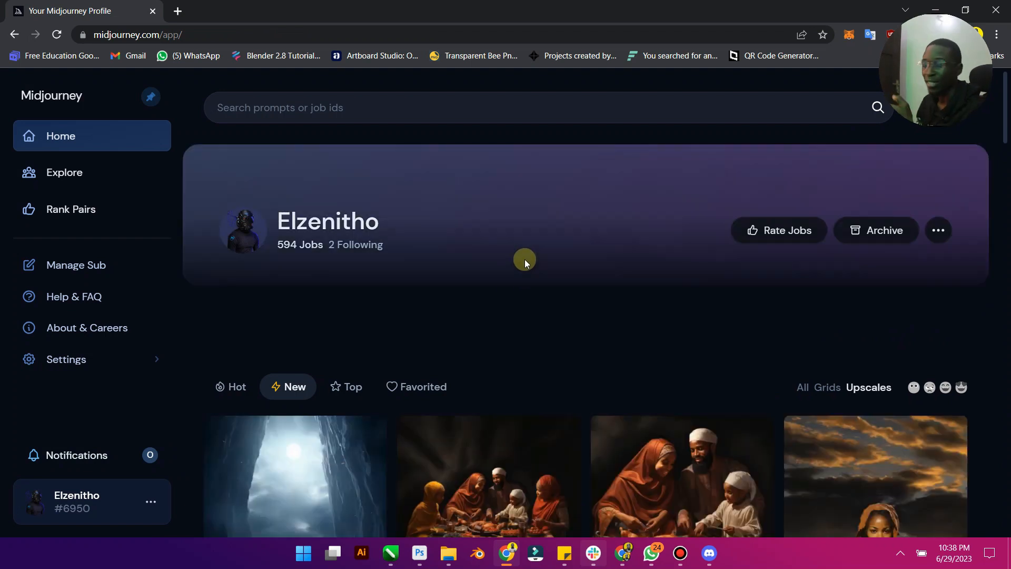
pyautogui.moveTo(508, 275)
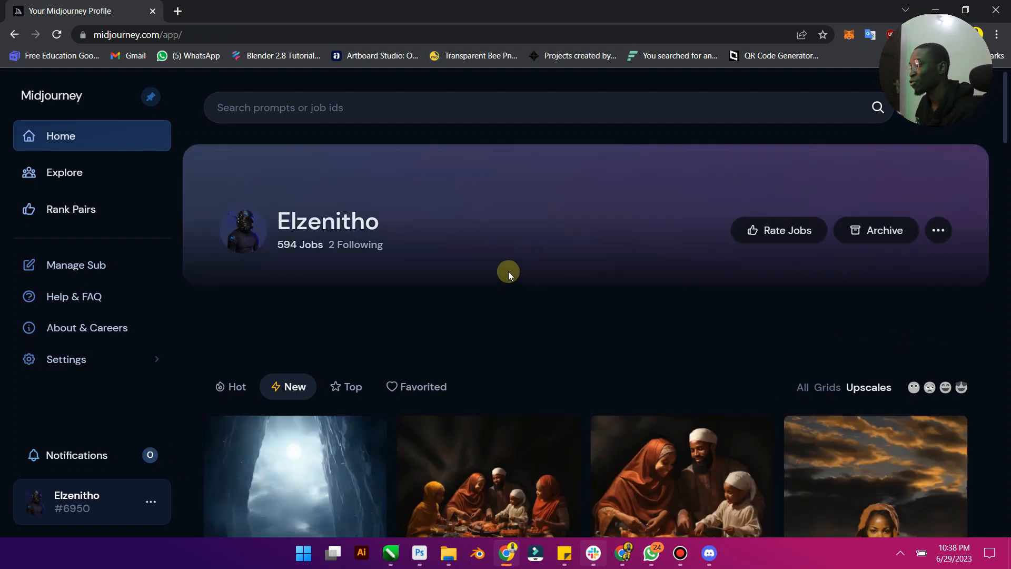
pyautogui.moveTo(513, 269)
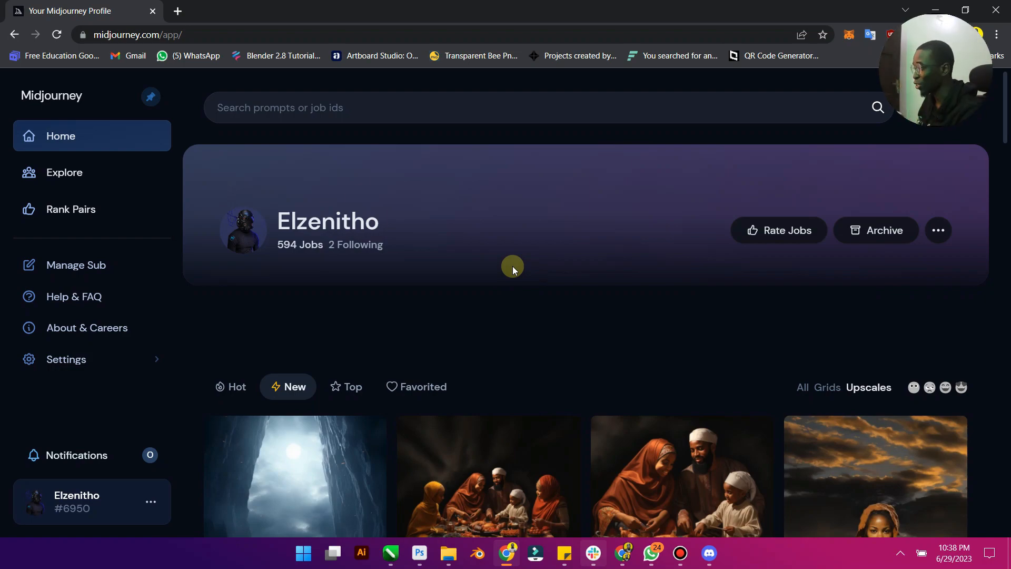
pyautogui.scroll(-3)
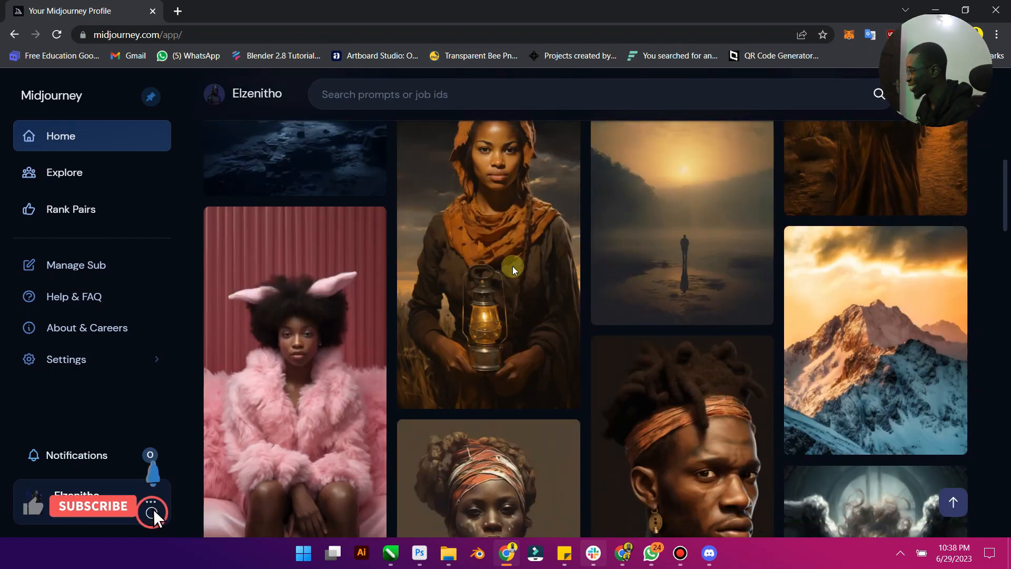
pyautogui.scroll(-3)
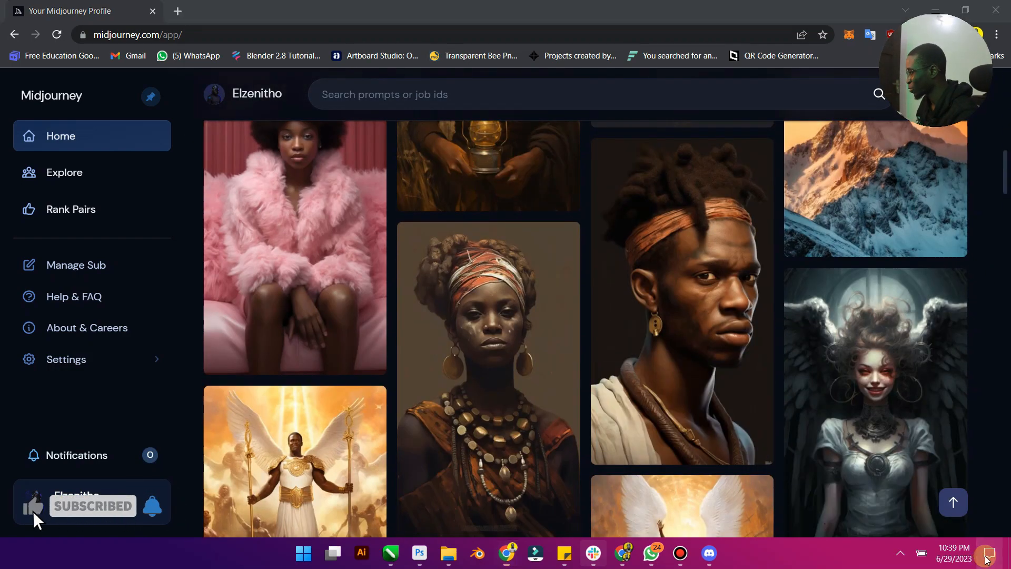
pyautogui.click(986, 552)
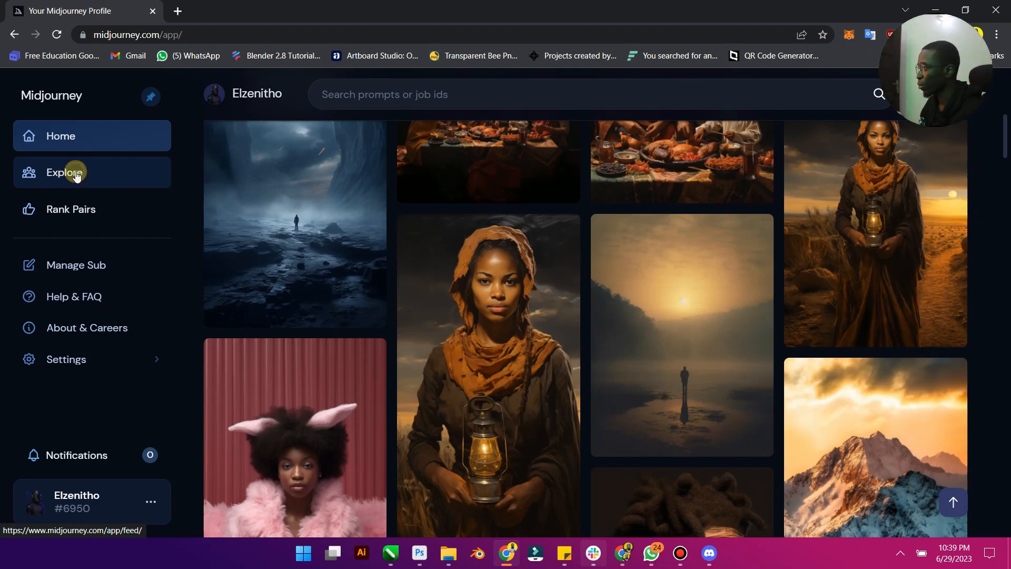
# - Open Explore and scroll through the Community Feed of shared images
pyautogui.click(64, 172)
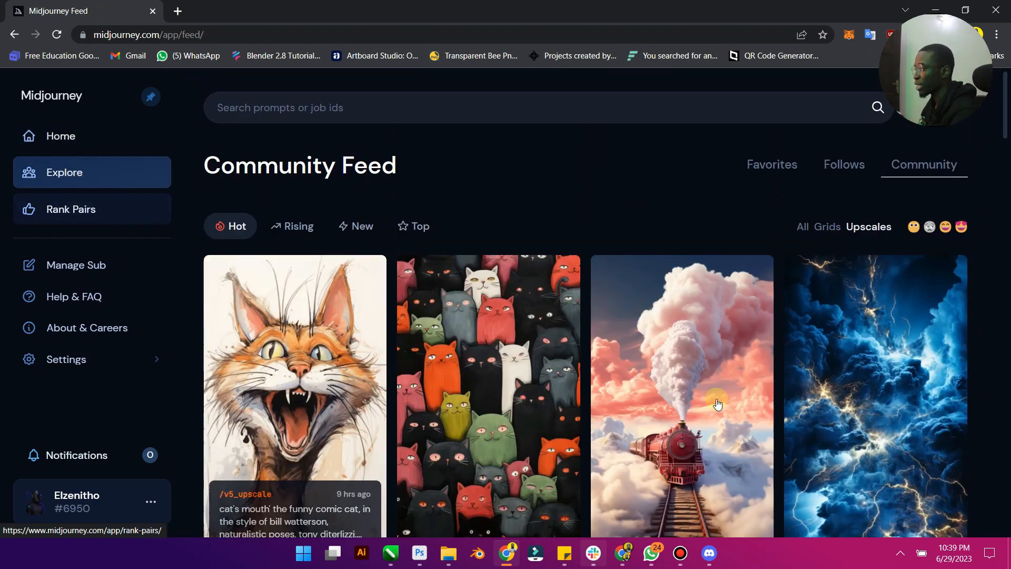
pyautogui.scroll(-3)
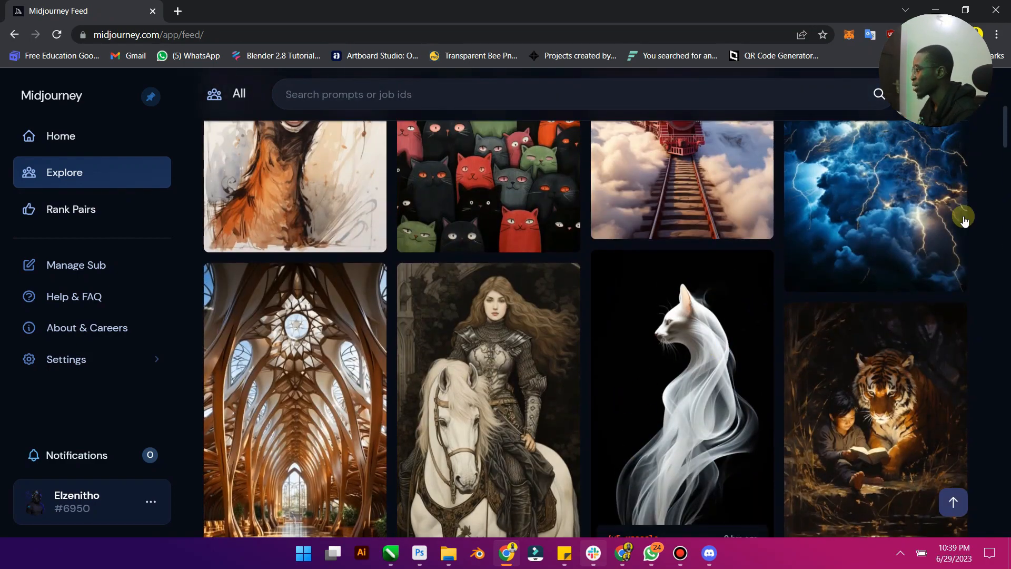
pyautogui.scroll(-3)
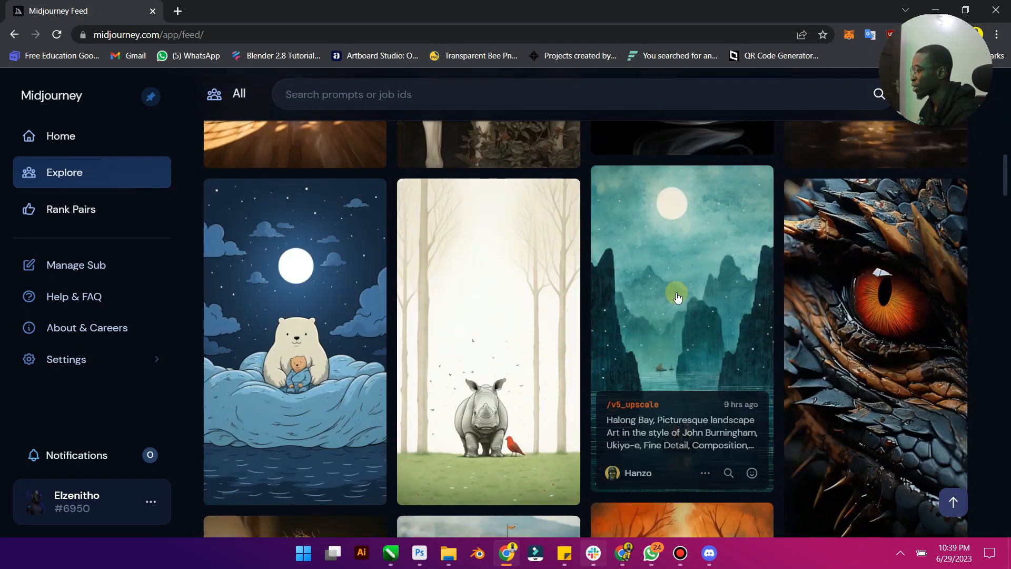
pyautogui.scroll(-3)
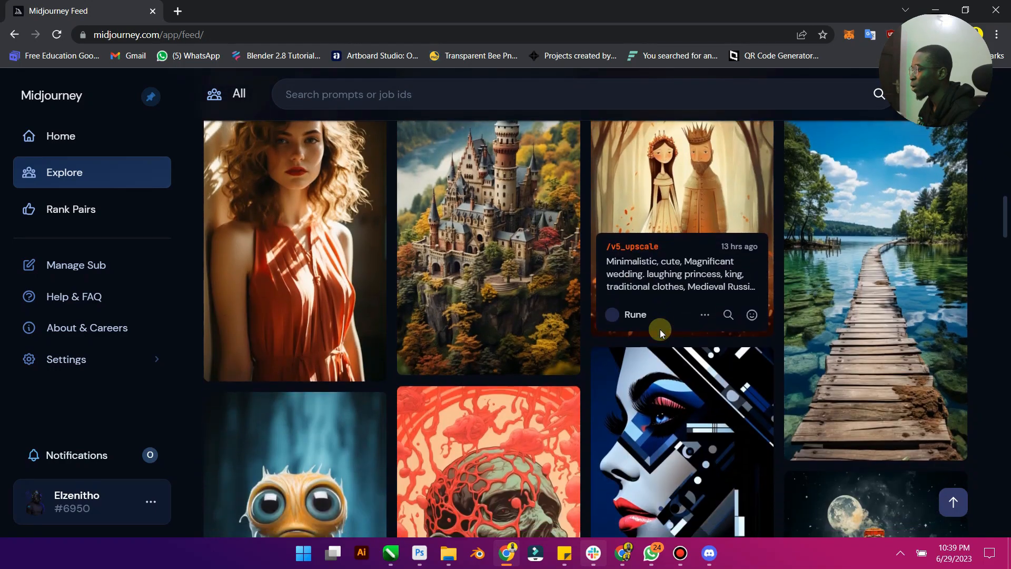
pyautogui.scroll(-3)
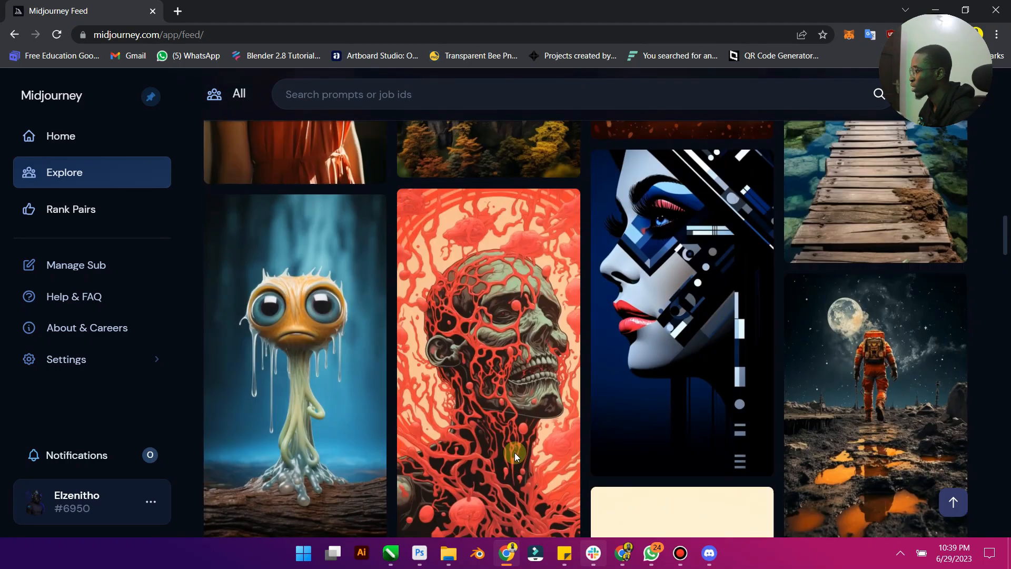
pyautogui.scroll(-3)
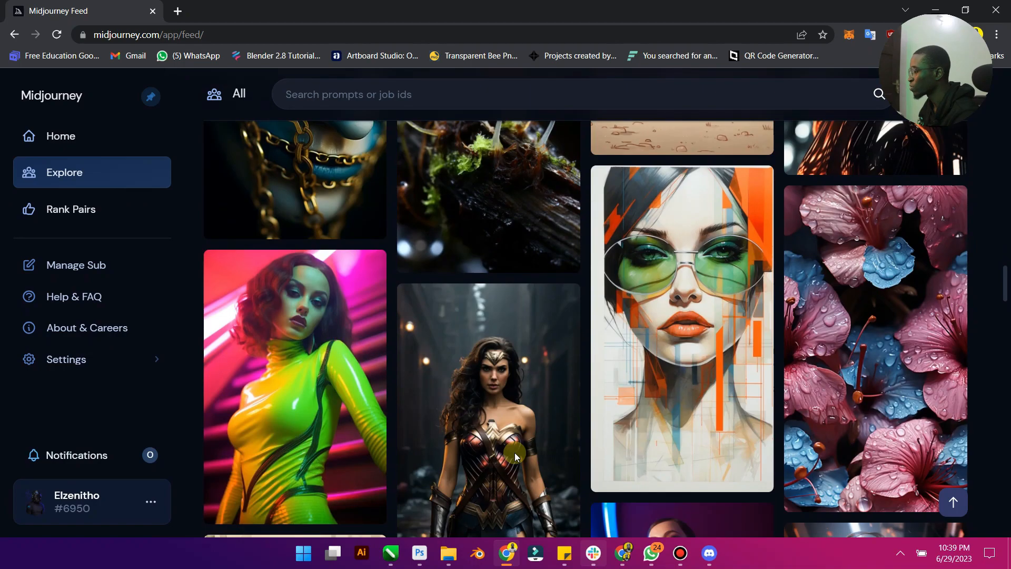
pyautogui.scroll(-3)
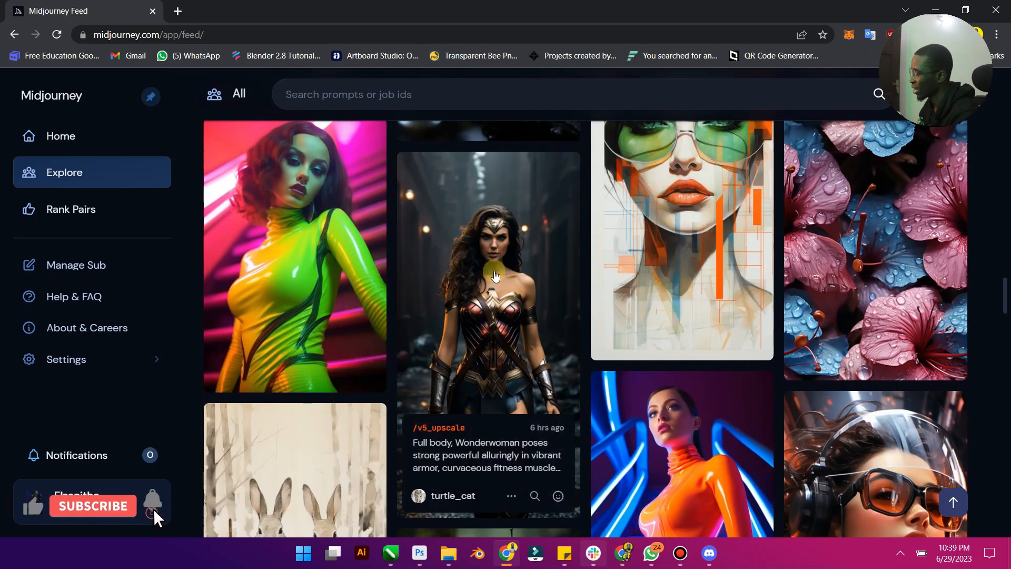
pyautogui.scroll(-3)
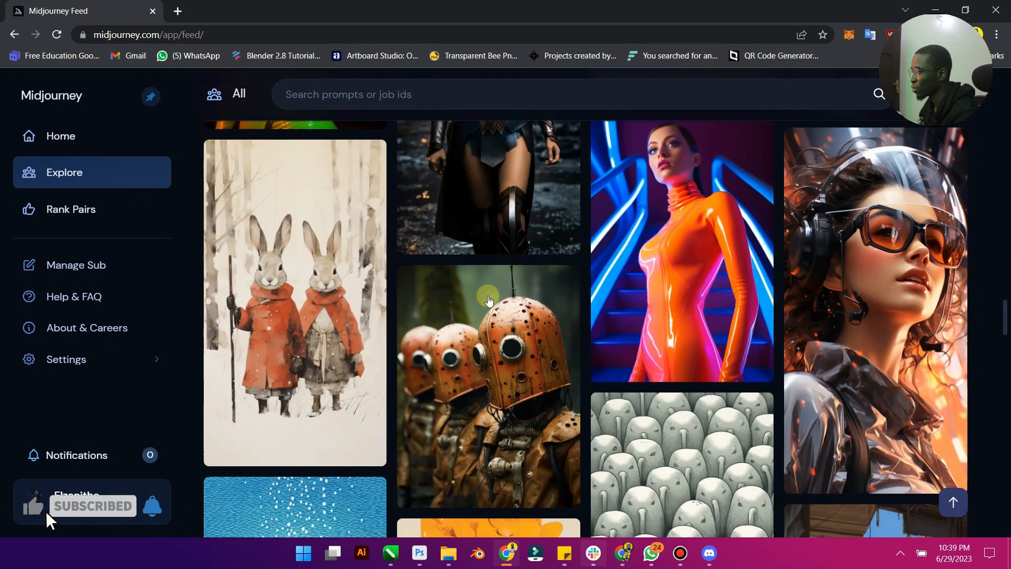
pyautogui.scroll(-3)
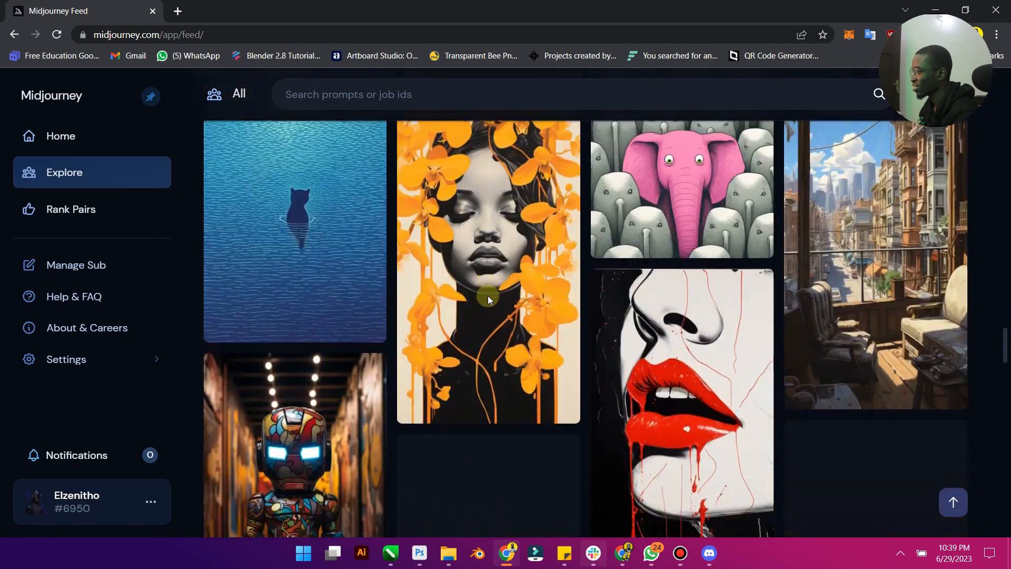
# - Scroll further down the feed and dismiss the bear-reading-newspaper image's options
pyautogui.scroll(-3)
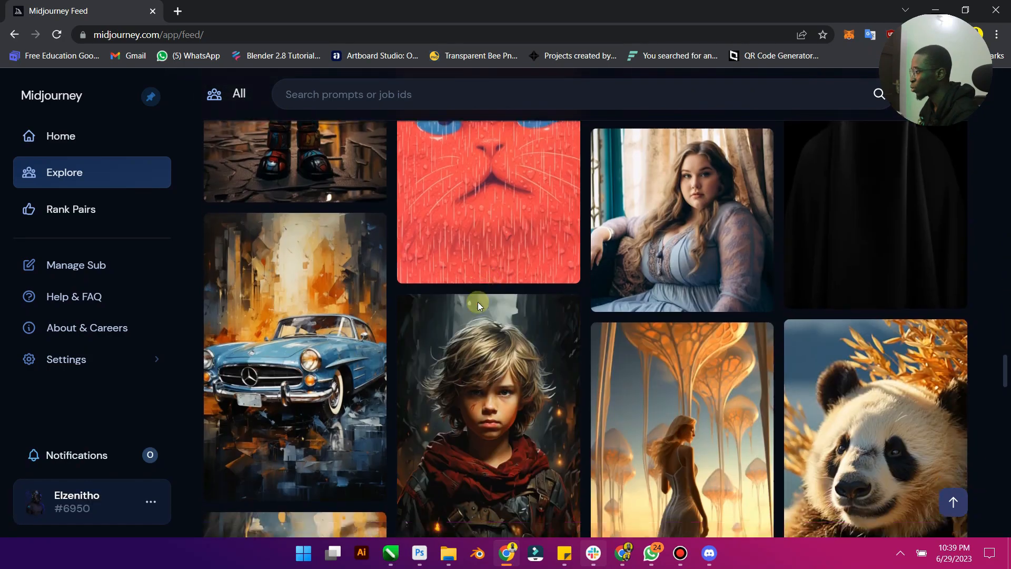
pyautogui.scroll(-3)
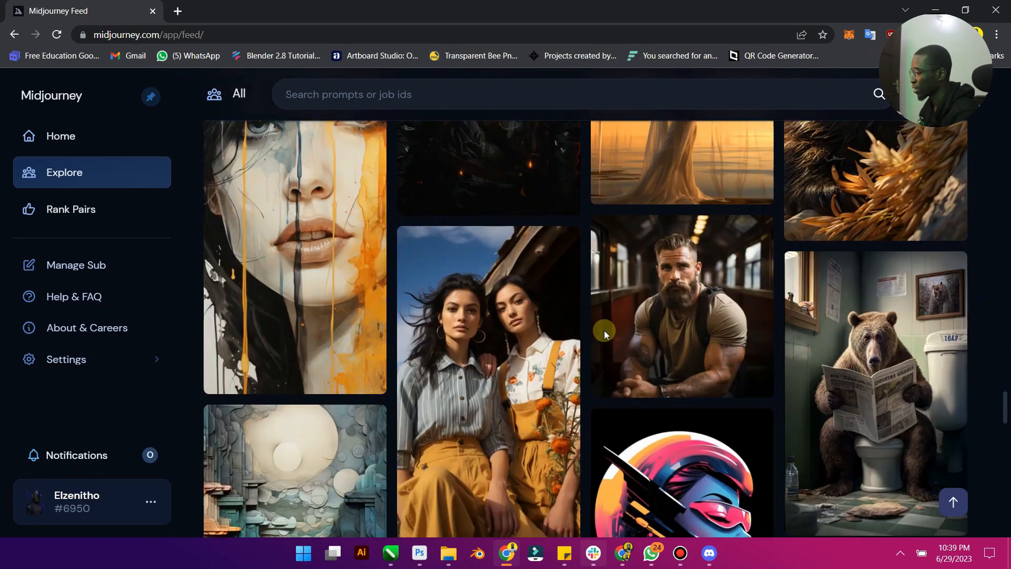
pyautogui.moveTo(682, 307)
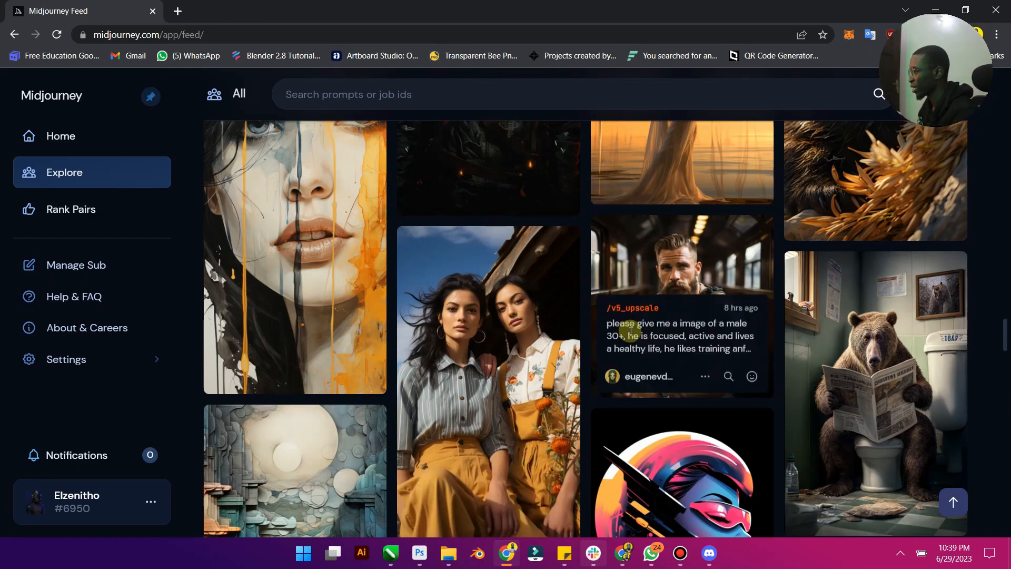
pyautogui.scroll(-3)
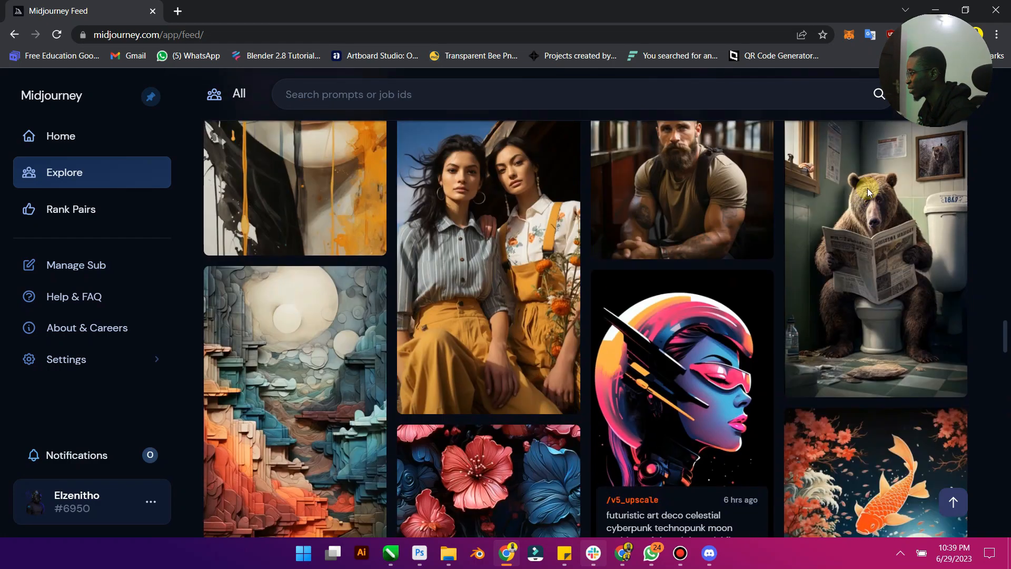
pyautogui.scroll(-3)
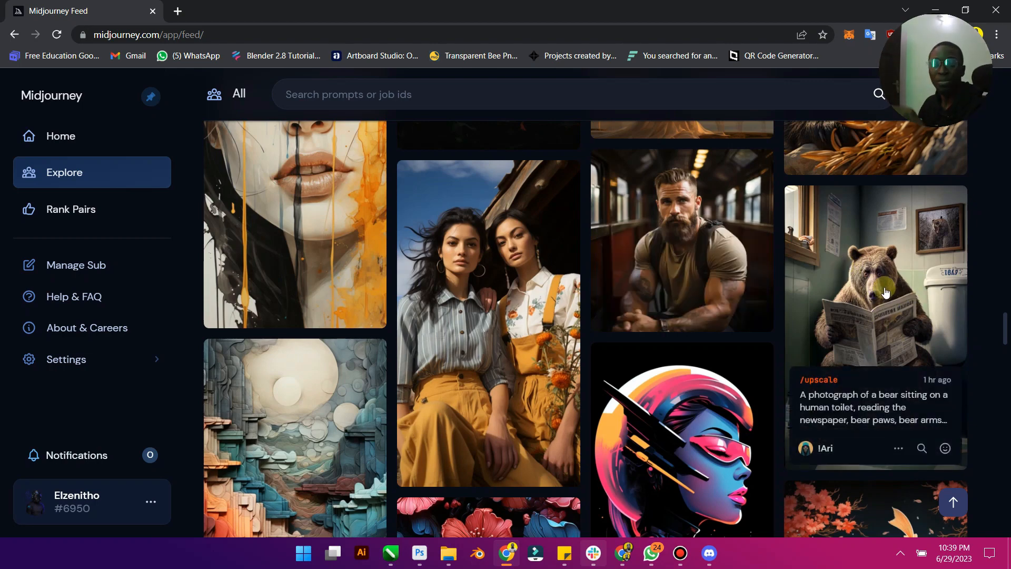
pyautogui.moveTo(906, 341)
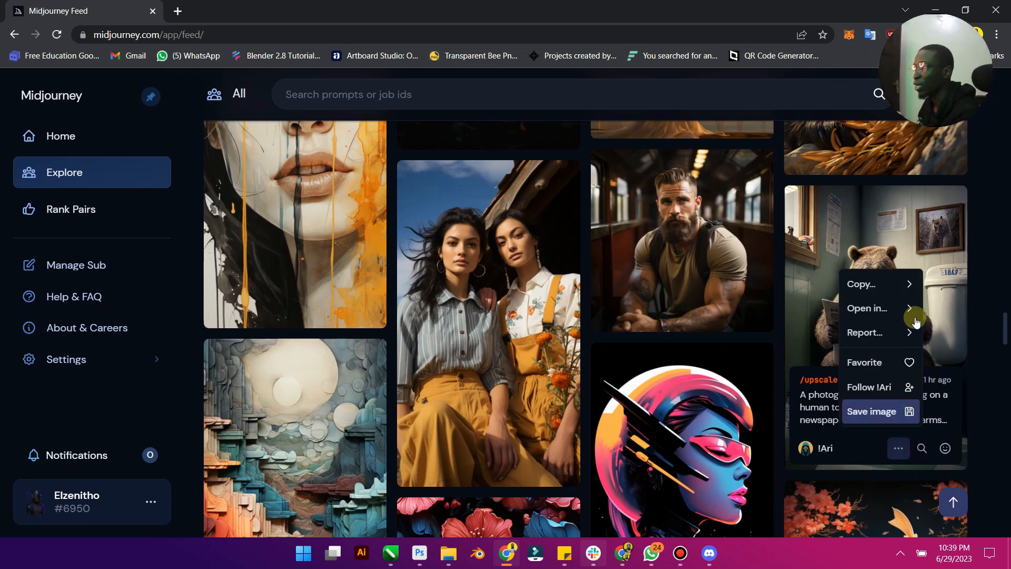
pyautogui.click(863, 284)
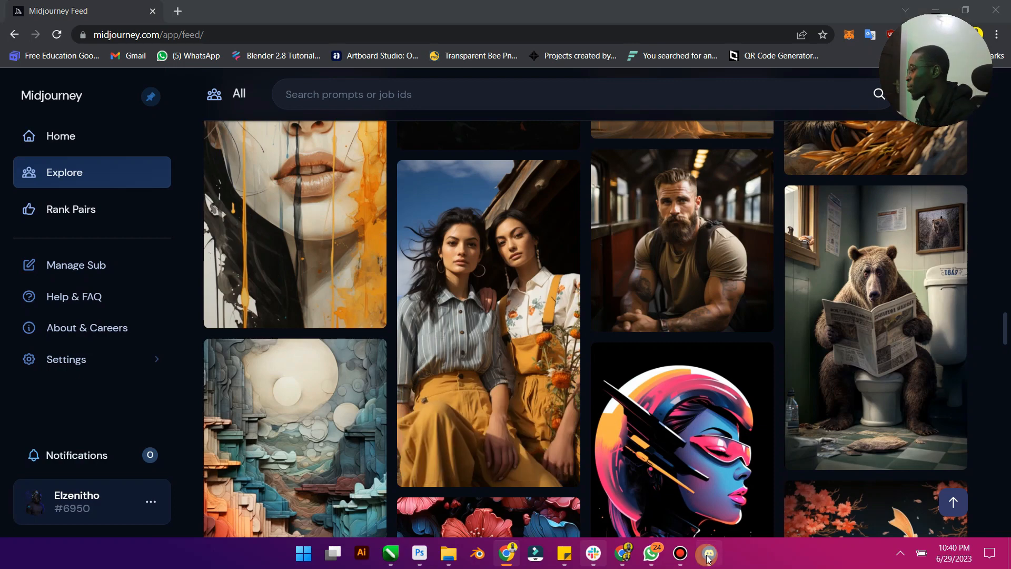
# - In Discord, visit the newbies-130 channel, then return to the Direct Messages home
pyautogui.click(706, 552)
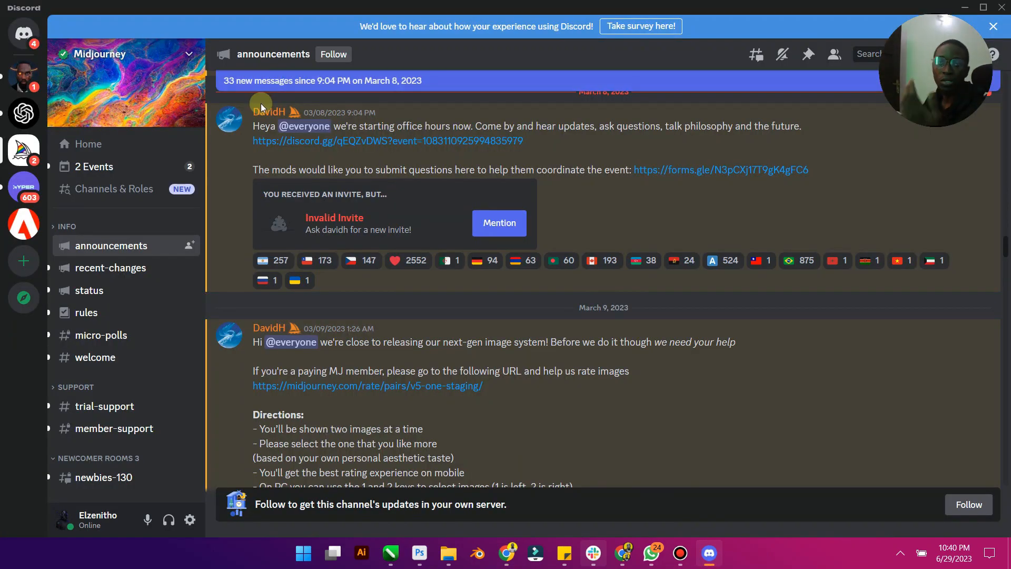
pyautogui.moveTo(189, 322)
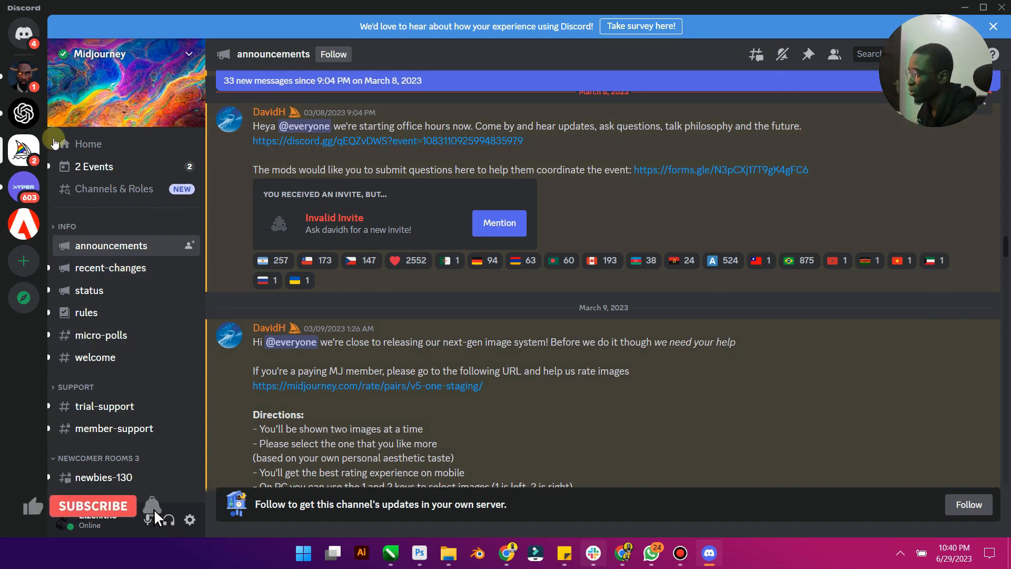
pyautogui.click(93, 505)
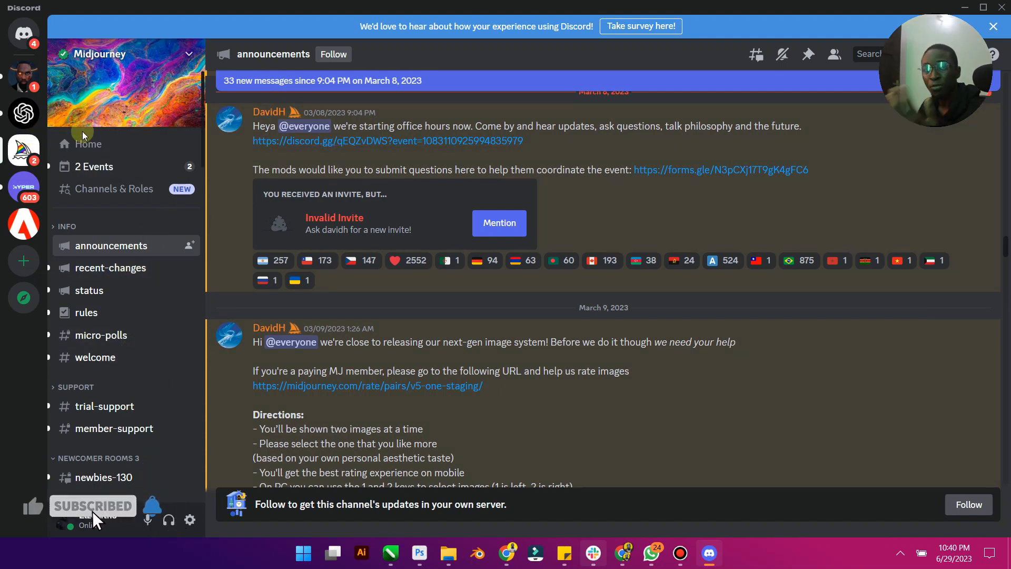
pyautogui.moveTo(24, 34)
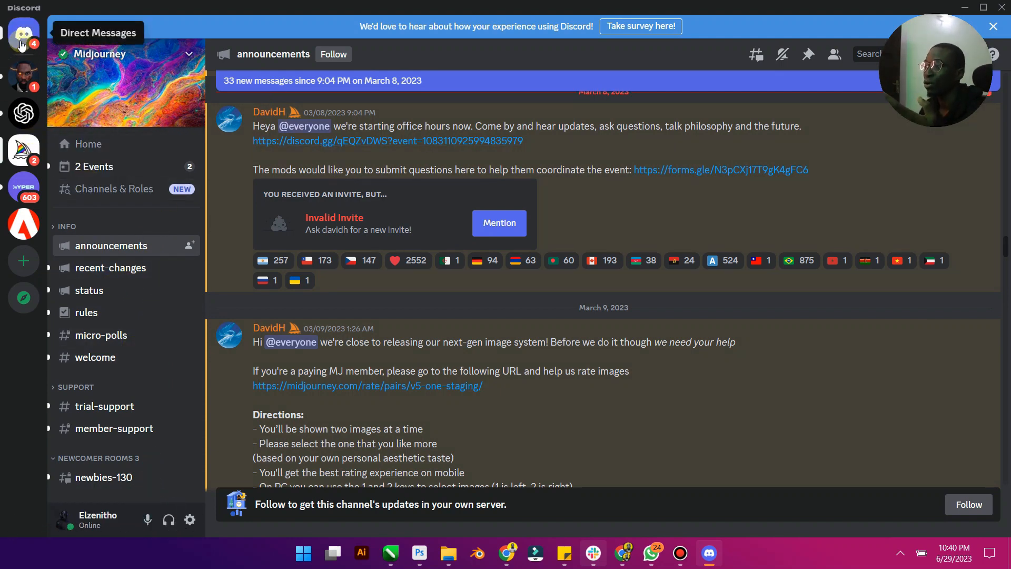
pyautogui.click(23, 34)
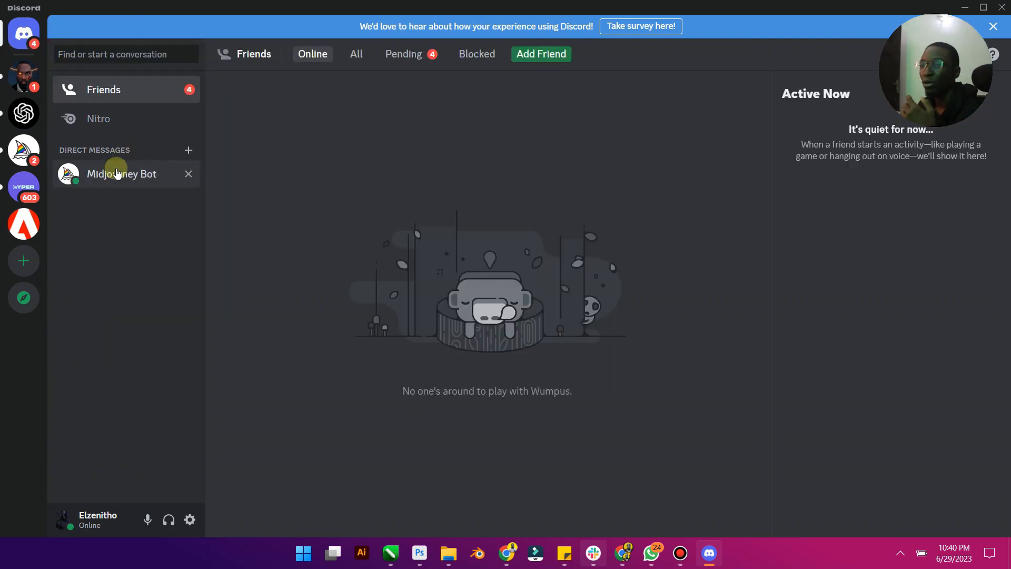
pyautogui.moveTo(23, 150)
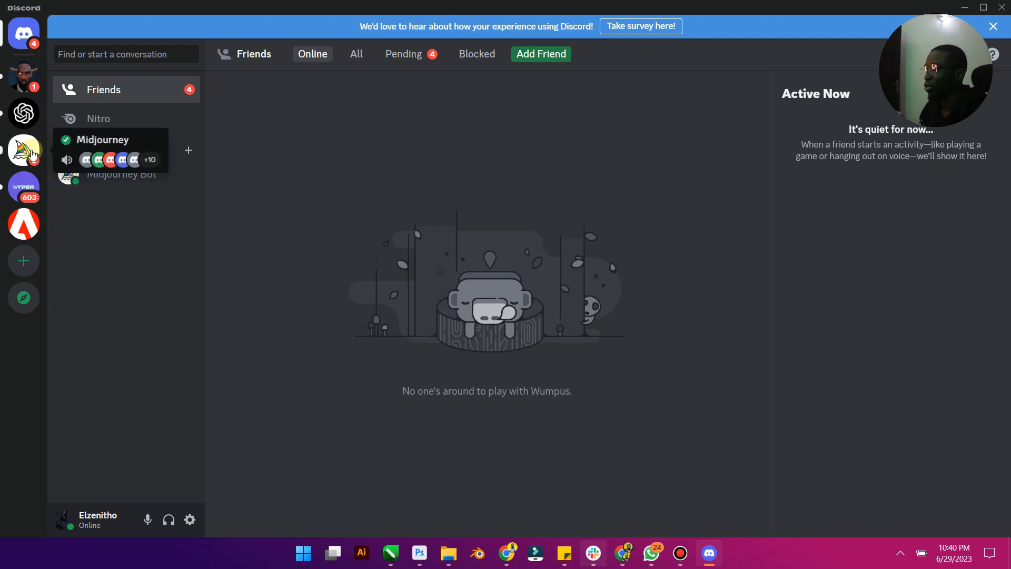
pyautogui.moveTo(140, 250)
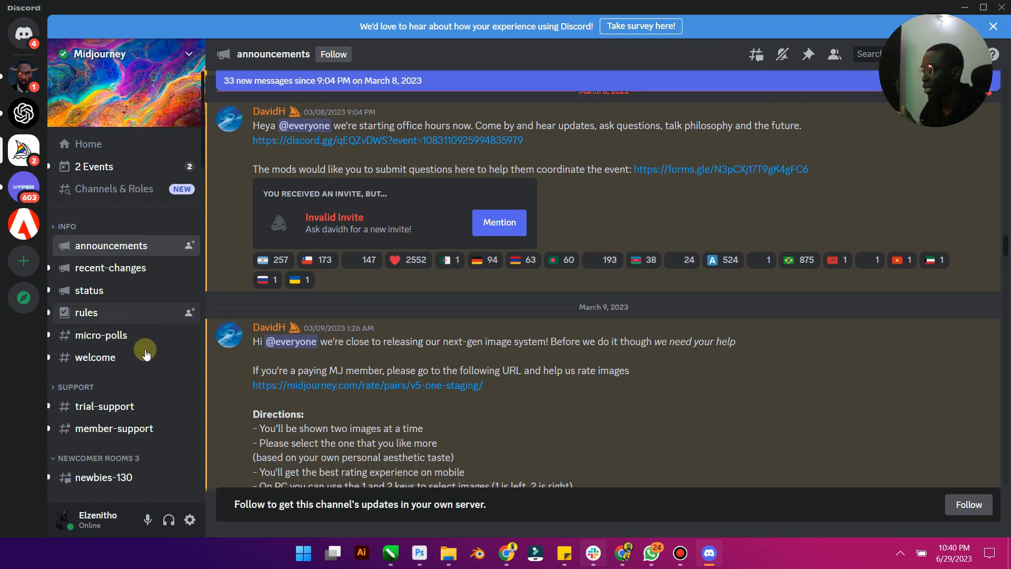
pyautogui.scroll(-3)
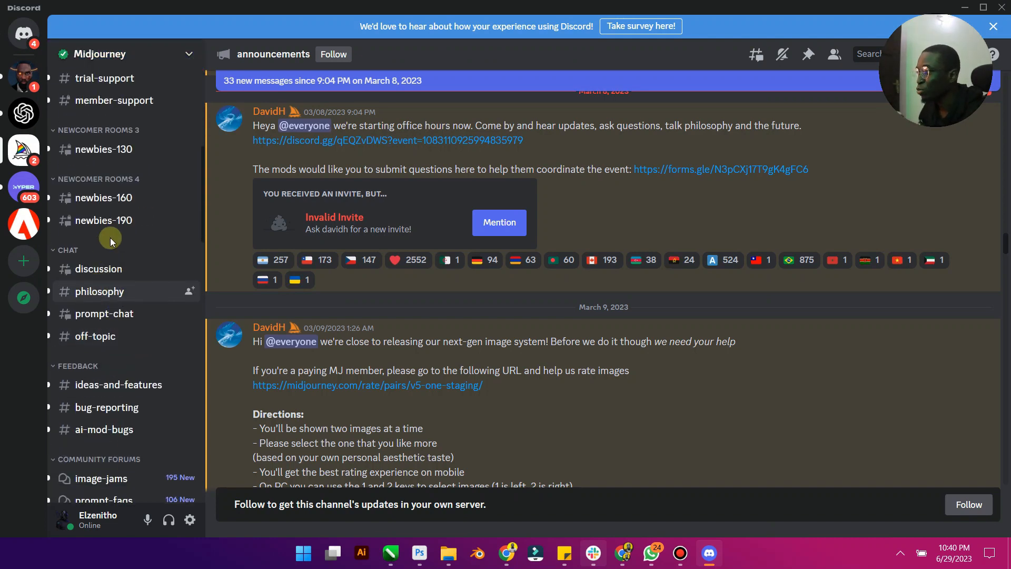
pyautogui.scroll(3)
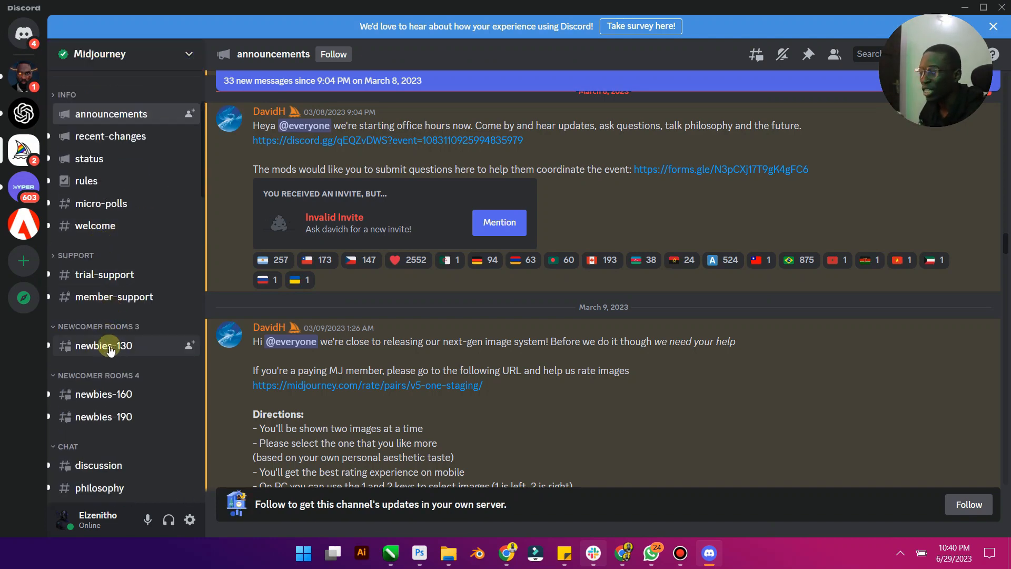
pyautogui.moveTo(430, 396)
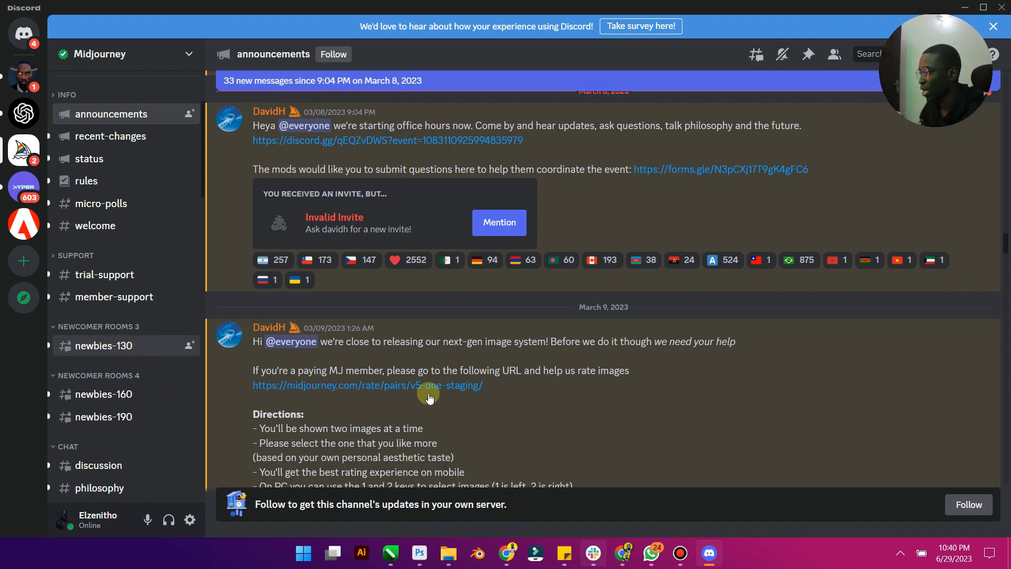
pyautogui.click(101, 345)
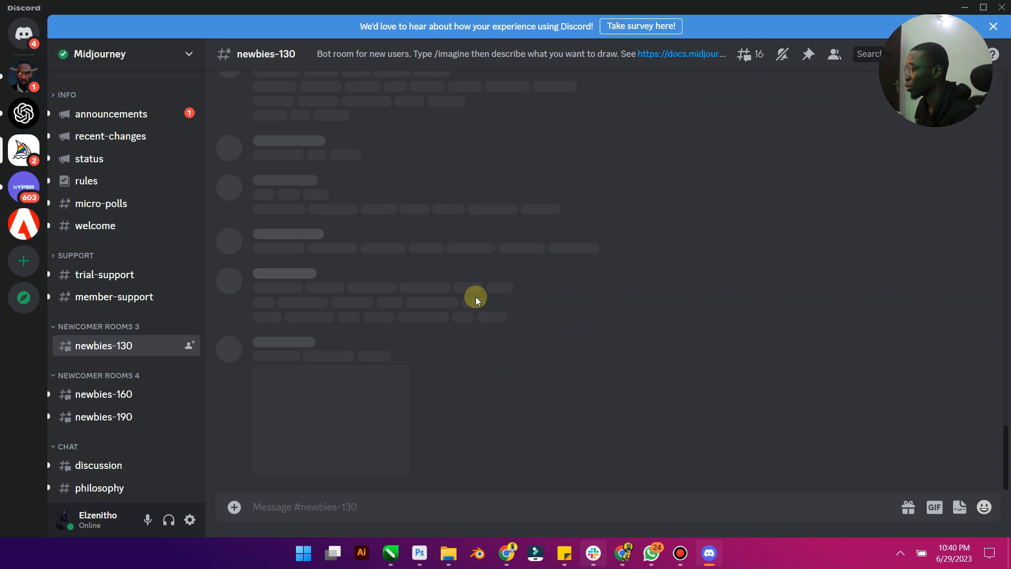
pyautogui.click(24, 35)
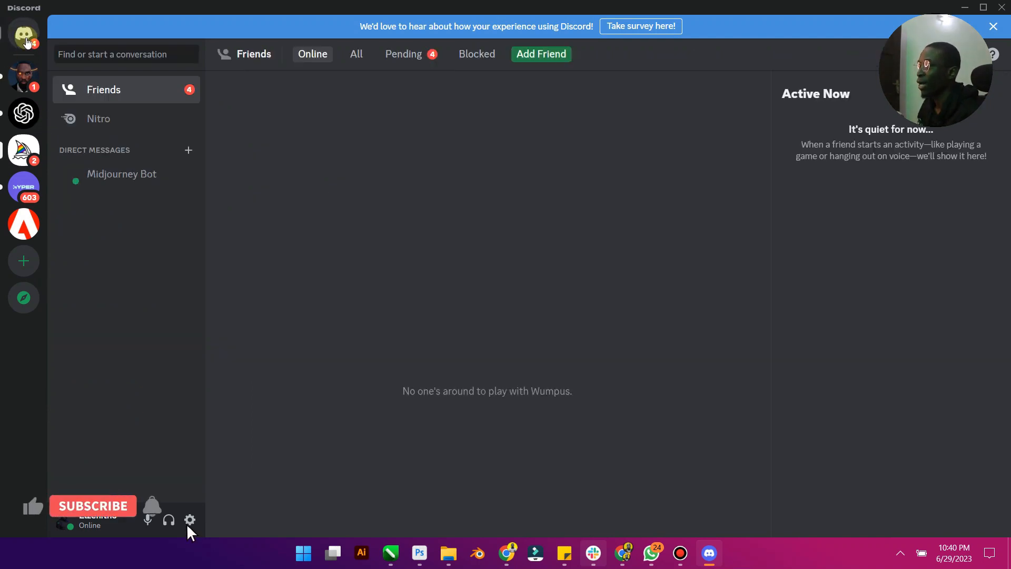
# - Open the Midjourney Bot DM showing the earlier Pushing Boundaries image
pyautogui.click(121, 173)
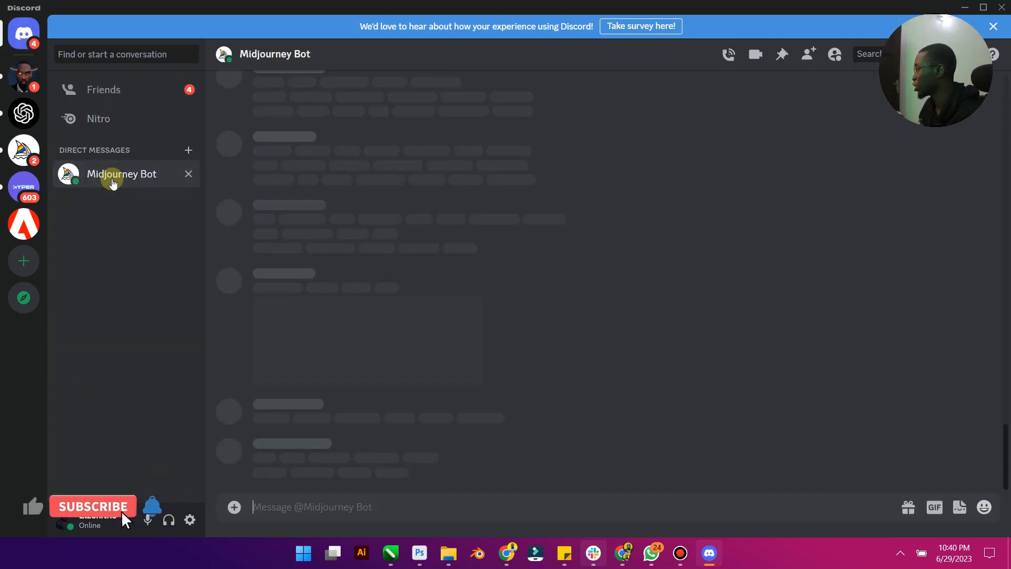
pyautogui.click(93, 506)
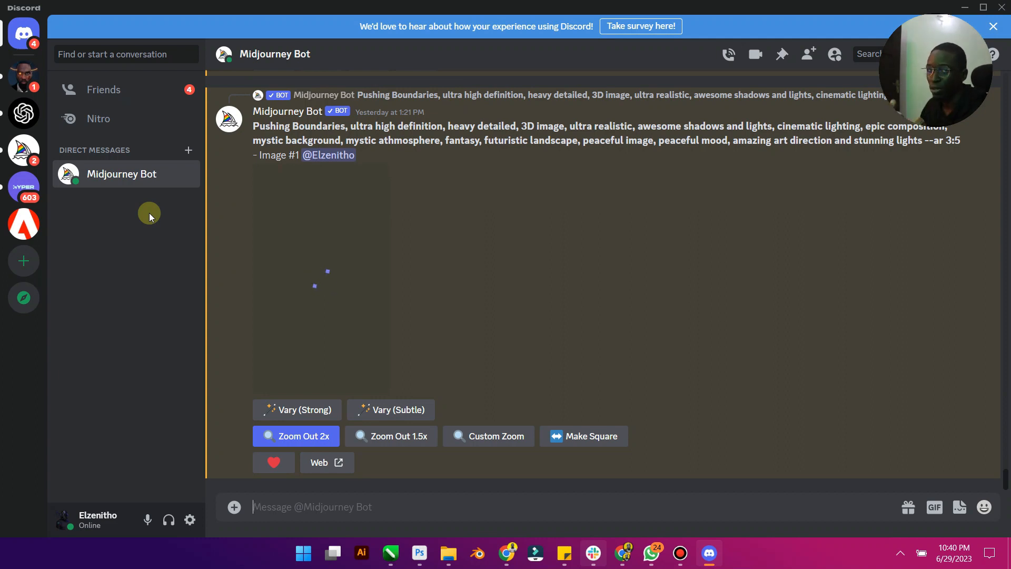
pyautogui.moveTo(566, 351)
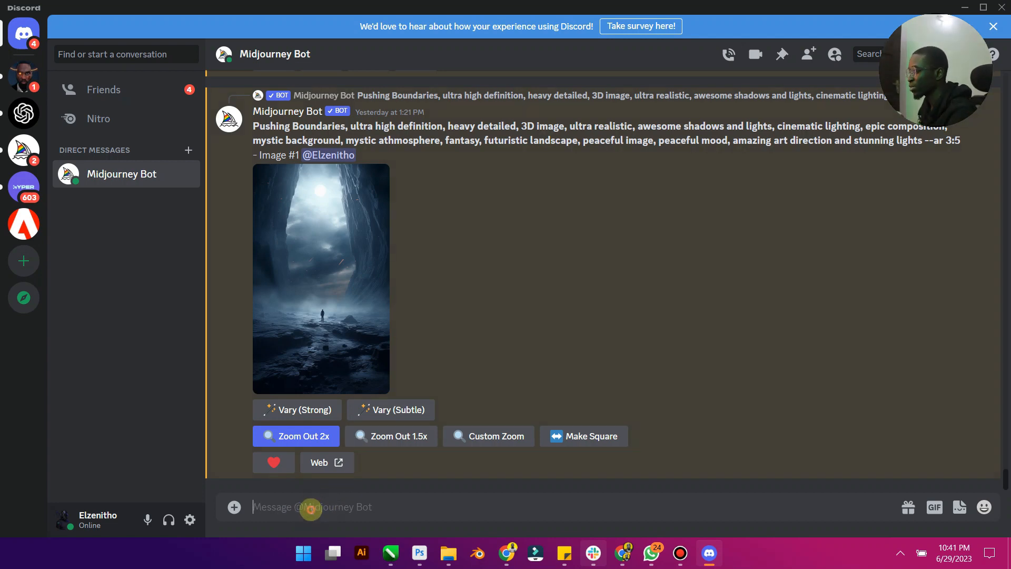
# - Draft an /imagine prompt from the bear prompt, replacing 'bear' with 'lion'
pyautogui.write('/imagine')
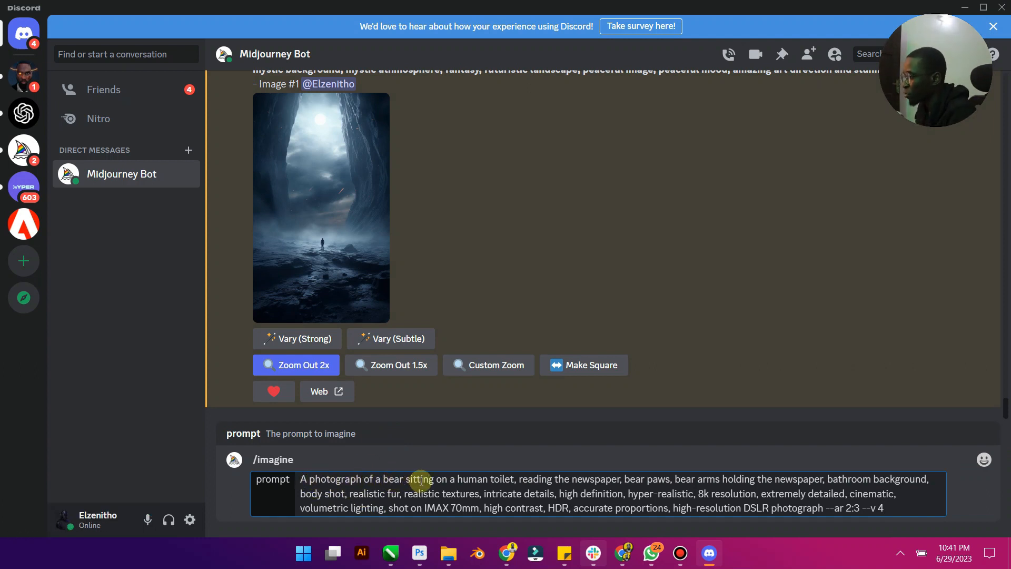
pyautogui.moveTo(511, 481)
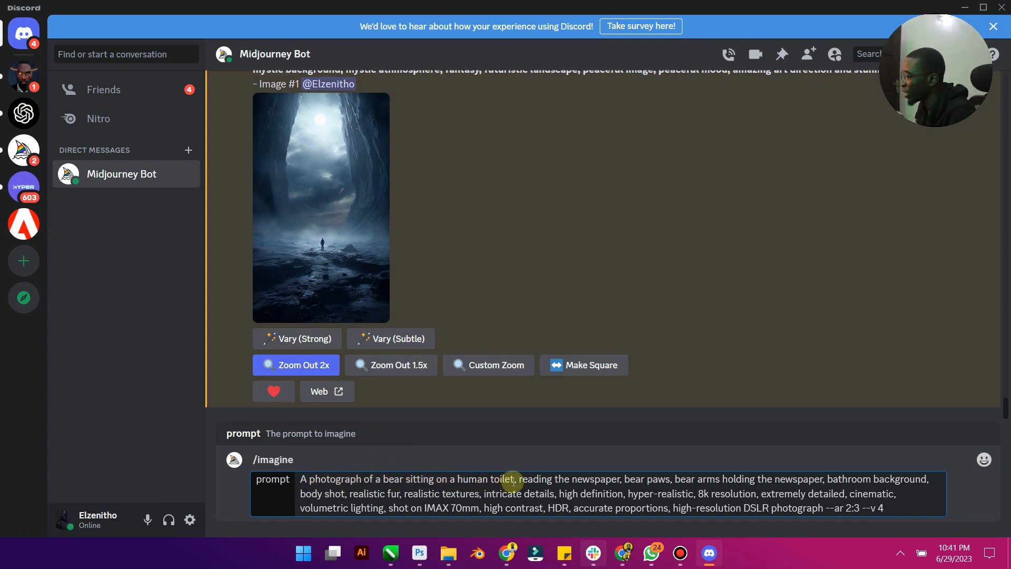
pyautogui.moveTo(657, 482)
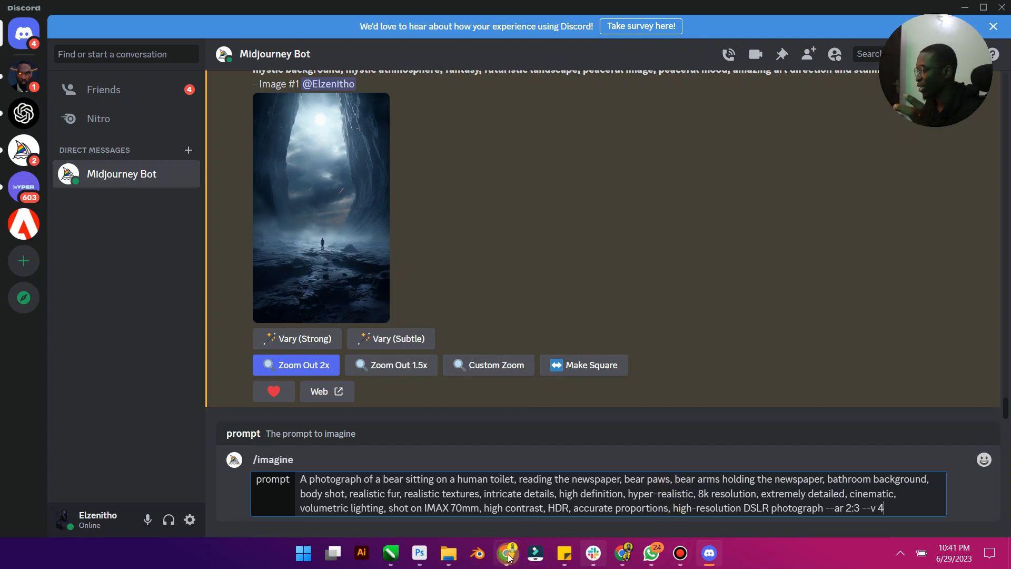
pyautogui.click(506, 554)
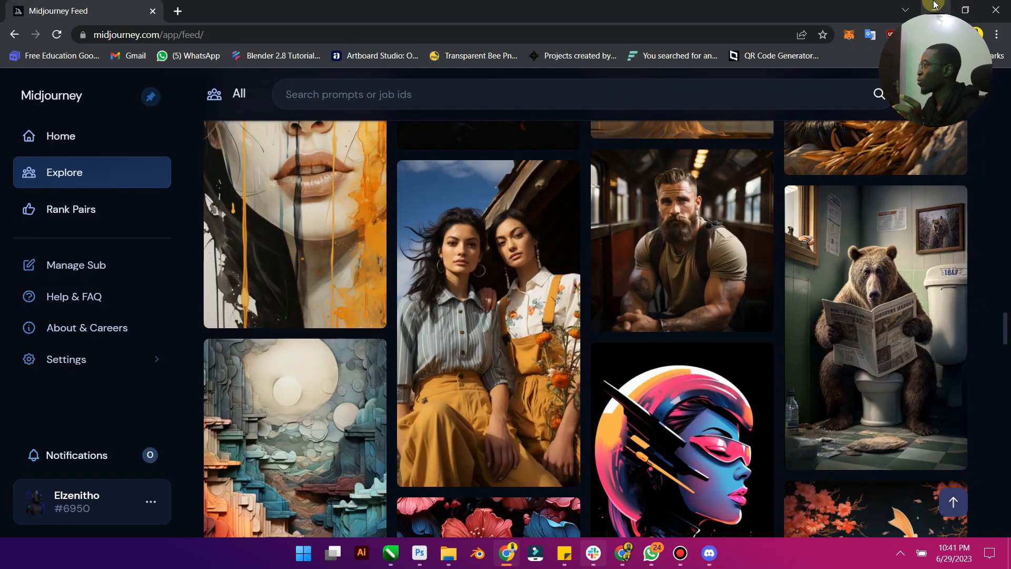
pyautogui.click(707, 554)
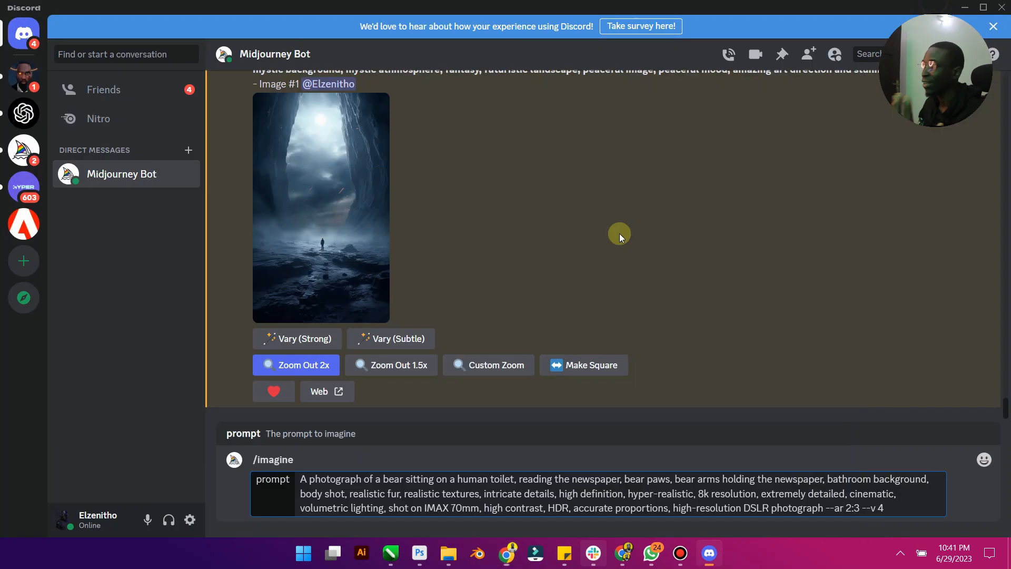
pyautogui.doubleClick(394, 479)
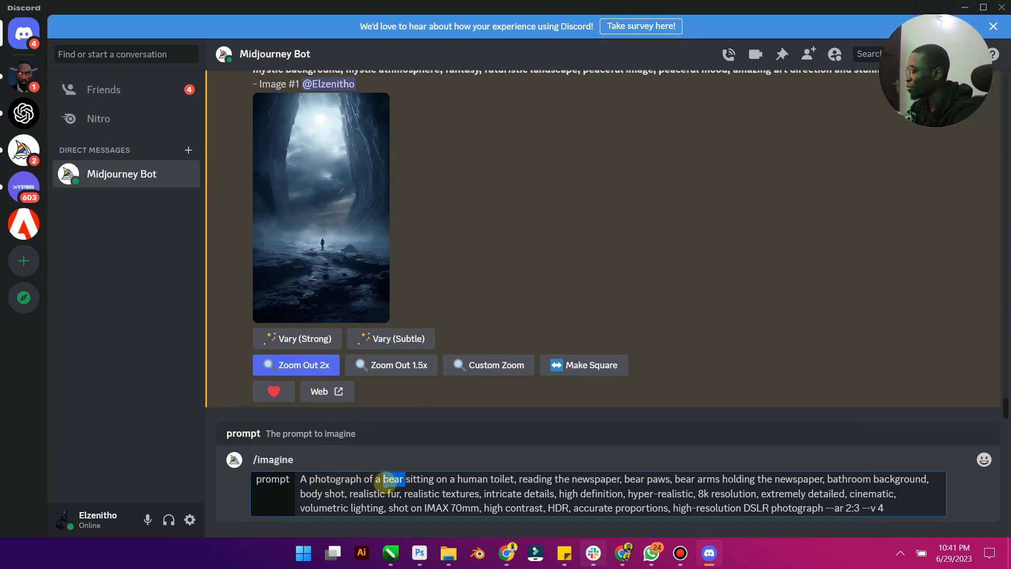
pyautogui.write('lion')
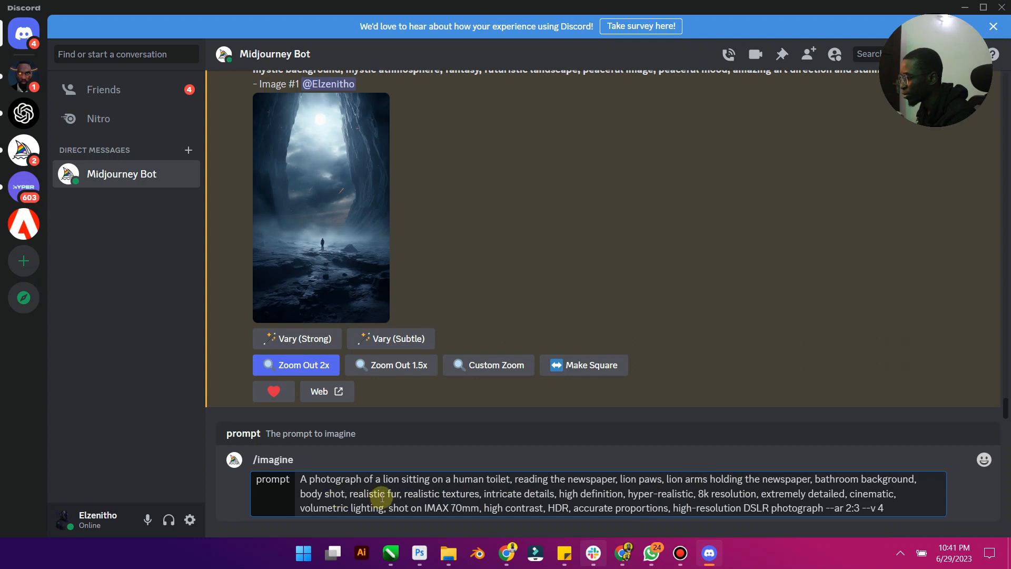
pyautogui.moveTo(503, 500)
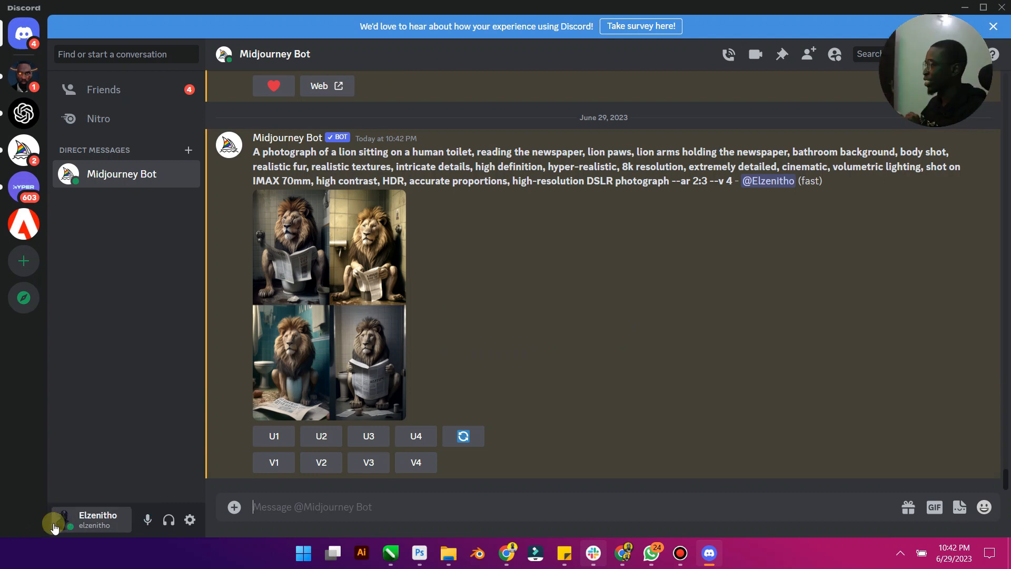
# - Enlarge the generated four-image grid of a lion reading the newspaper on a toilet
pyautogui.click(329, 303)
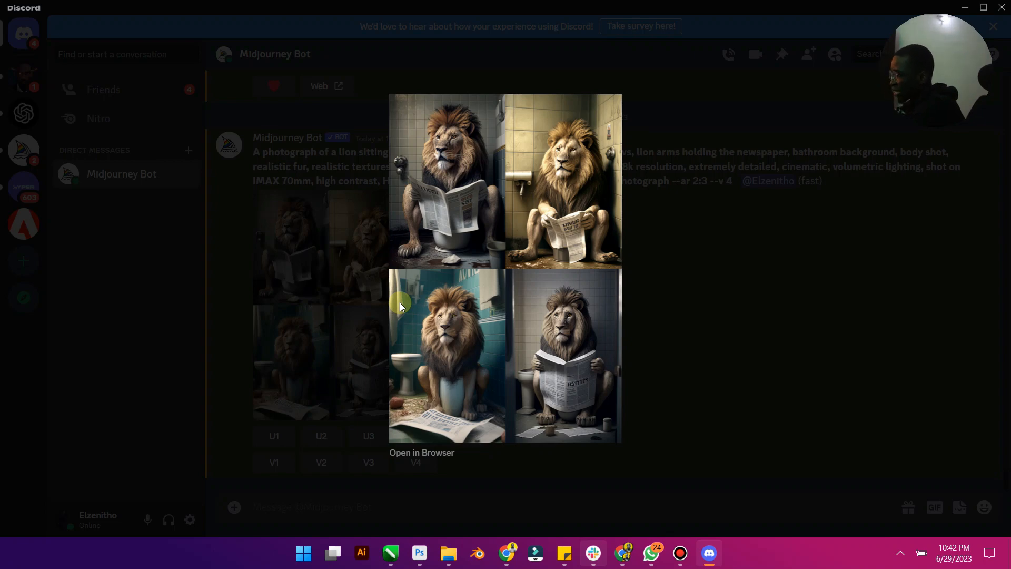
pyautogui.moveTo(397, 309)
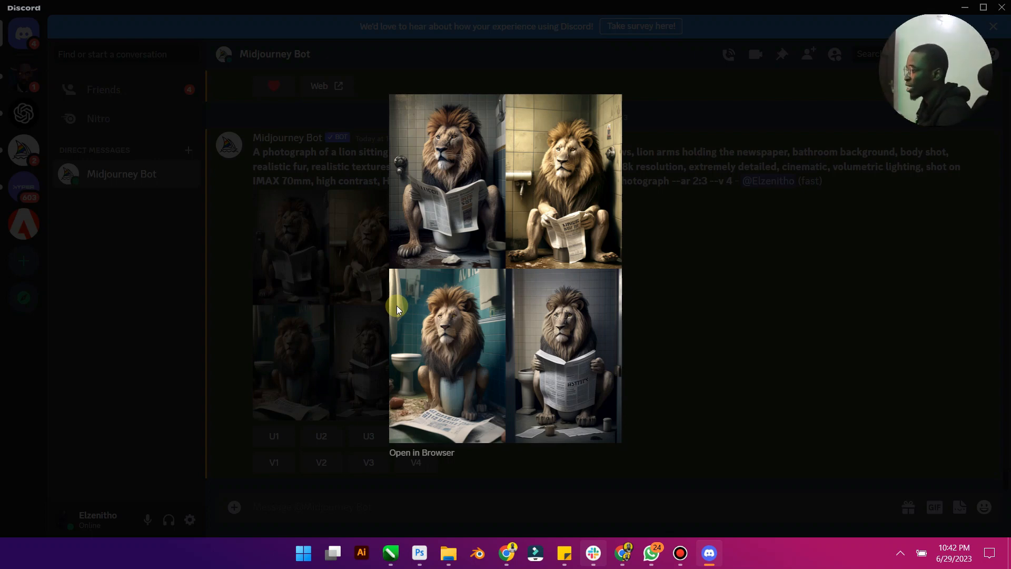
pyautogui.moveTo(495, 347)
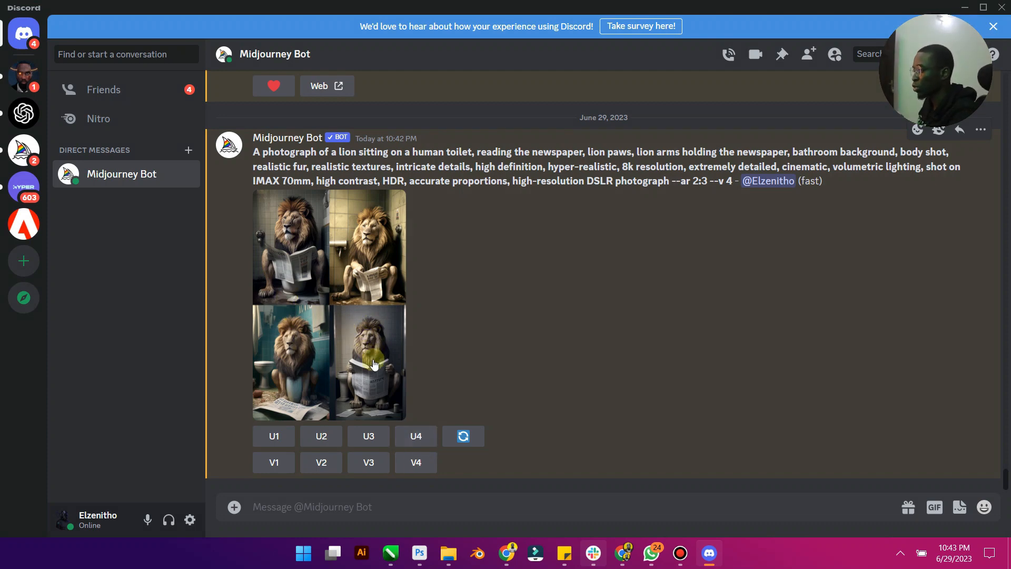
# - Upscale the fourth lion image and open its enlarged preview
pyautogui.click(416, 436)
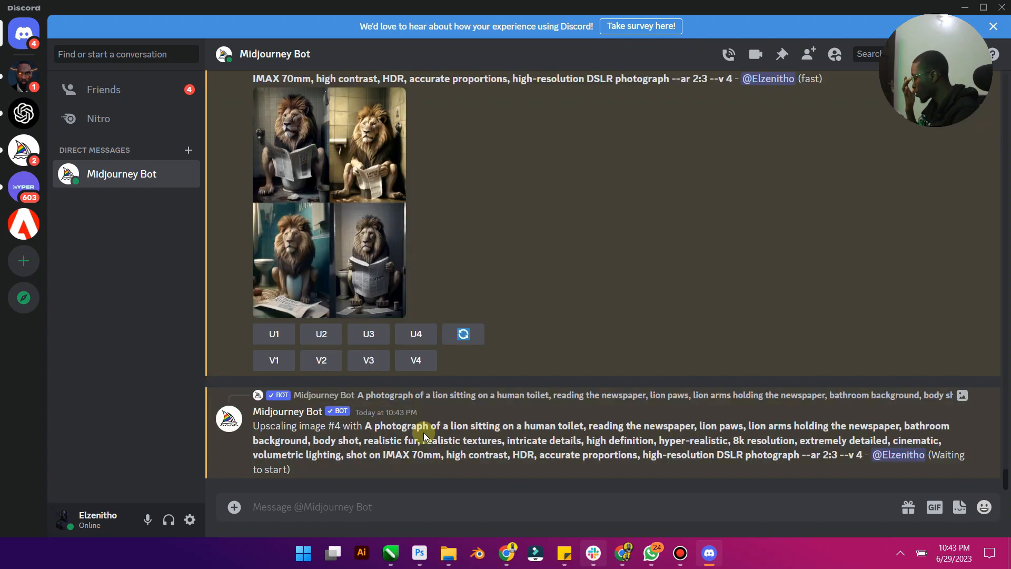
pyautogui.click(415, 333)
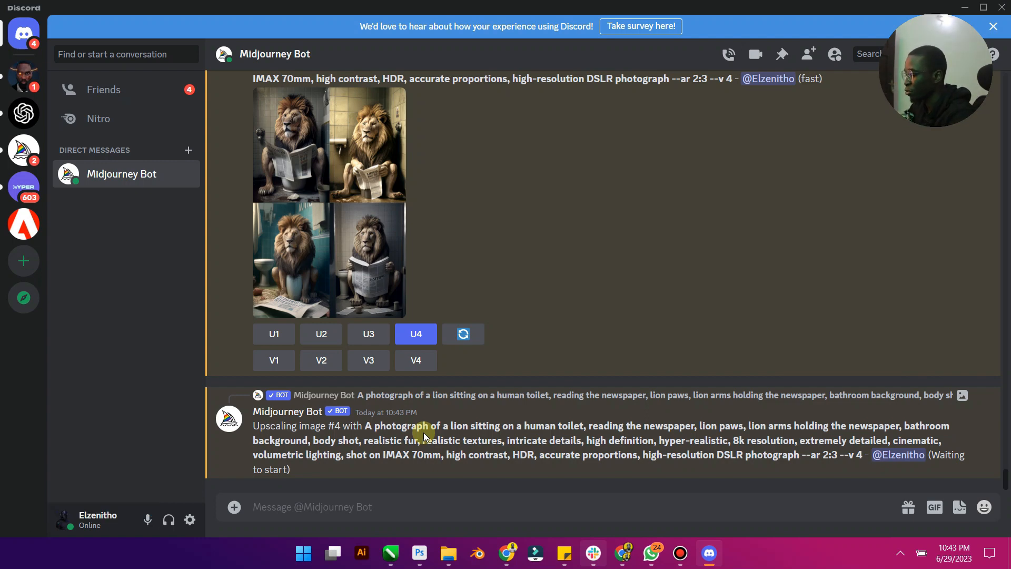
pyautogui.scroll(-3)
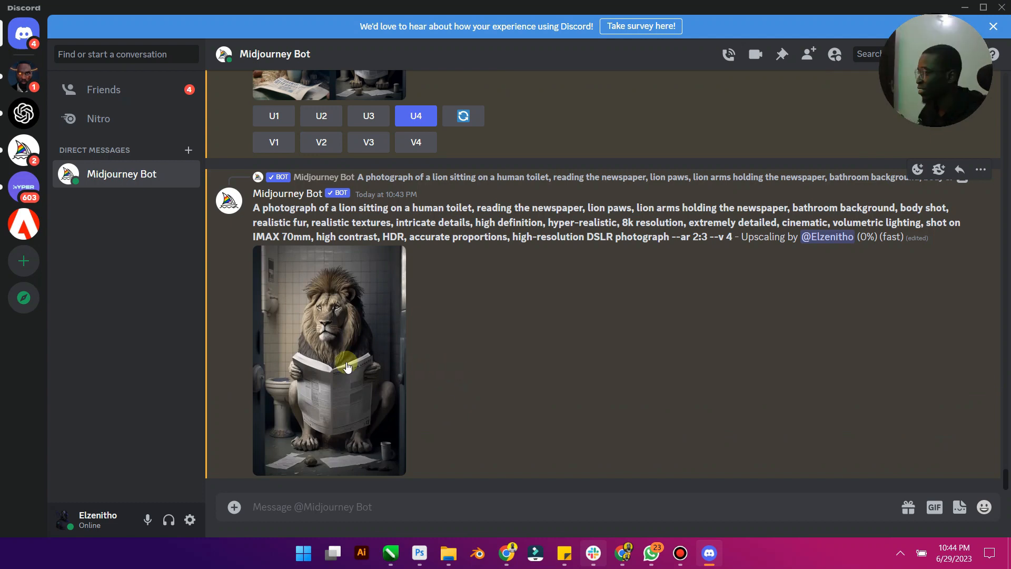
pyautogui.click(329, 360)
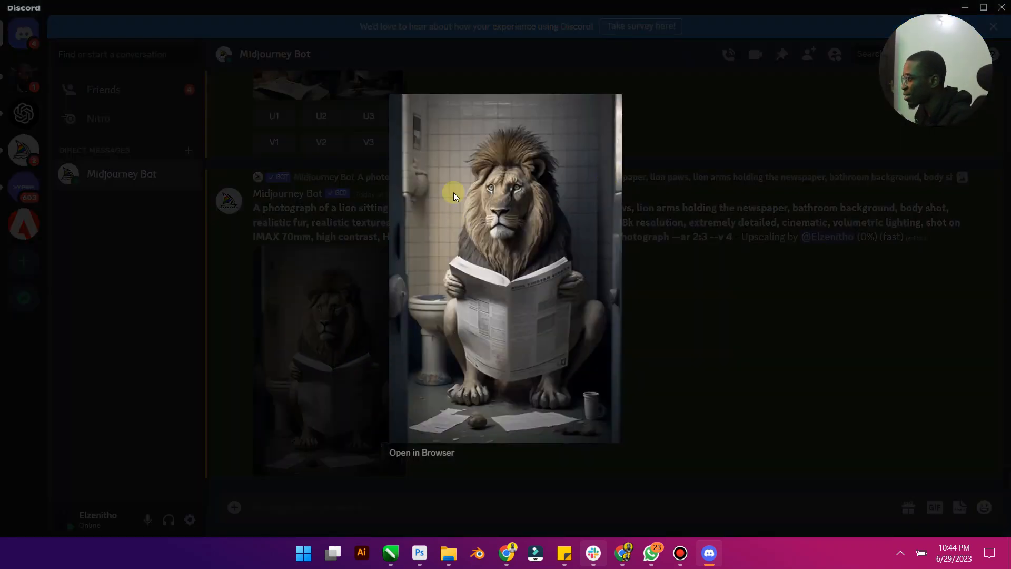
pyautogui.moveTo(422, 451)
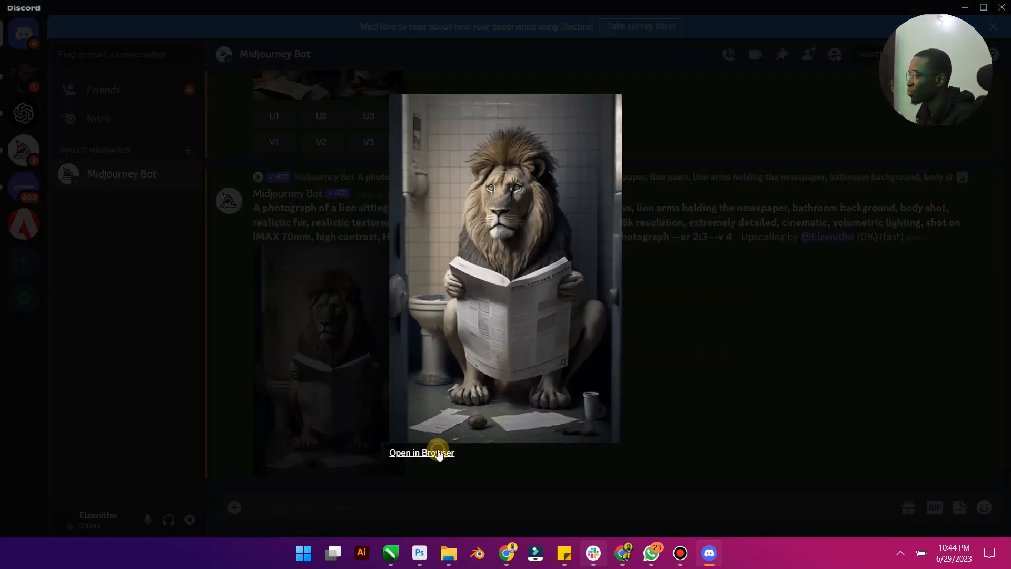
# - View the upscaled lion full-size as grid_0.webp in Chrome, then close that tab
pyautogui.click(422, 452)
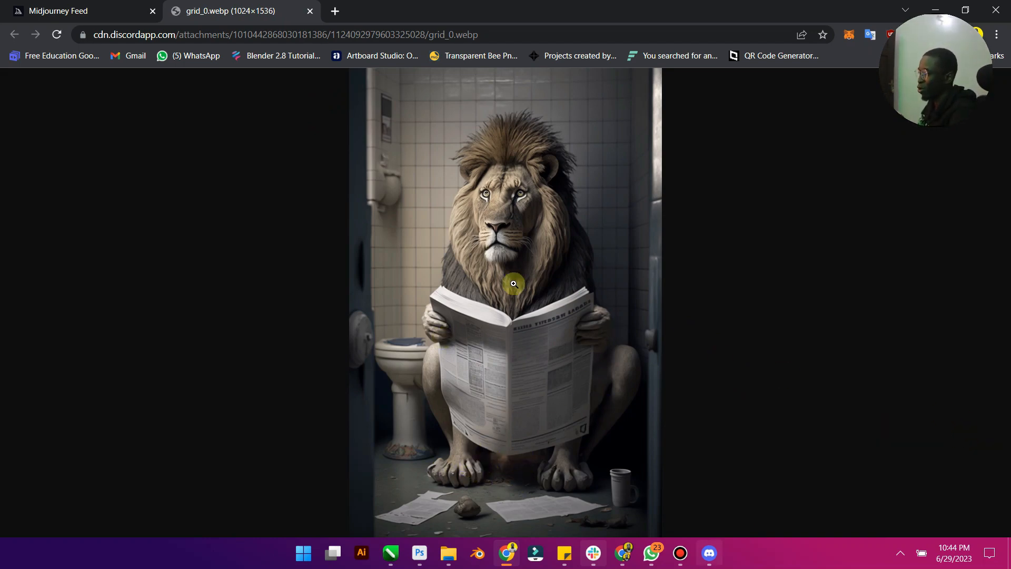
pyautogui.moveTo(282, 55)
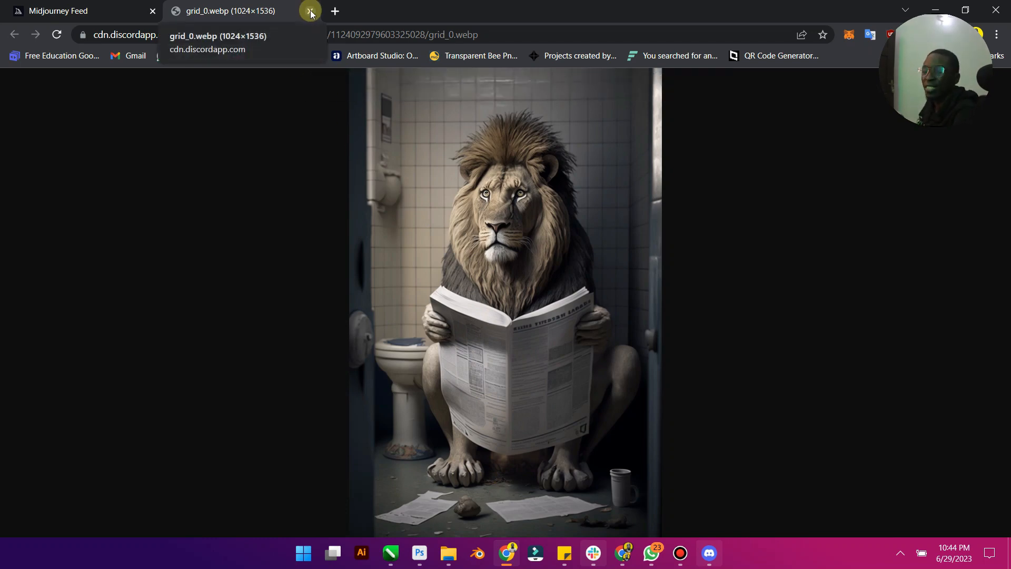
pyautogui.click(310, 11)
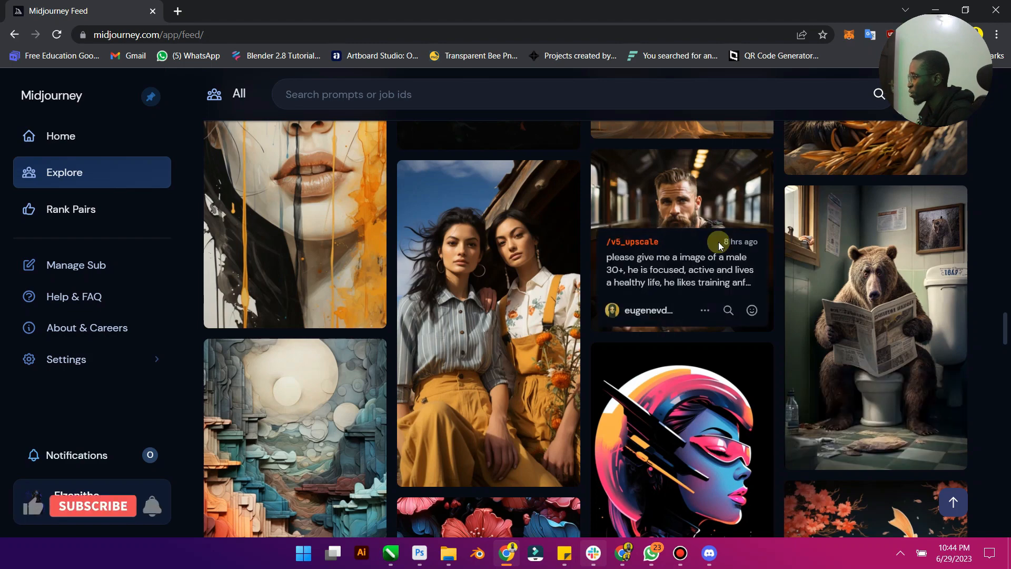
# - Back in Discord, close the preview and scroll to the upscaled lion message
pyautogui.click(707, 553)
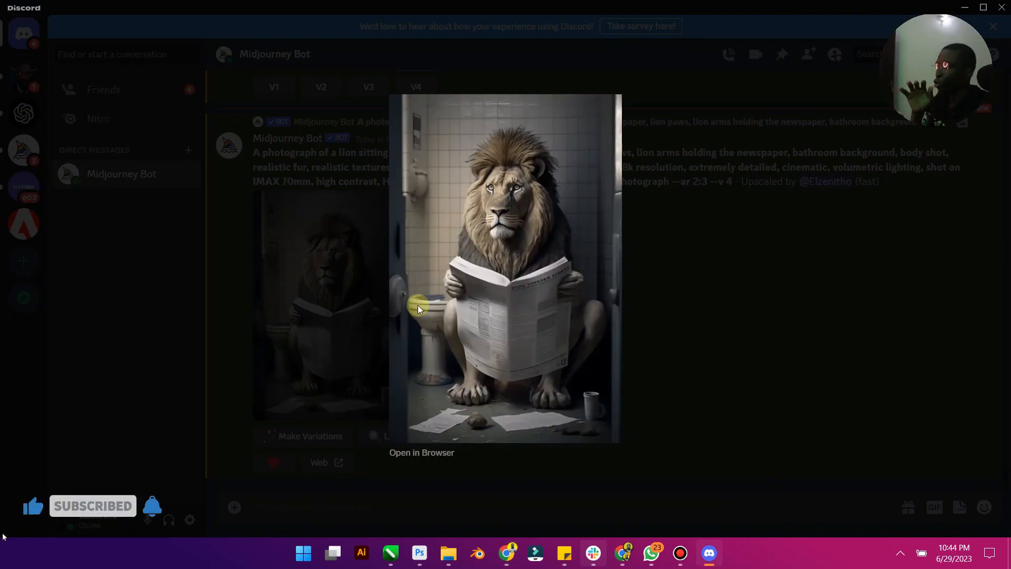
pyautogui.moveTo(697, 305)
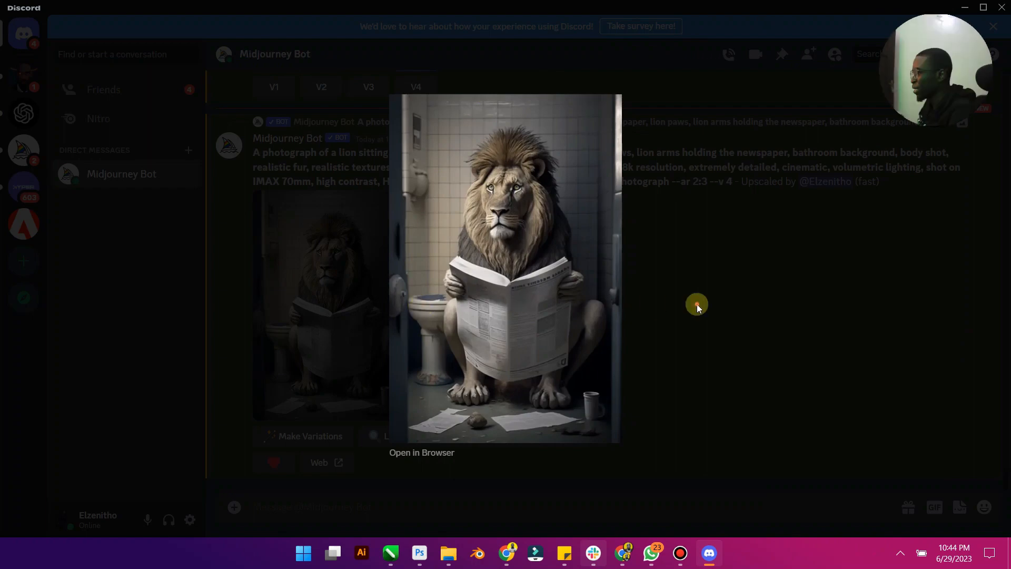
pyautogui.click(696, 304)
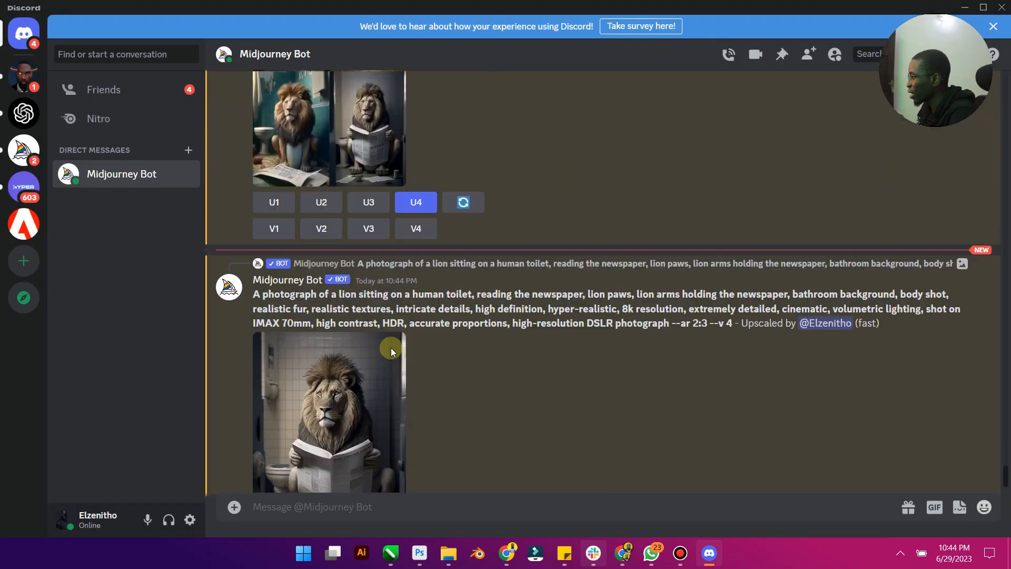
pyautogui.scroll(3)
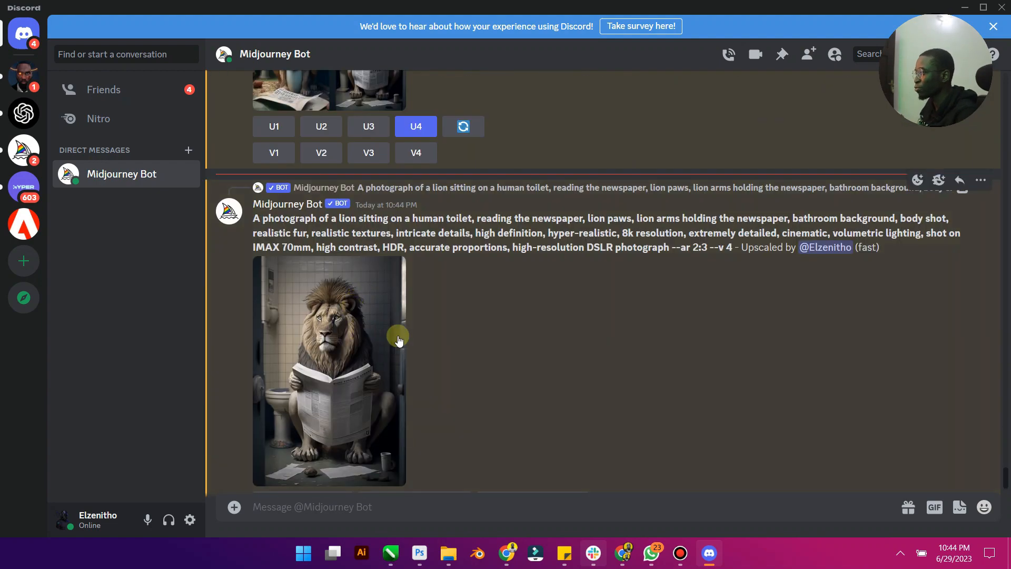
pyautogui.scroll(-3)
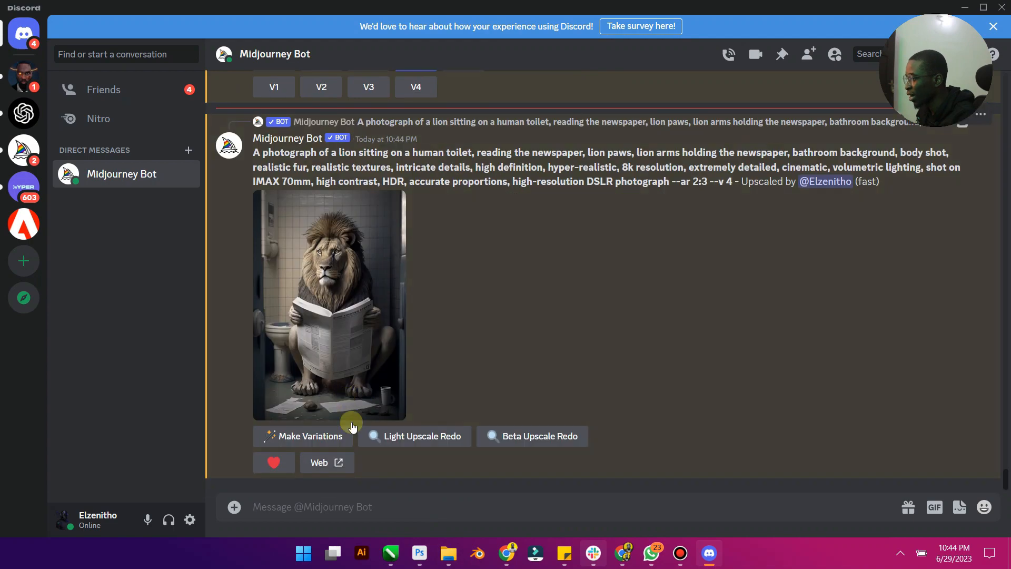
pyautogui.moveTo(350, 349)
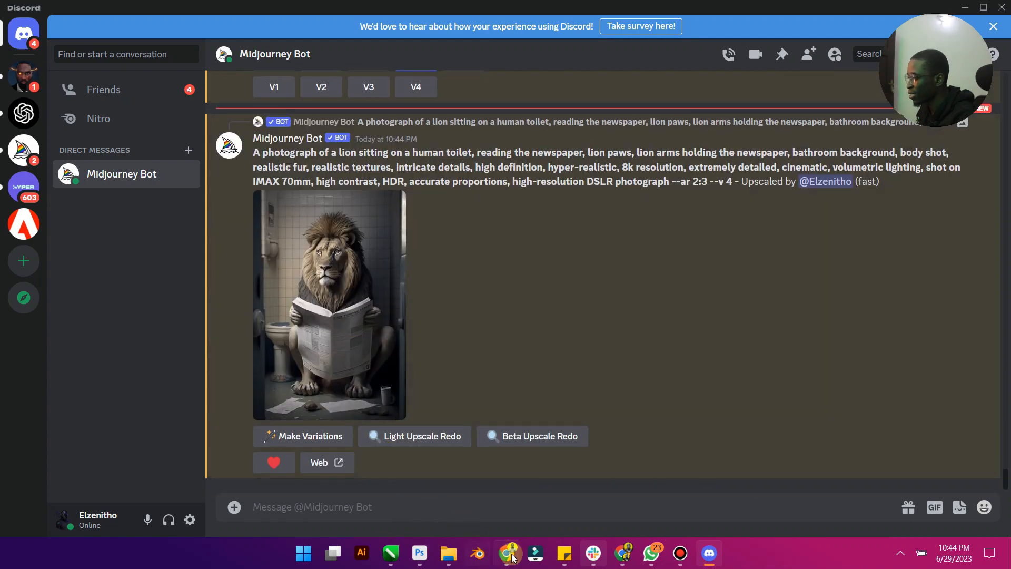
# - Copy the abandoned jungle spaceship image's prompt from the Midjourney Explore feed
pyautogui.click(509, 552)
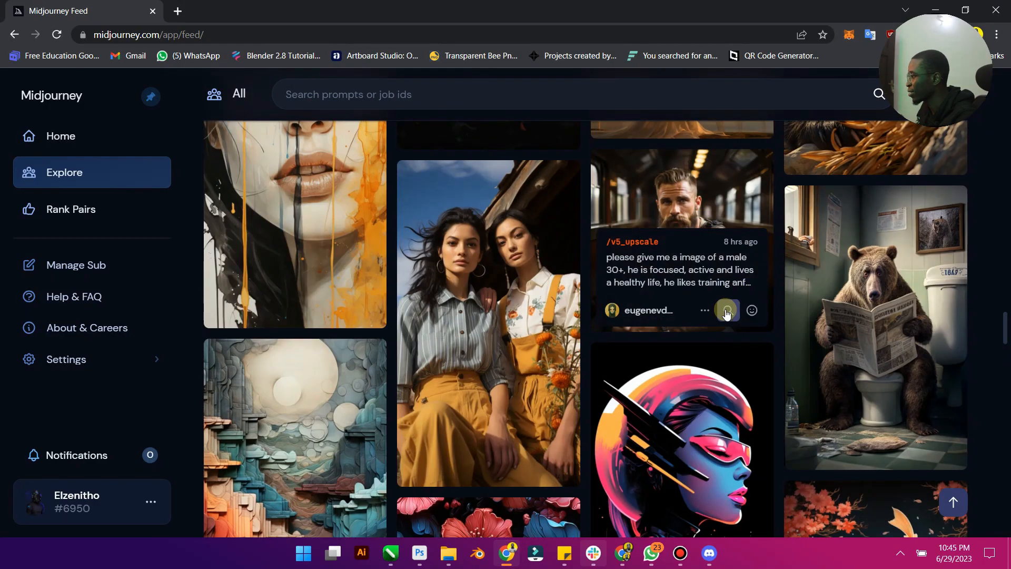
pyautogui.scroll(-3)
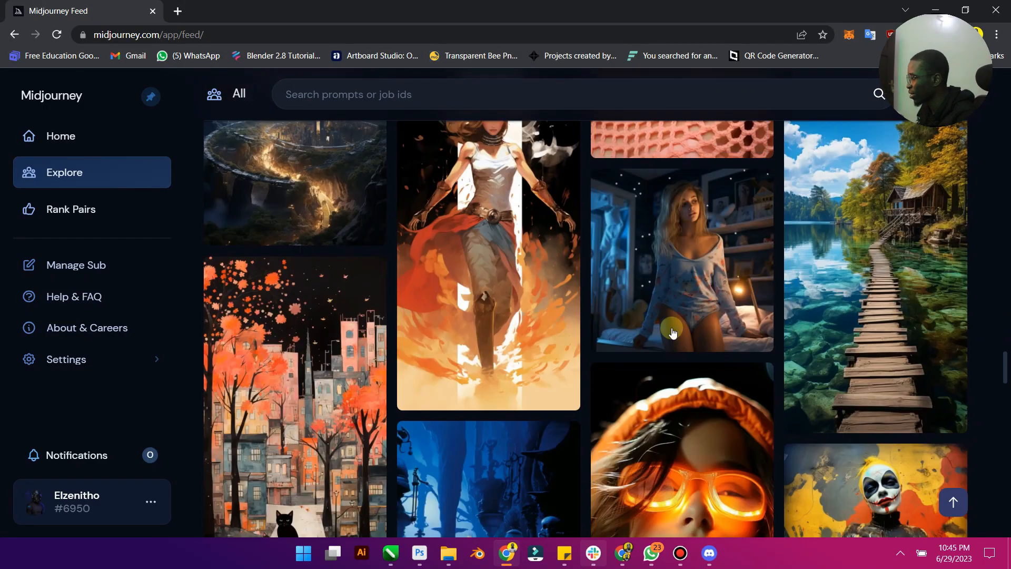
pyautogui.scroll(-3)
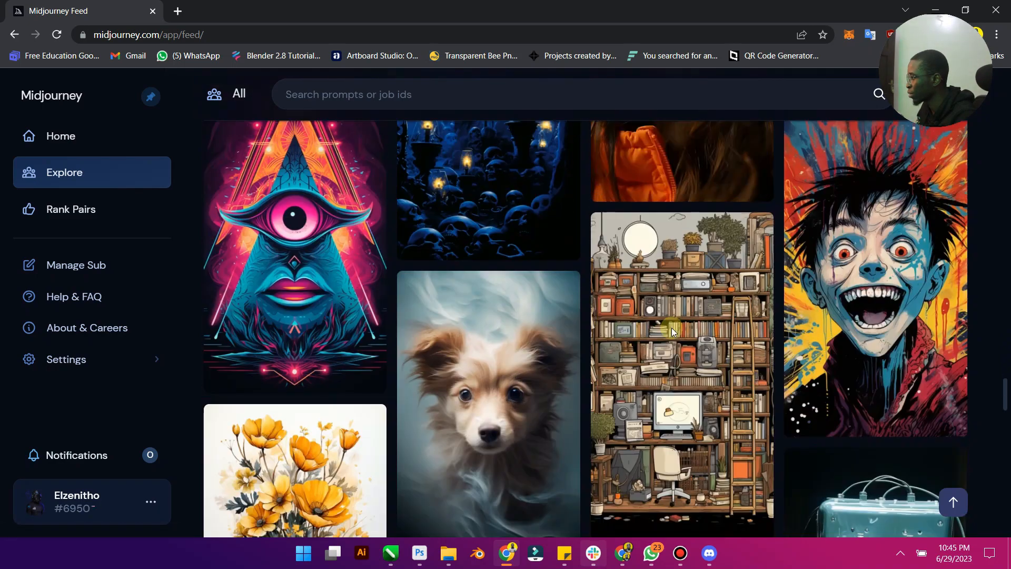
pyautogui.scroll(-3)
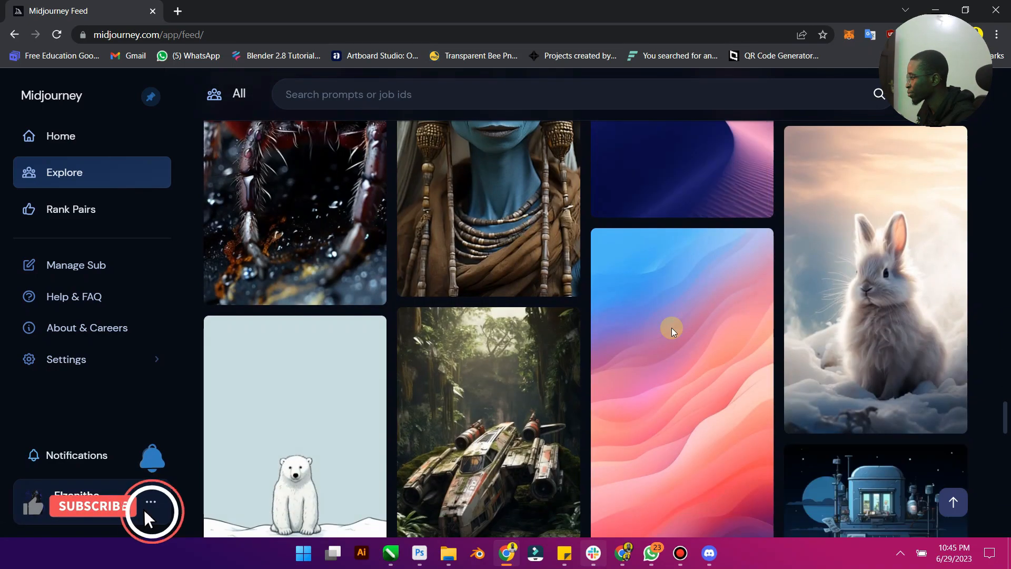
pyautogui.scroll(-3)
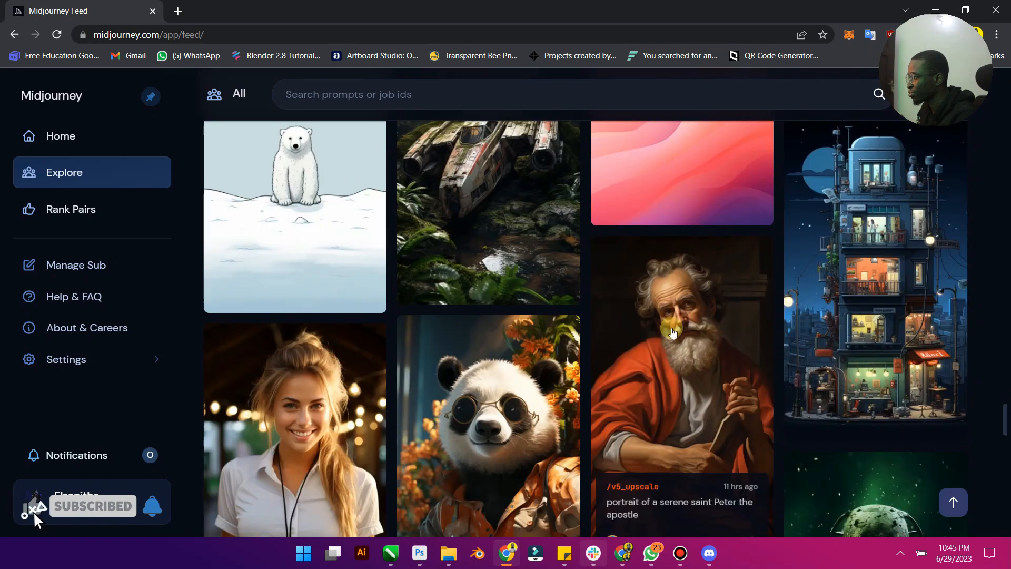
pyautogui.click(516, 414)
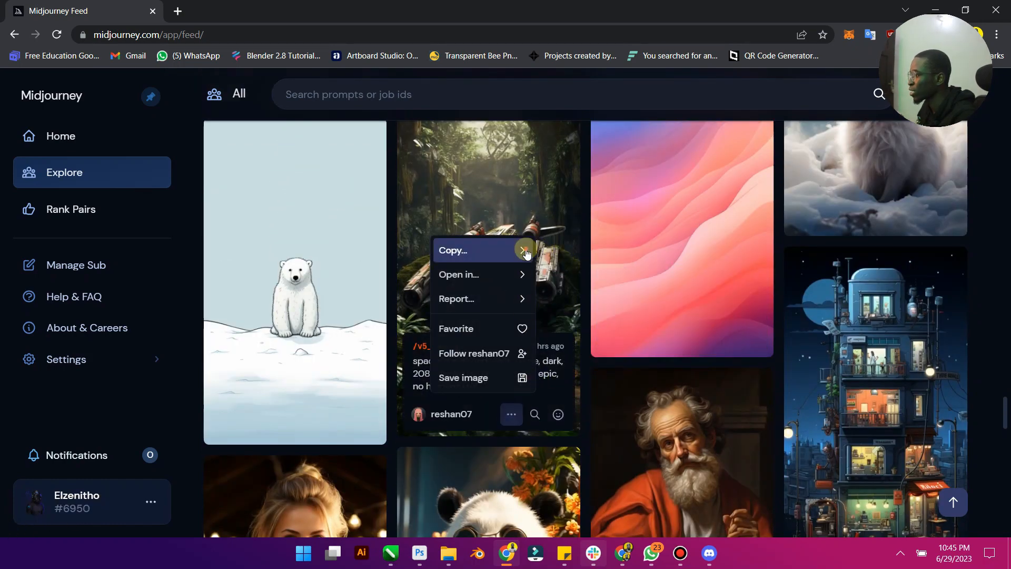
pyautogui.click(573, 443)
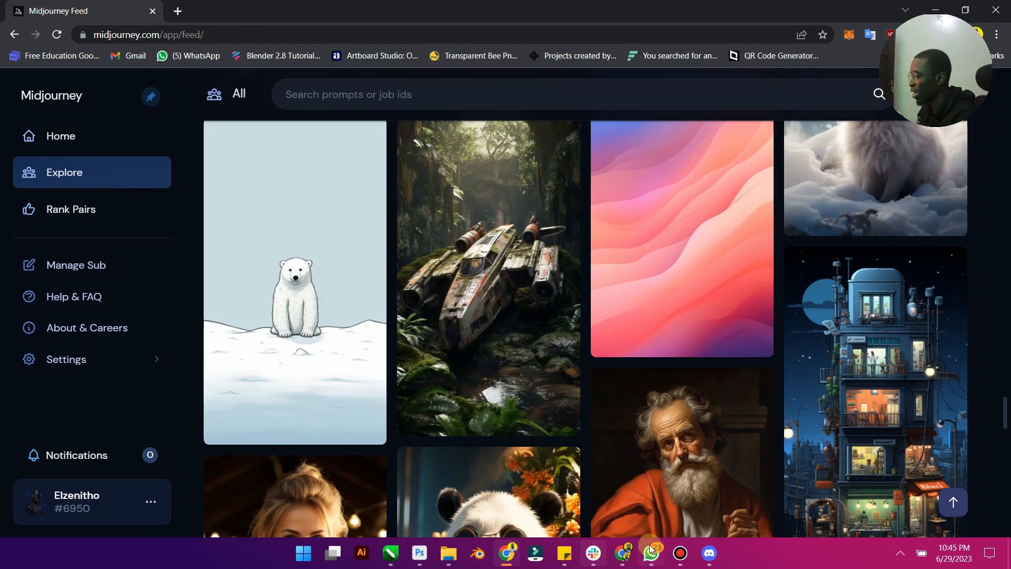
# - Submit /imagine with the pasted spaceship prompt, its aspect ratio changed to --ar 4:5
pyautogui.click(707, 552)
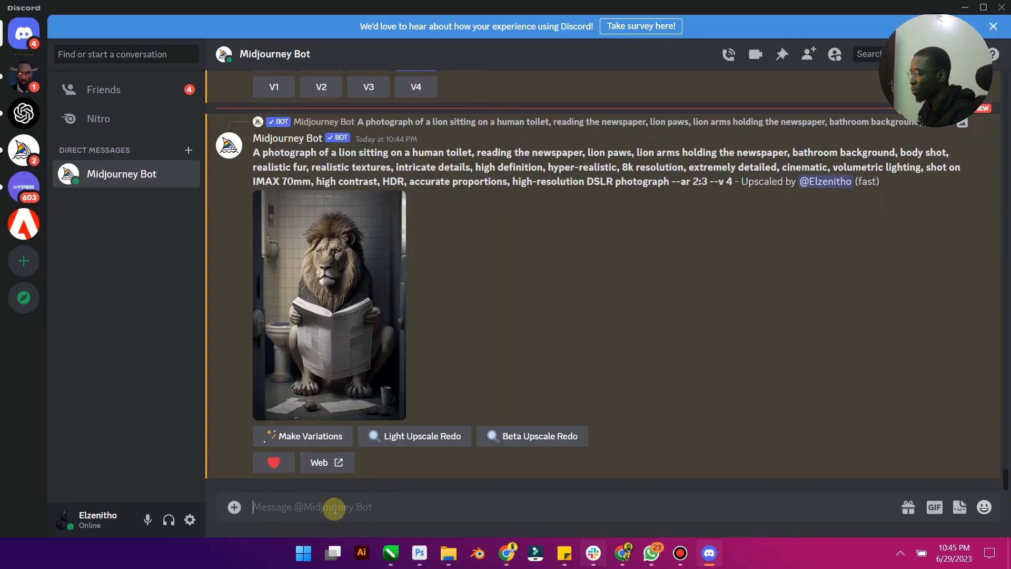
pyautogui.write('/imagine prompt')
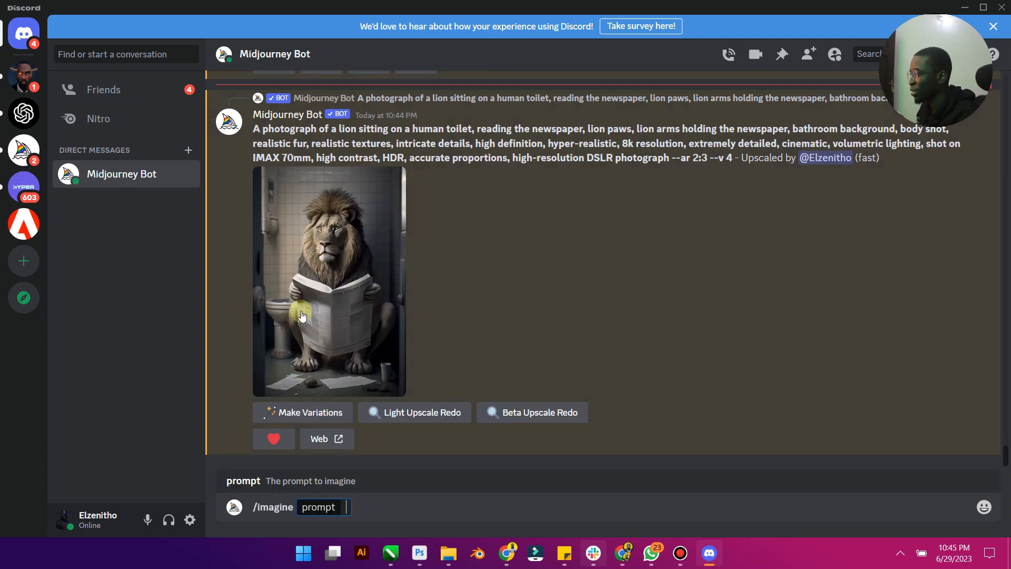
pyautogui.write('spaceship, abandoned, jungle, dark, 2080, realistic, unreal engine, epic, no humans left --ar 9:16')
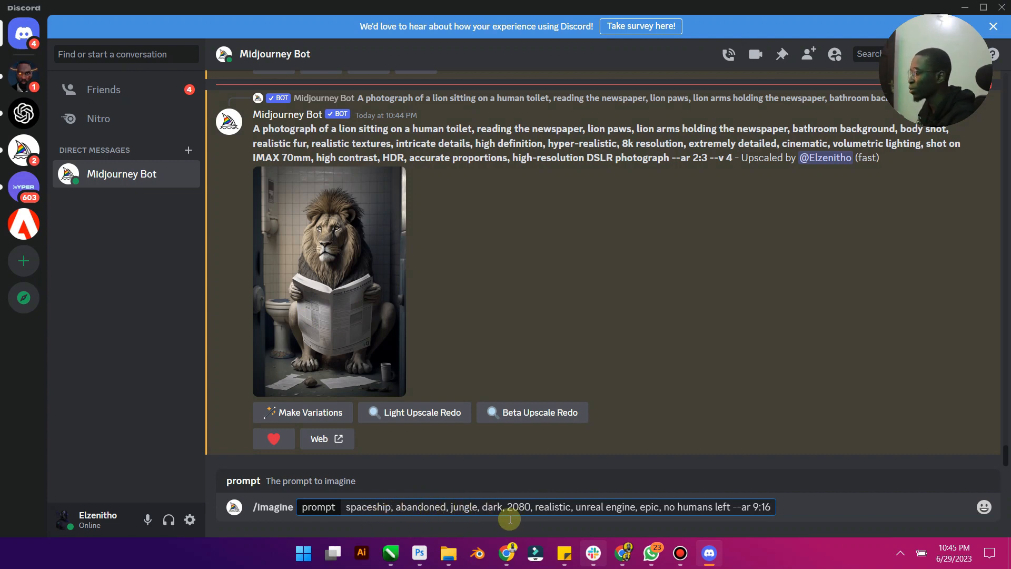
pyautogui.moveTo(629, 503)
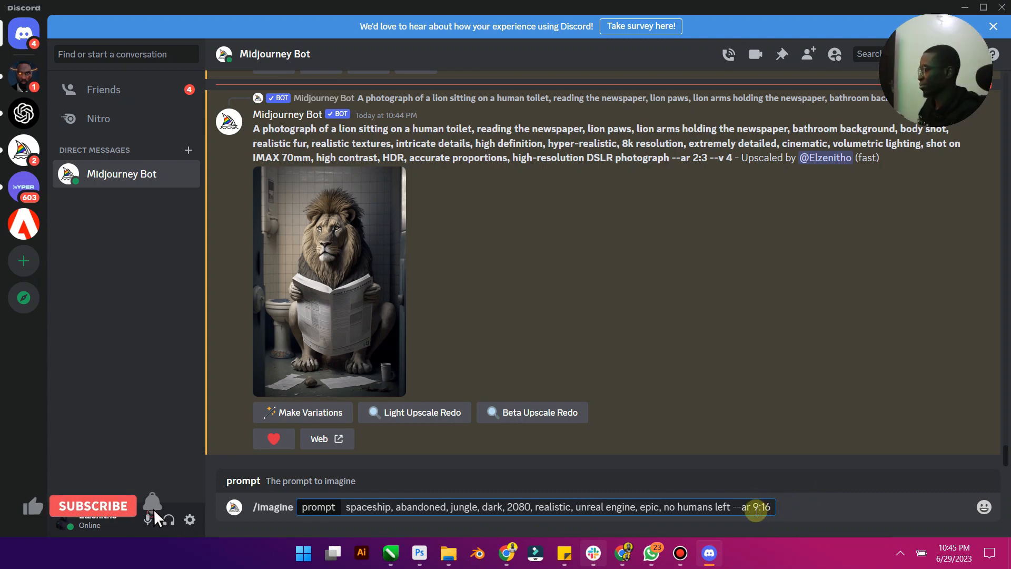
pyautogui.click(92, 506)
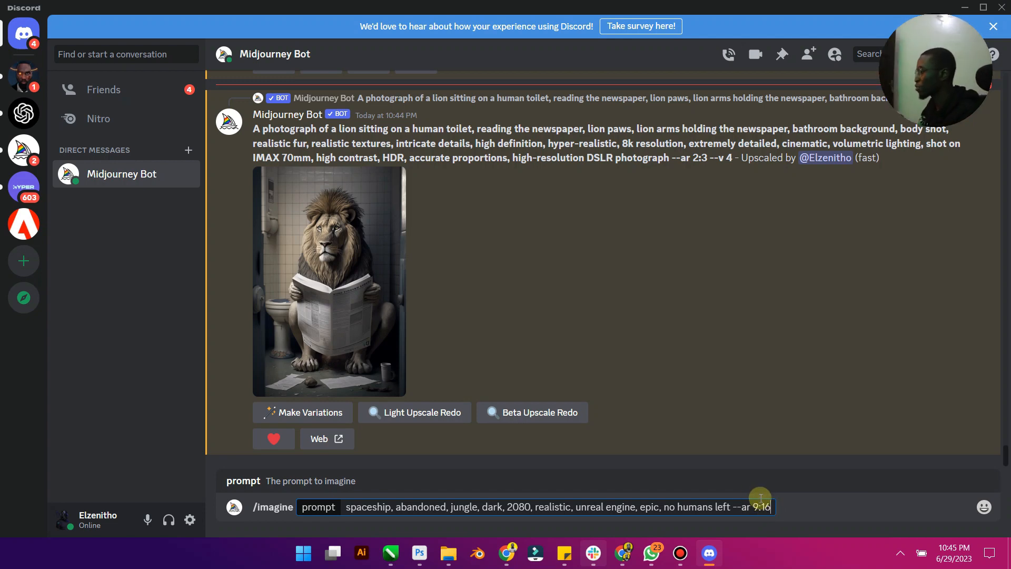
pyautogui.write('4')
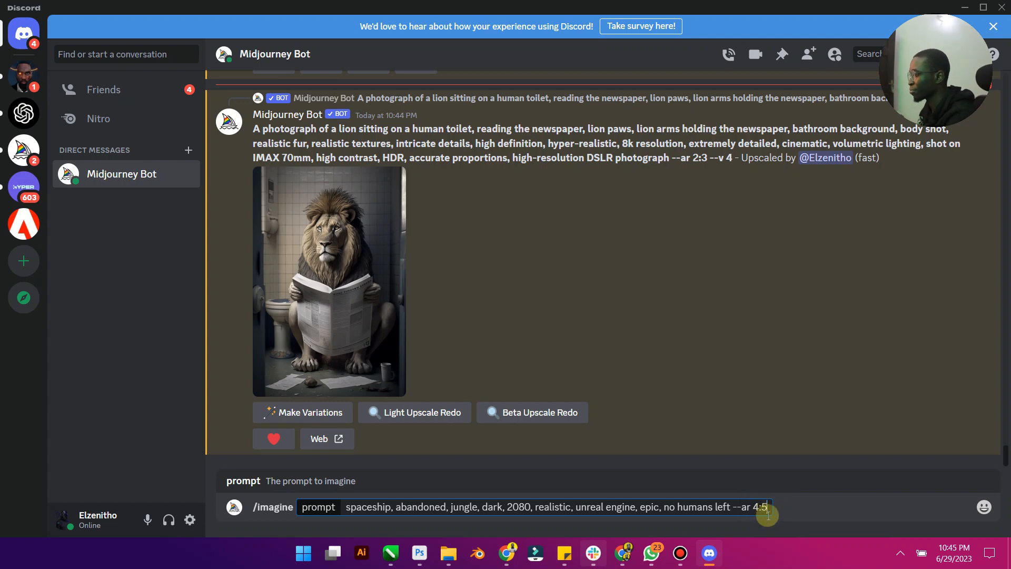
pyautogui.press('Return')
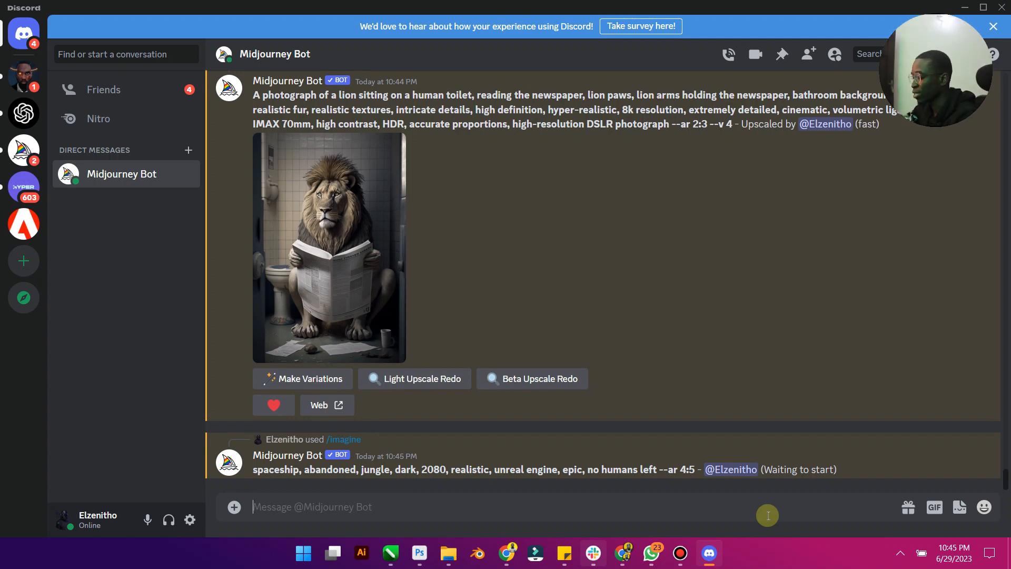
# - Scroll down to the Upscaled Image #3 message with its Zoom Out buttons
pyautogui.scroll(-3)
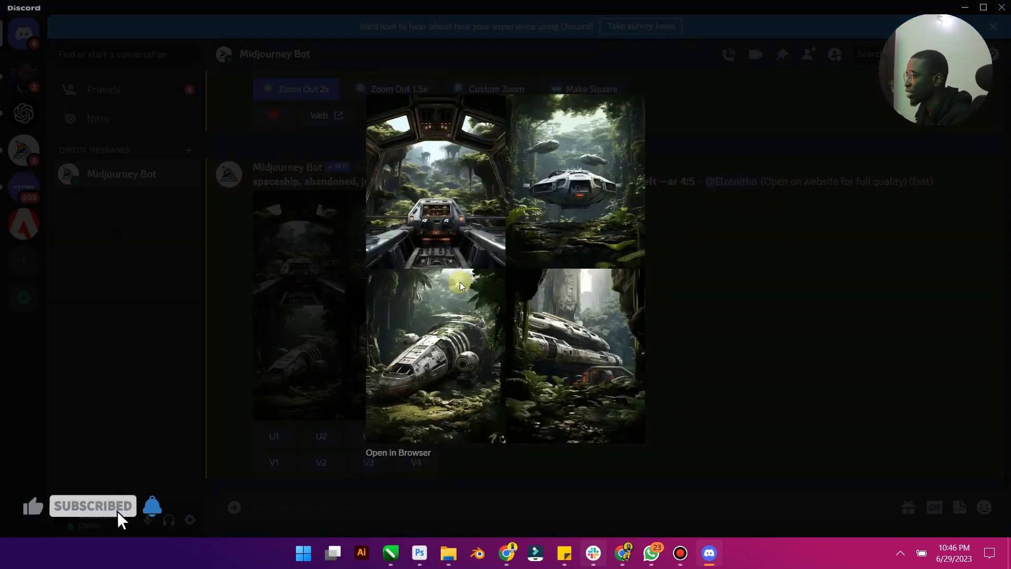
pyautogui.moveTo(568, 329)
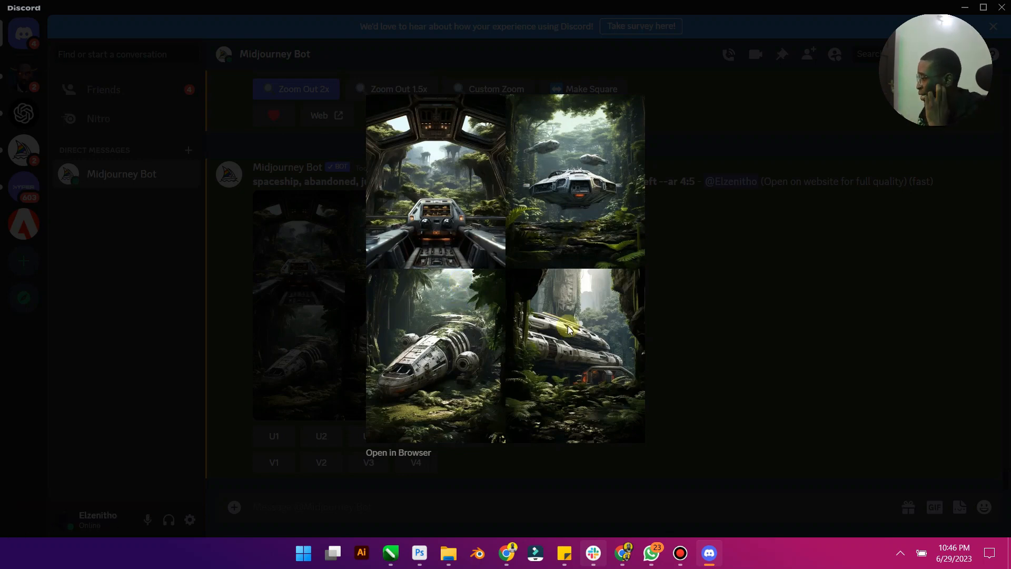
pyautogui.moveTo(590, 273)
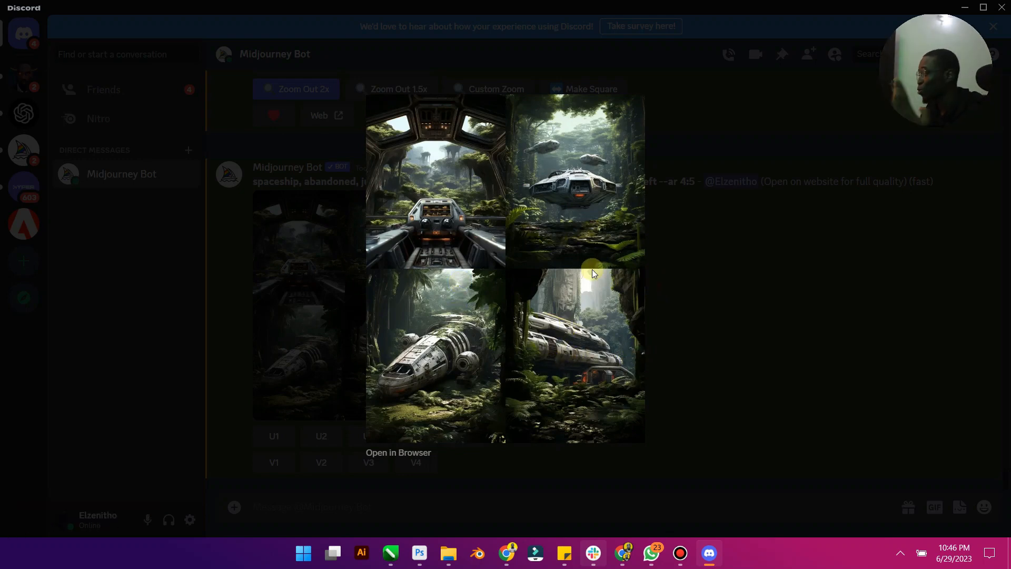
pyautogui.moveTo(512, 266)
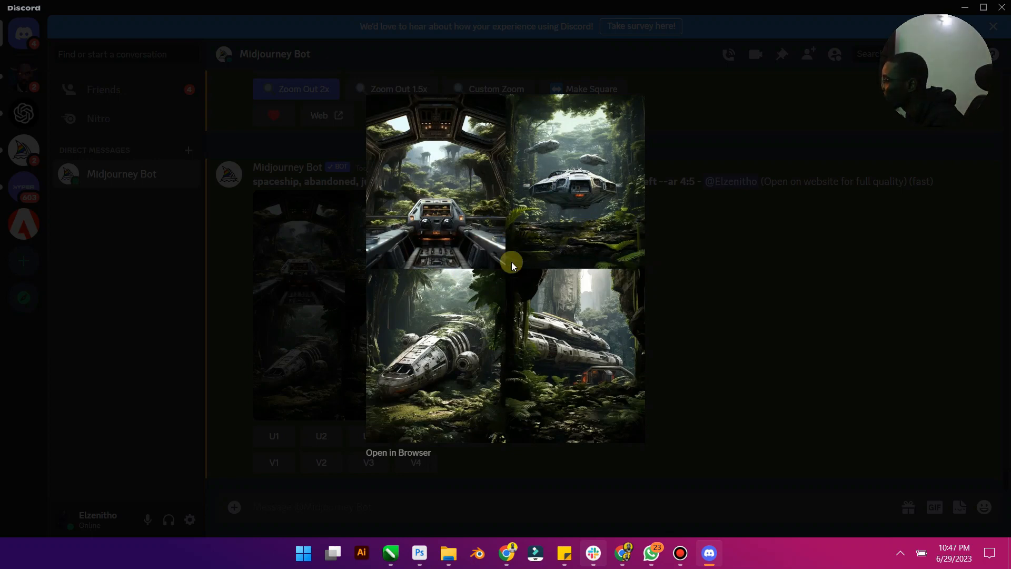
pyautogui.moveTo(470, 352)
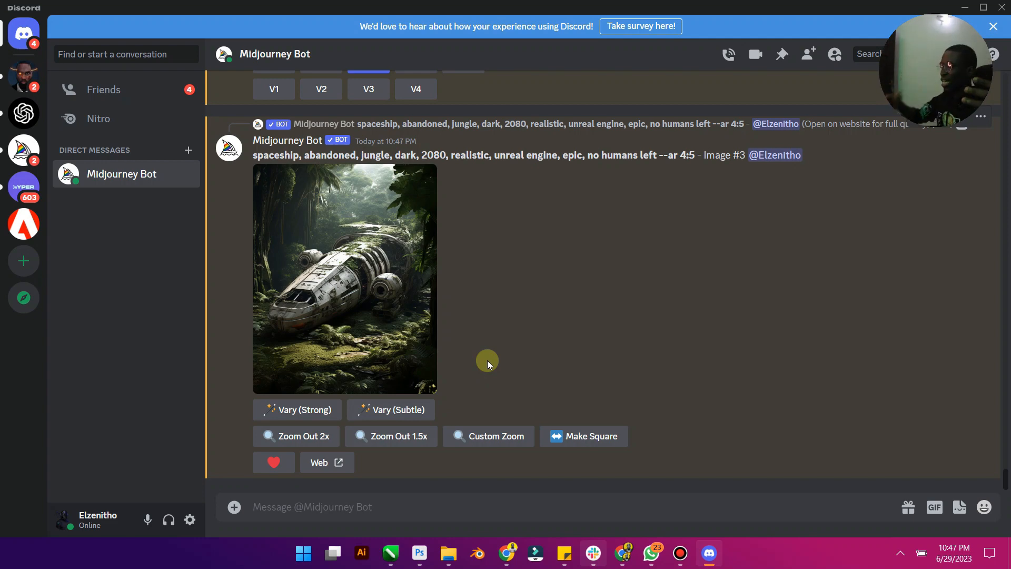
pyautogui.moveTo(500, 379)
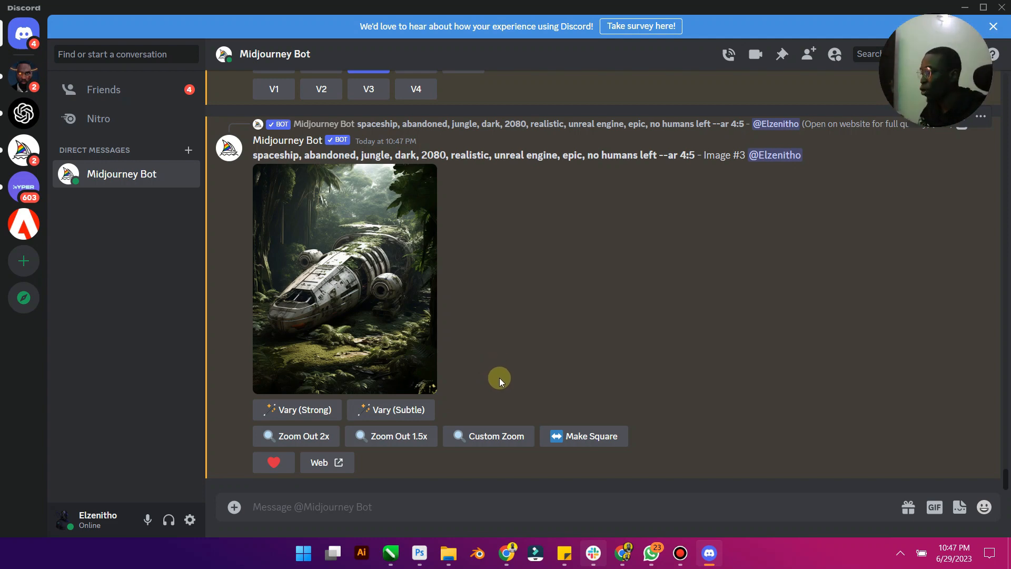
pyautogui.moveTo(333, 321)
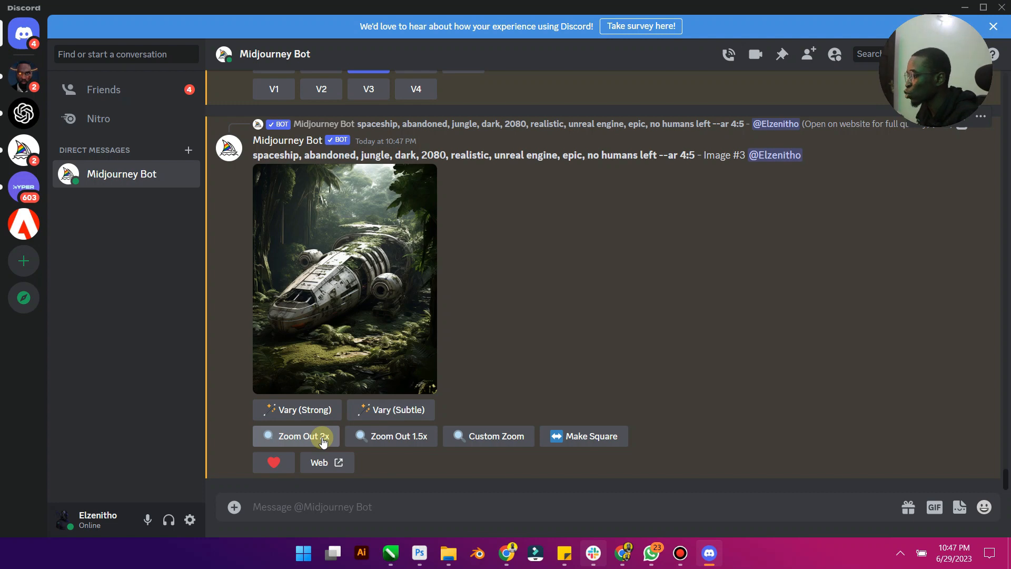
# - Run Zoom Out 2x on upscaled spaceship Image #3 and let the four variations render
pyautogui.click(301, 437)
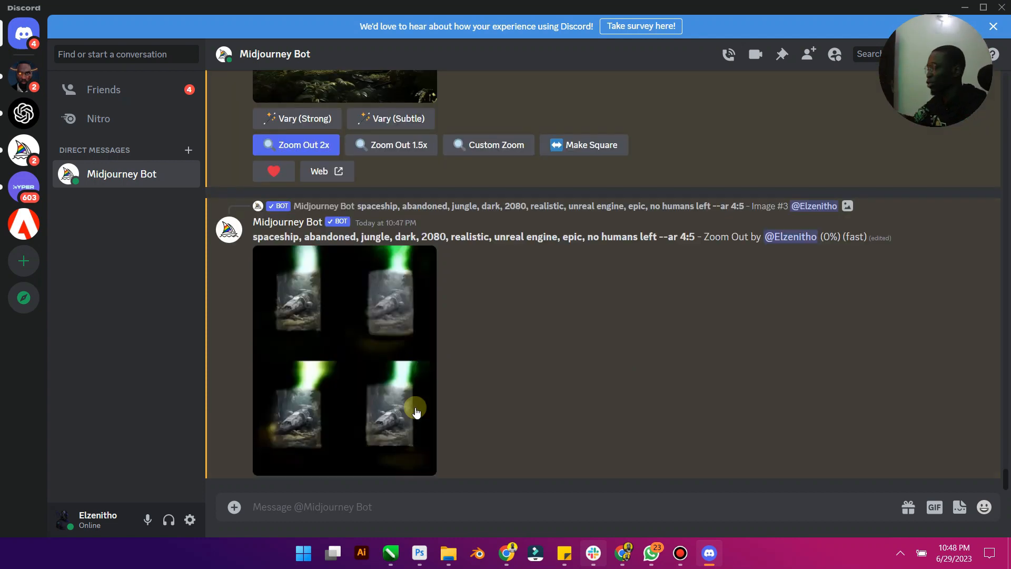
pyautogui.moveTo(403, 390)
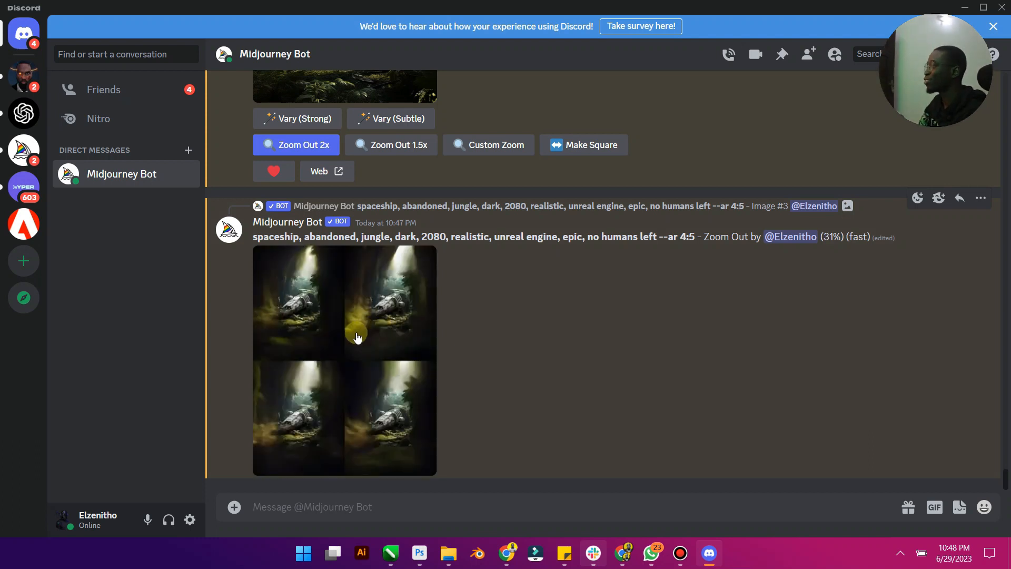
pyautogui.moveTo(330, 310)
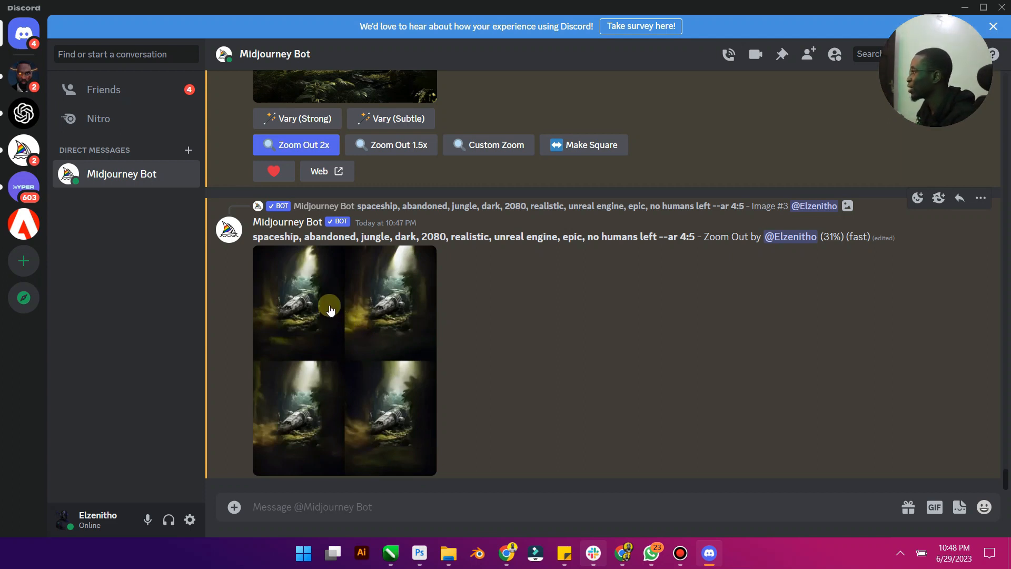
pyautogui.moveTo(313, 303)
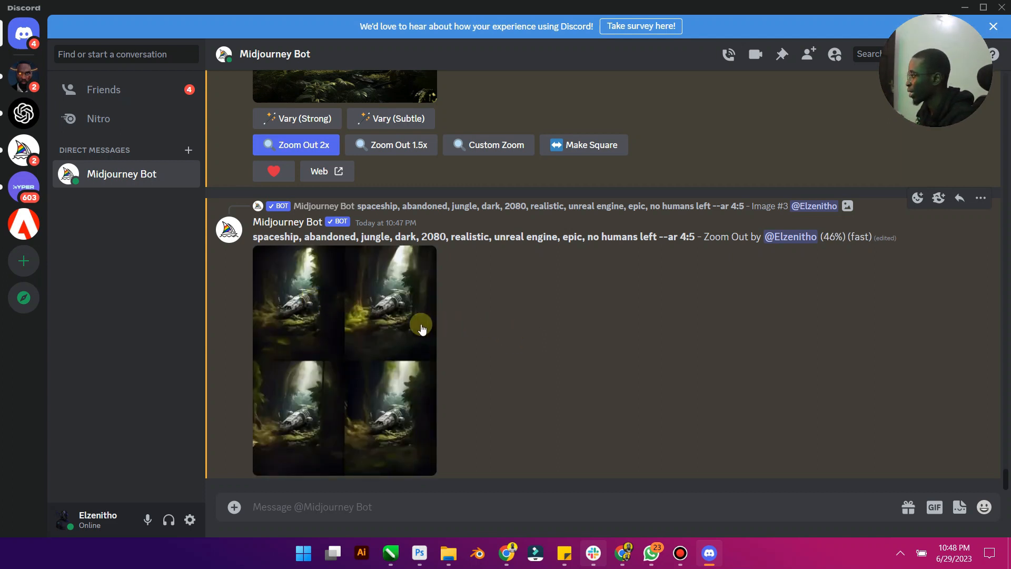
pyautogui.moveTo(387, 333)
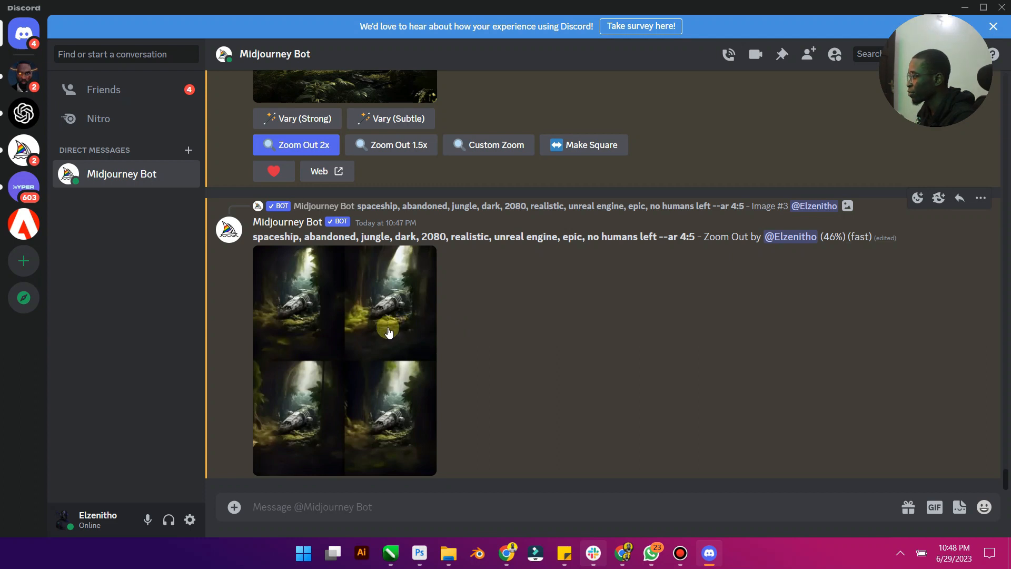
pyautogui.moveTo(424, 331)
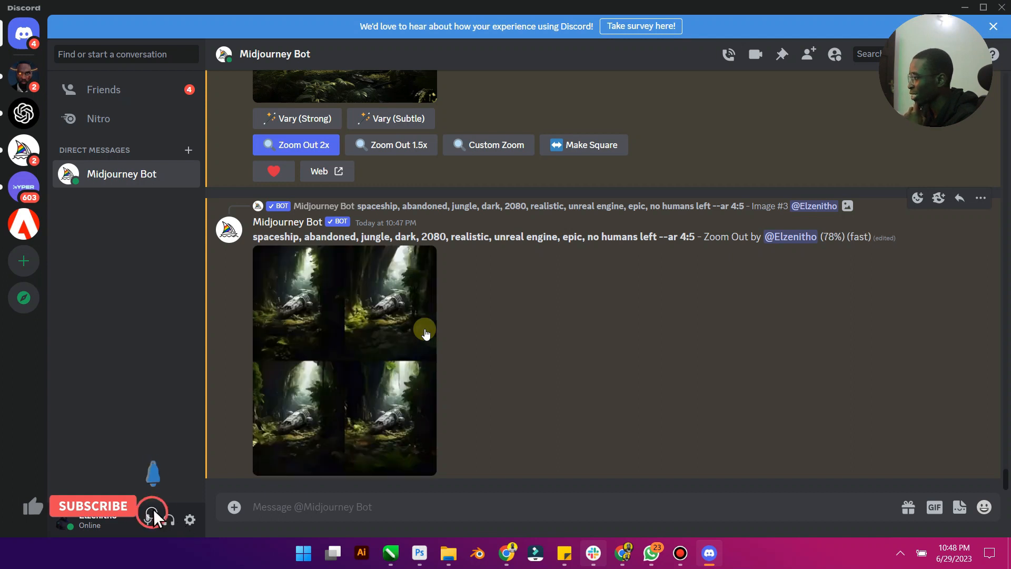
pyautogui.click(92, 506)
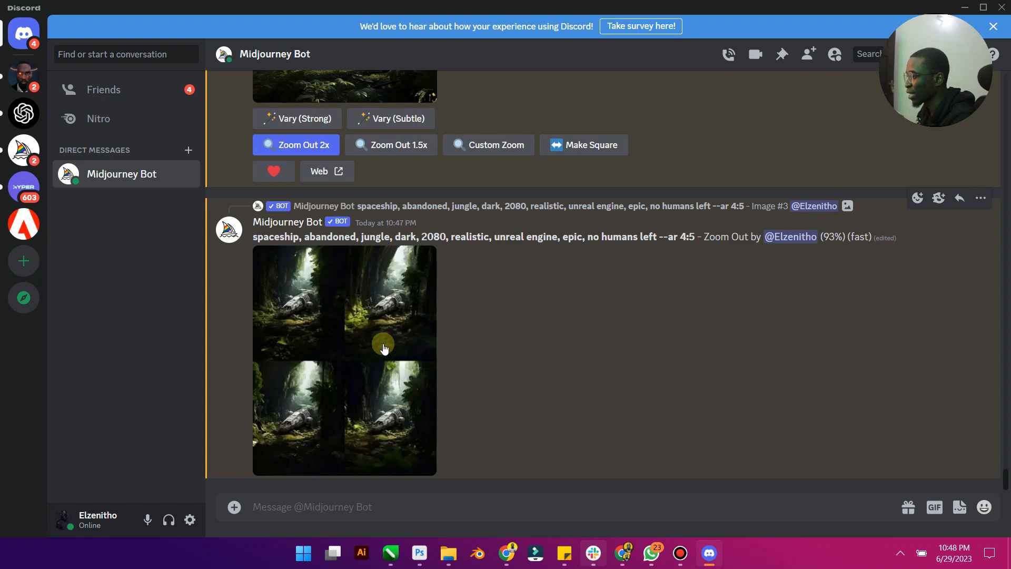
pyautogui.moveTo(367, 367)
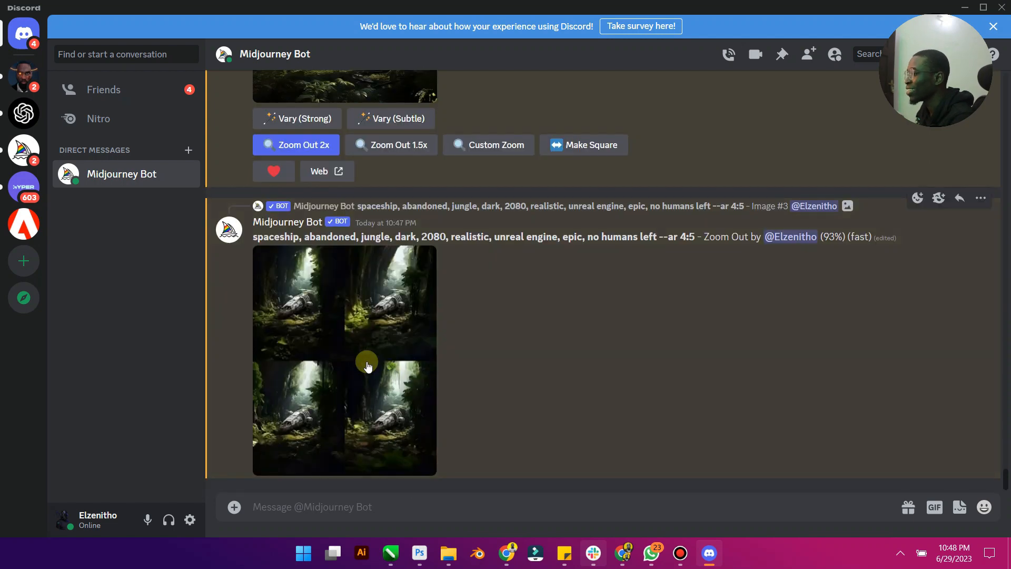
pyautogui.moveTo(405, 362)
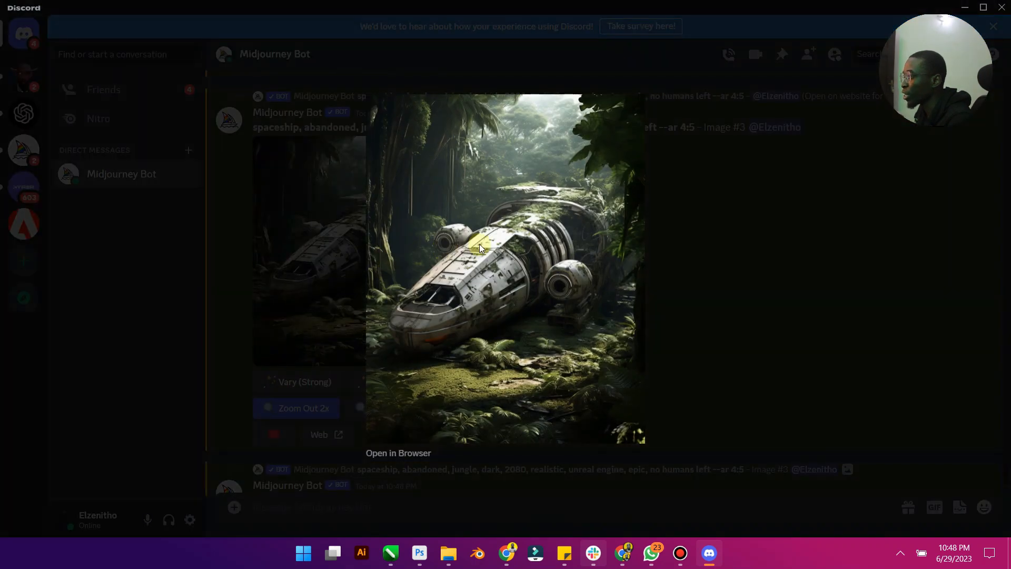
pyautogui.moveTo(519, 292)
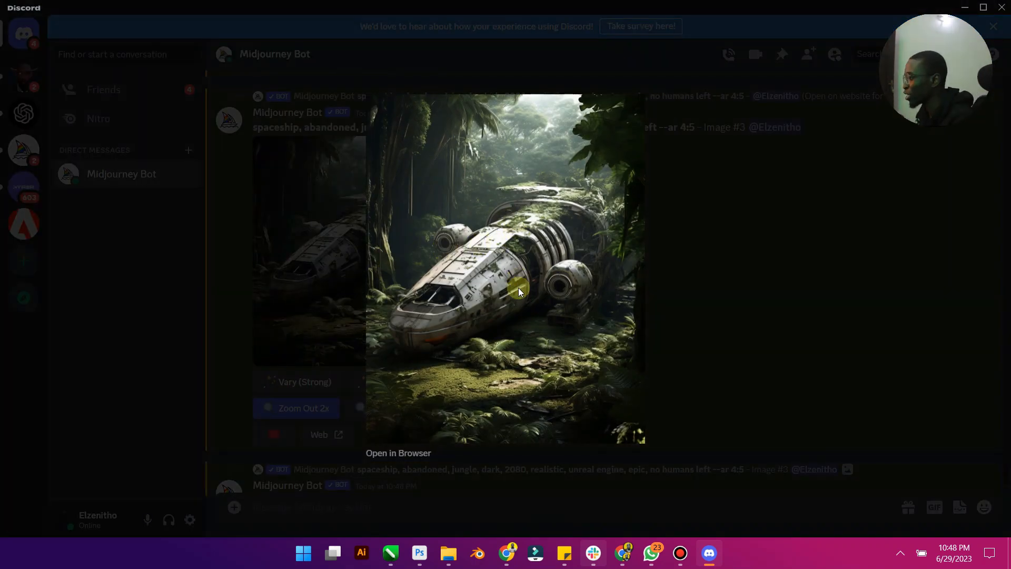
pyautogui.moveTo(528, 241)
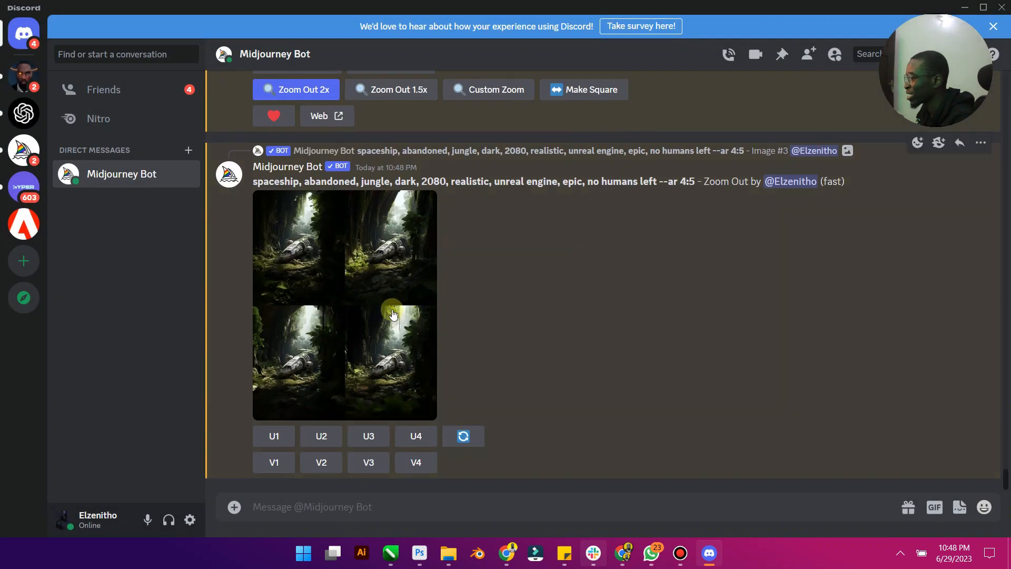
# - Queue U2 on the zoom-out grid and scroll back to the Image #3 upscale
pyautogui.click(394, 314)
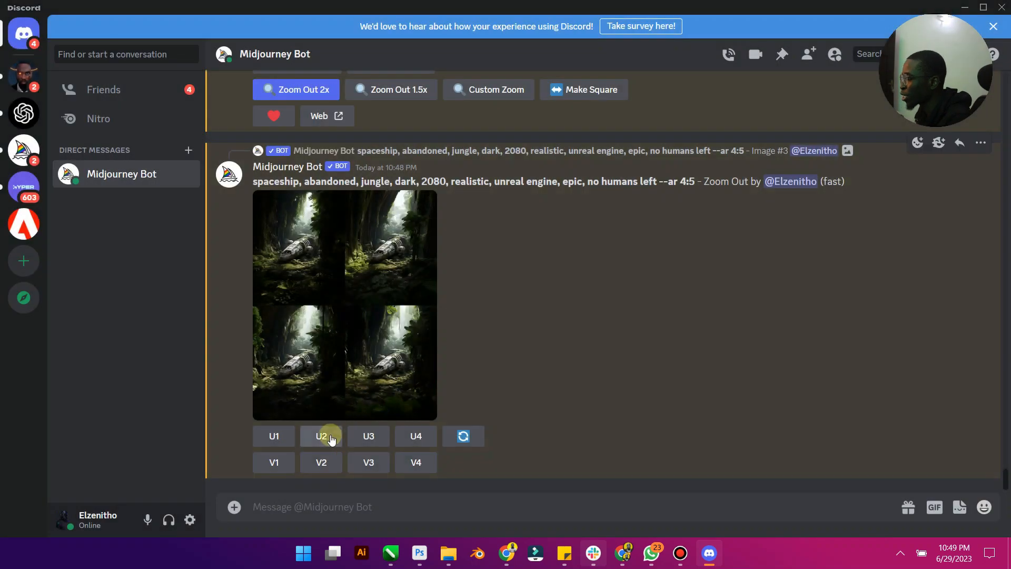
pyautogui.click(322, 436)
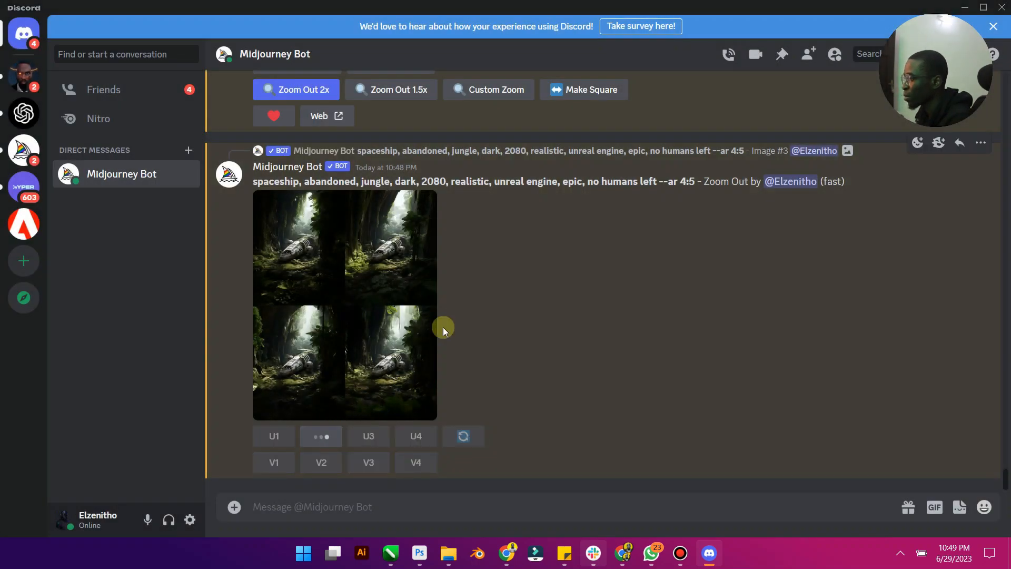
pyautogui.scroll(3)
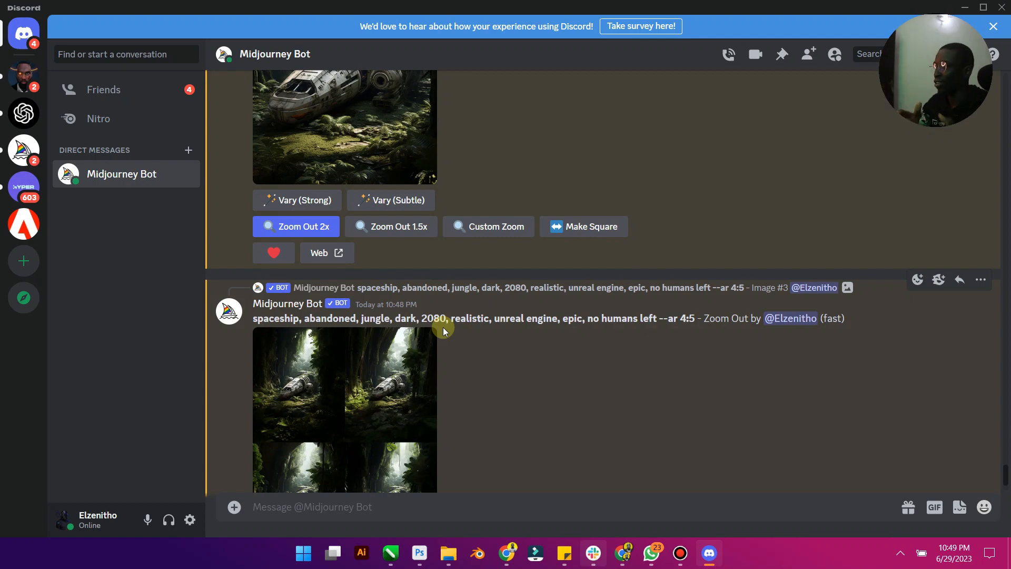
pyautogui.scroll(3)
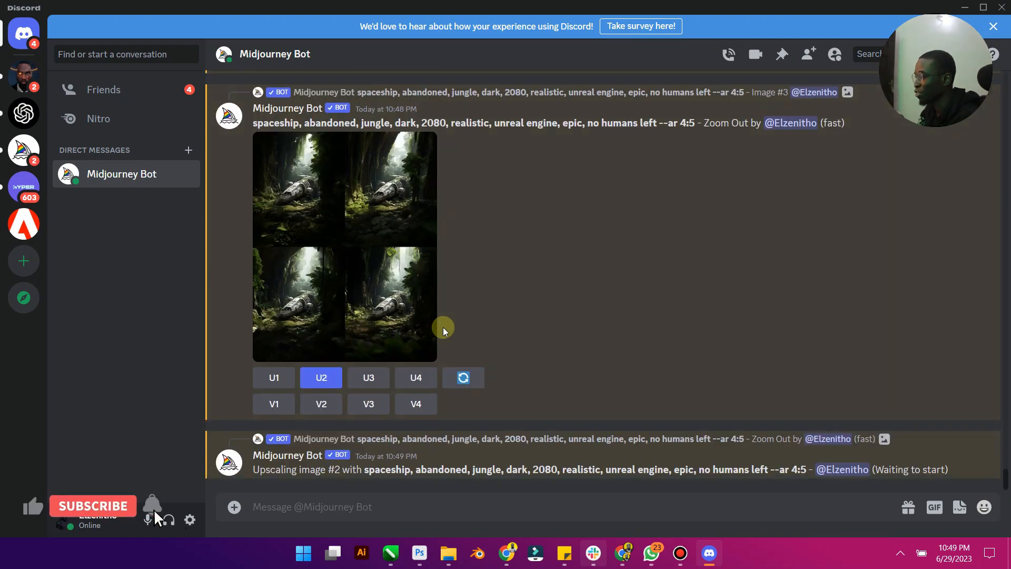
pyautogui.click(93, 506)
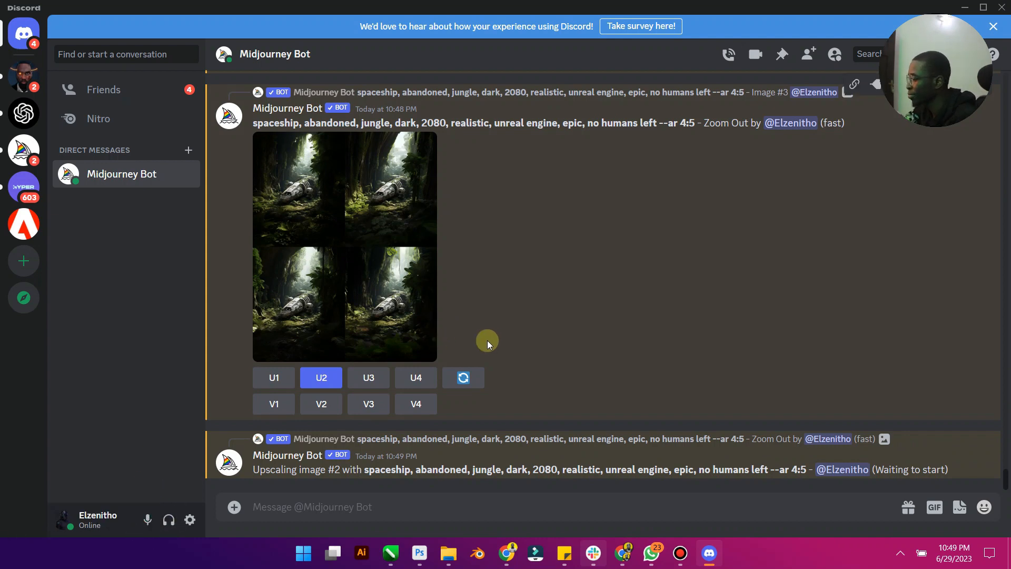
pyautogui.scroll(3)
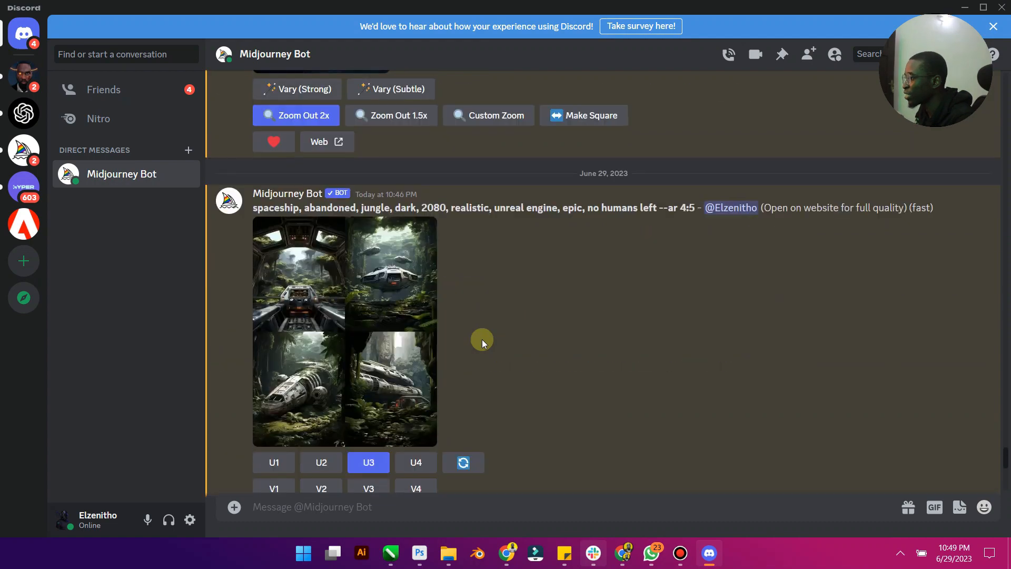
pyautogui.scroll(-3)
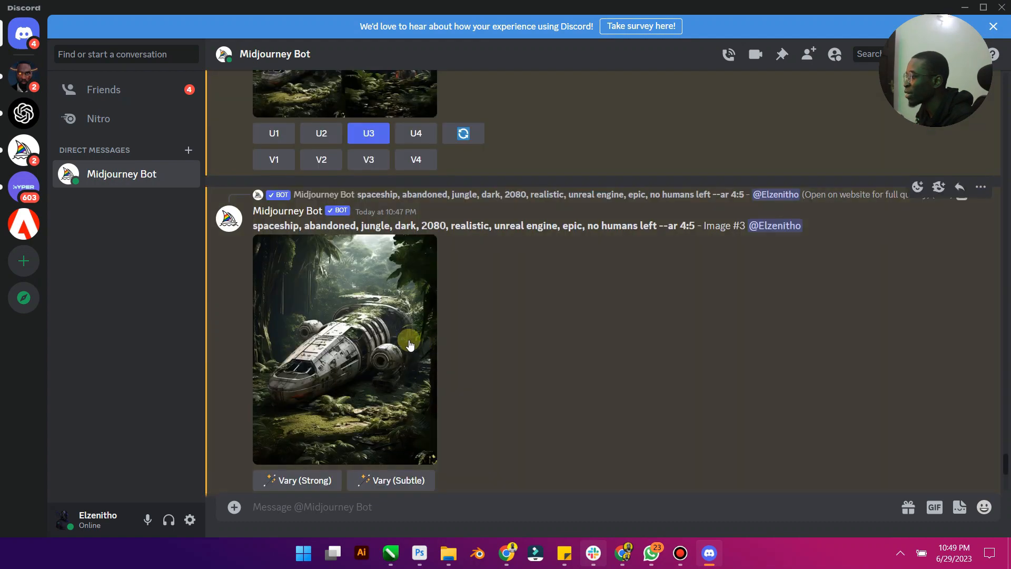
# - View the close-up and zoomed-out spaceship upscales at full size in Chrome
pyautogui.click(345, 348)
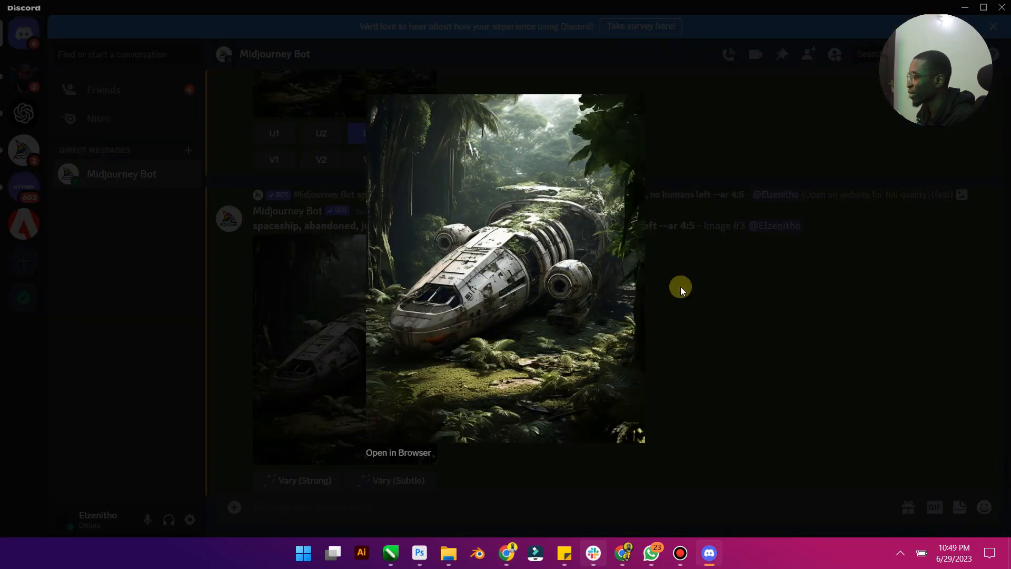
pyautogui.click(681, 287)
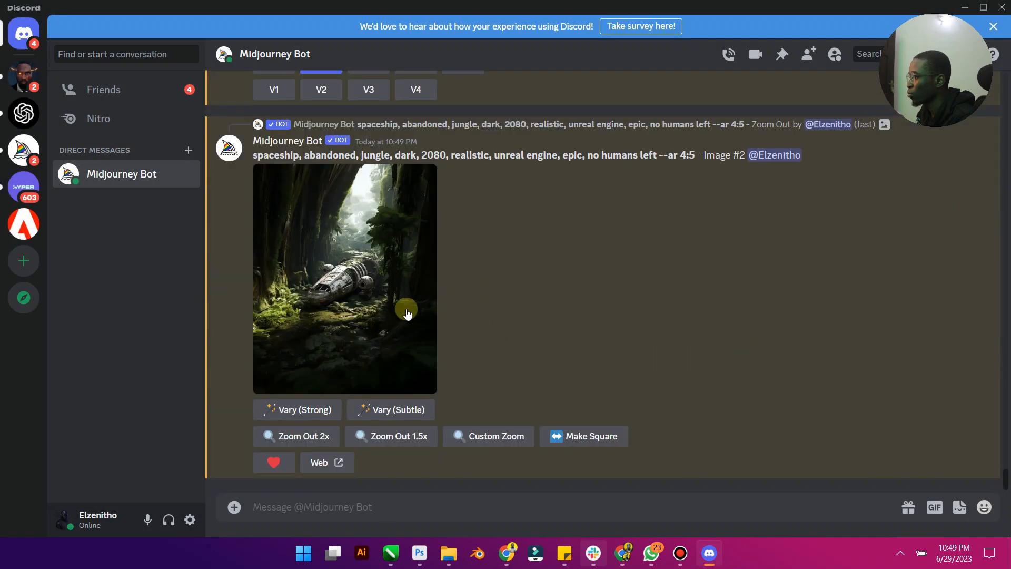
pyautogui.click(344, 279)
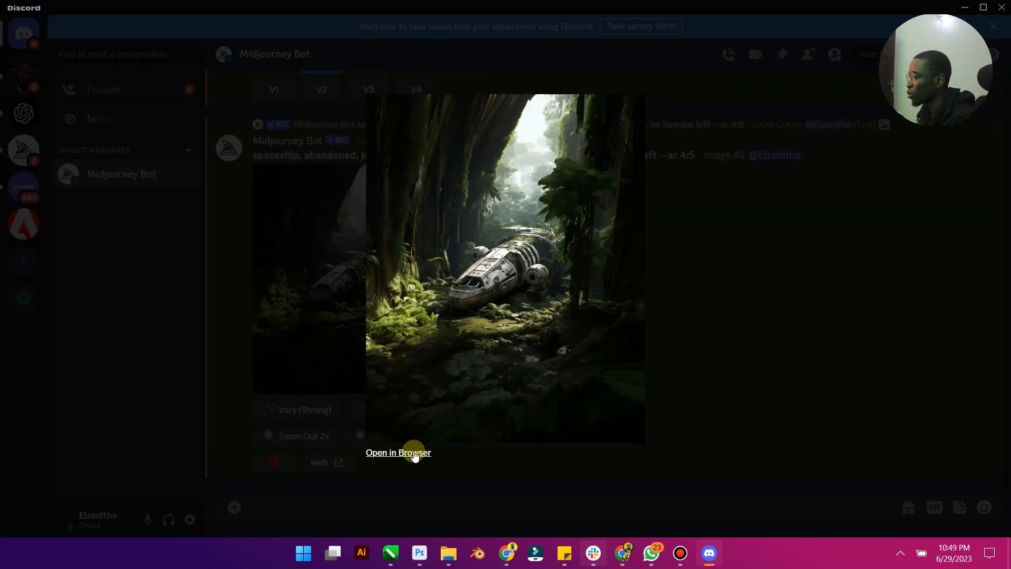
pyautogui.click(398, 452)
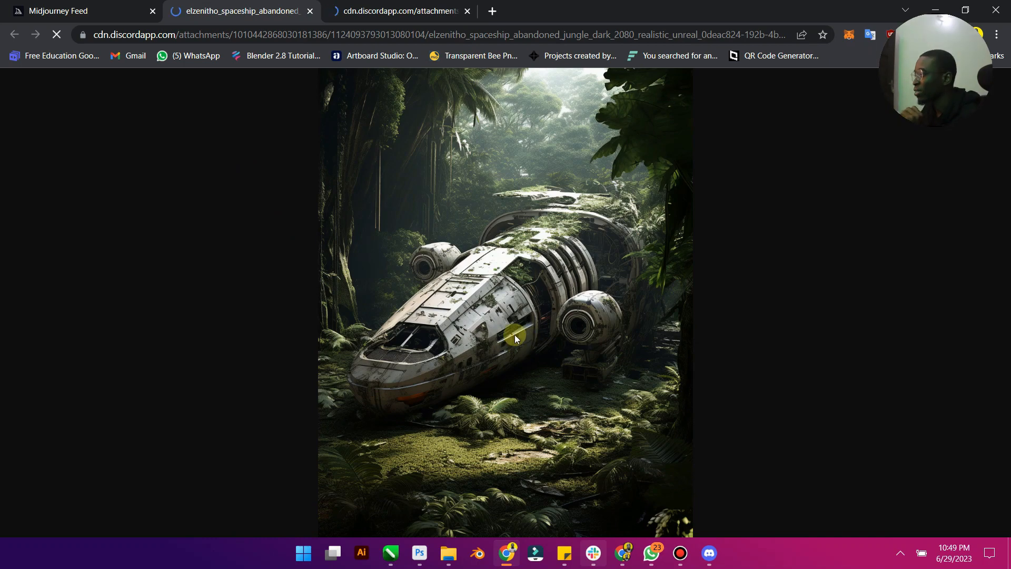
pyautogui.click(515, 338)
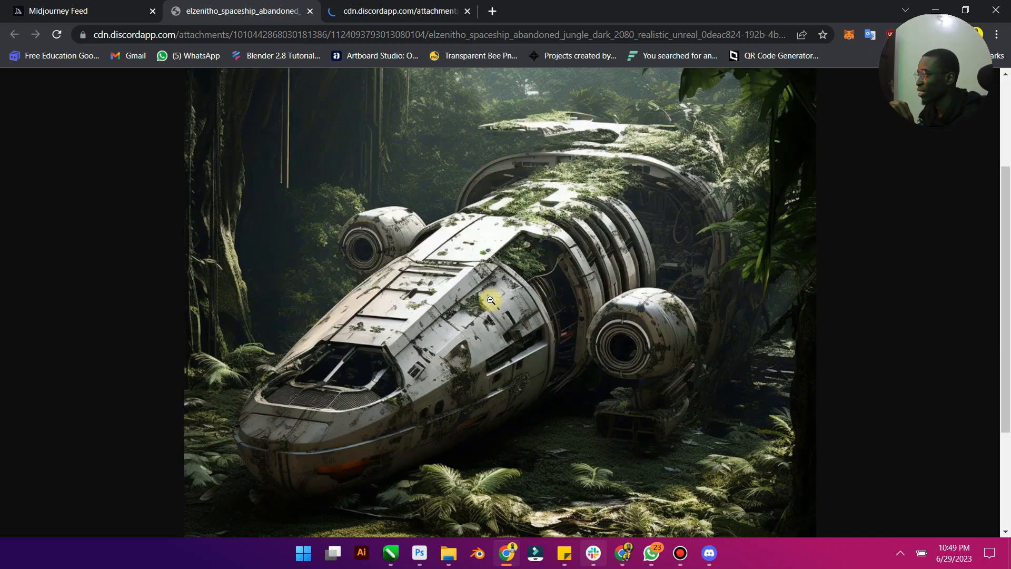
pyautogui.scroll(-3)
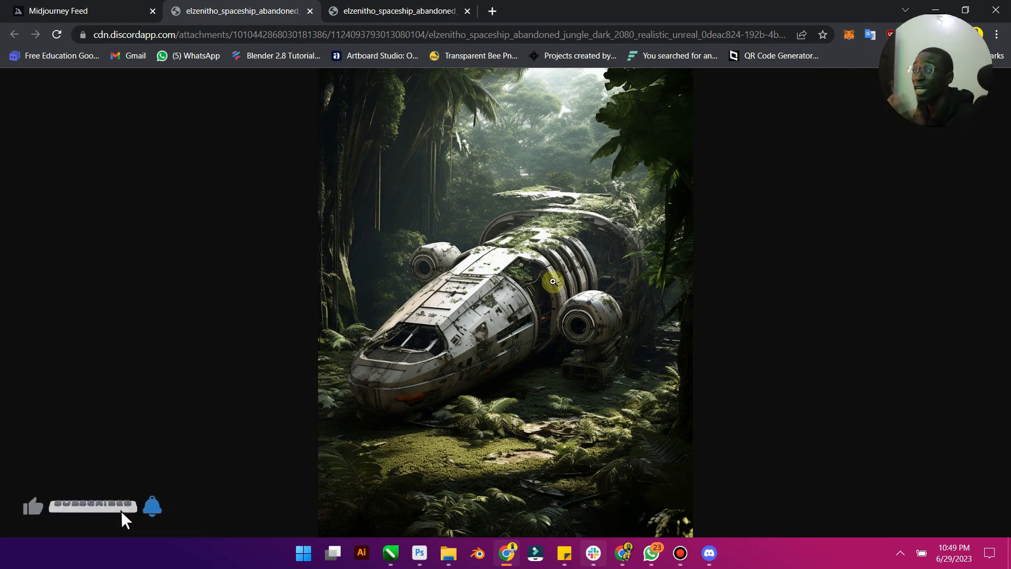
pyautogui.moveTo(589, 318)
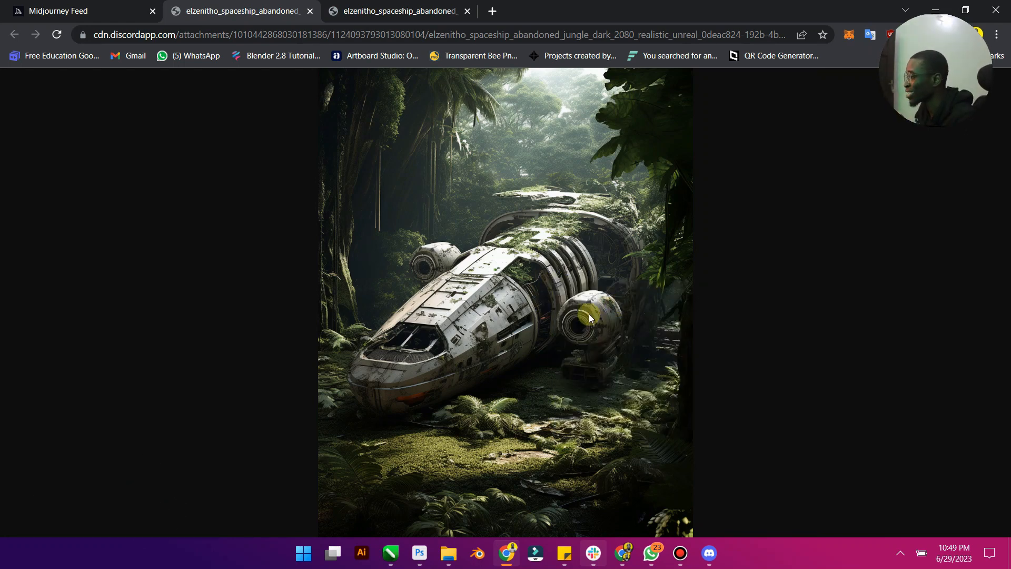
pyautogui.moveTo(892, 514)
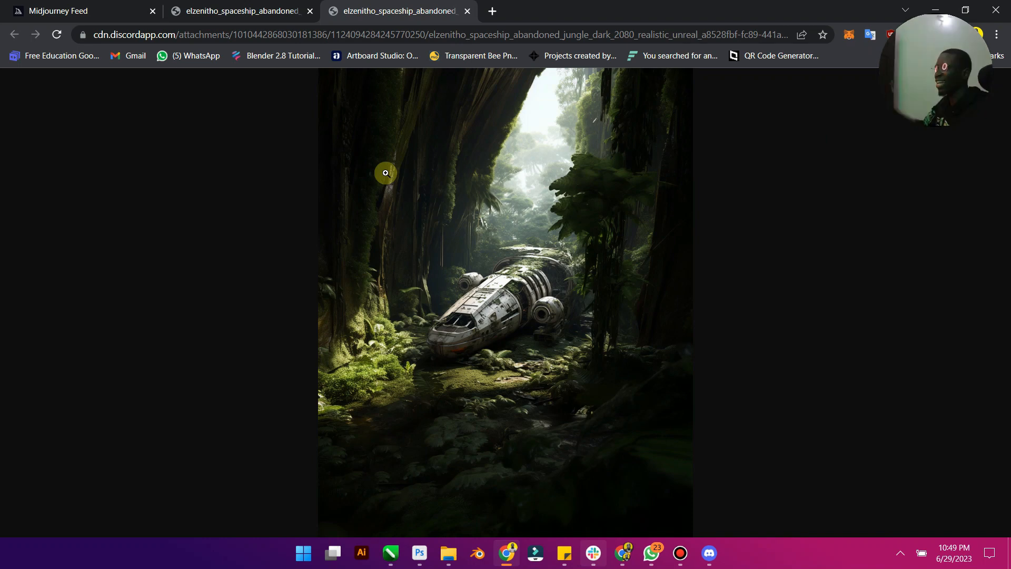
pyautogui.moveTo(483, 296)
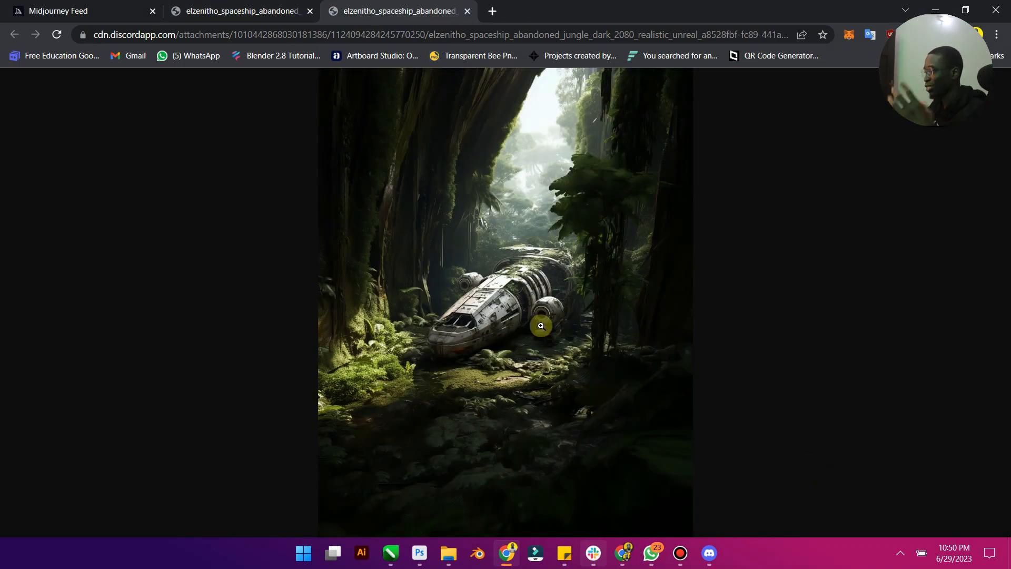
pyautogui.moveTo(681, 517)
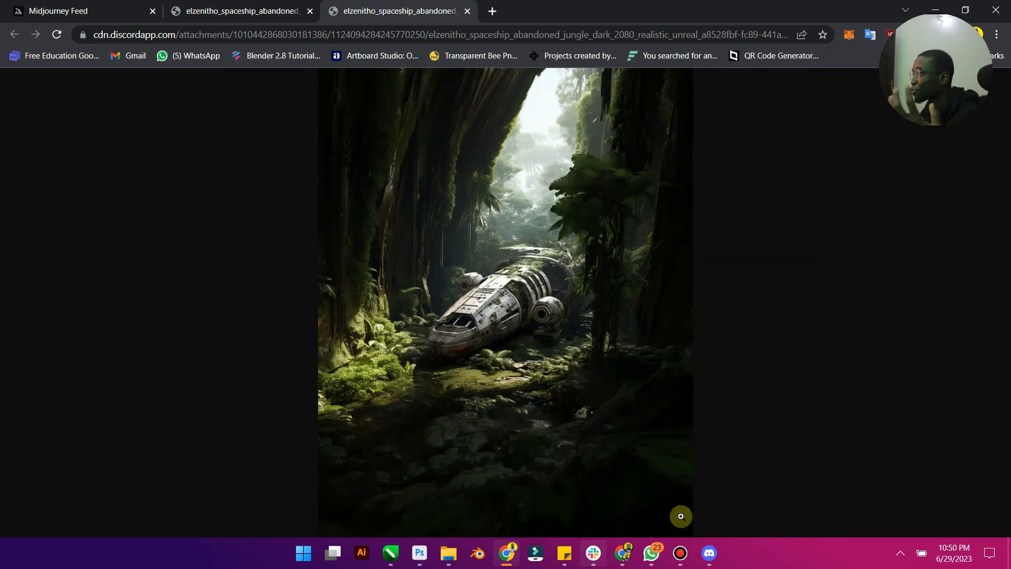
# - Apply a second Zoom Out 2x to the jungle upscale and queue U2 of the darker grid
pyautogui.click(707, 552)
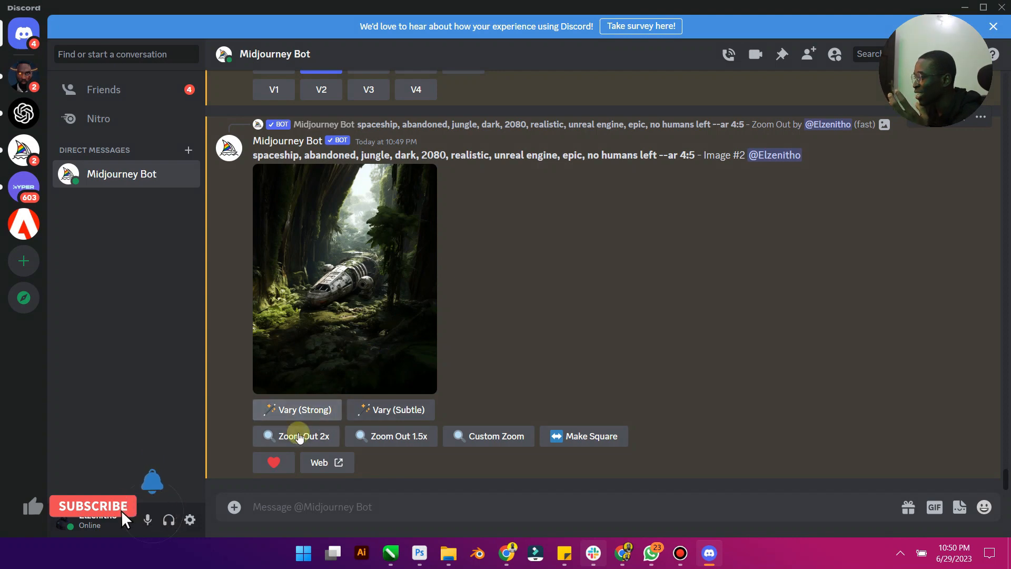
pyautogui.click(303, 436)
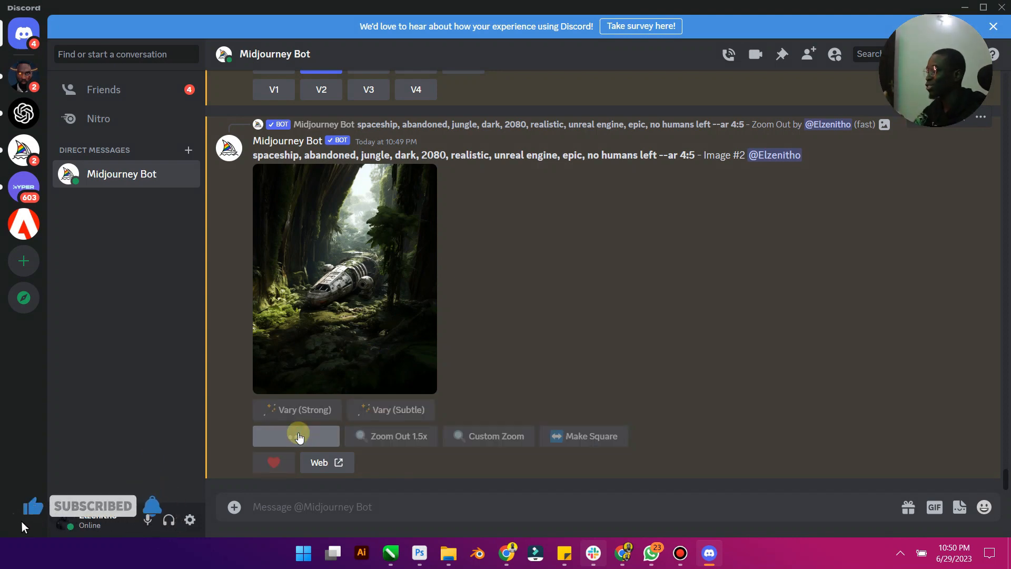
pyautogui.click(295, 436)
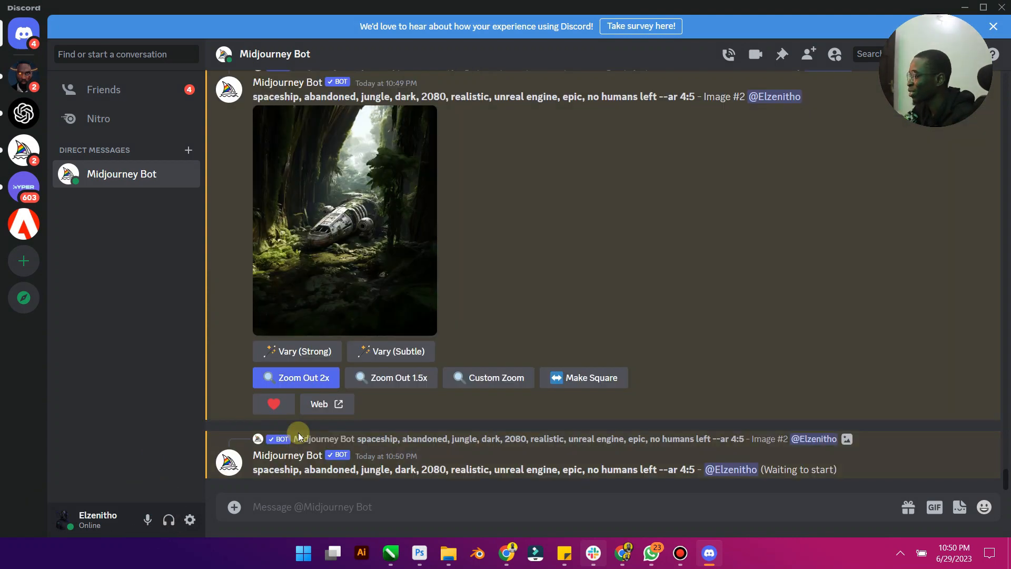
pyautogui.moveTo(400, 407)
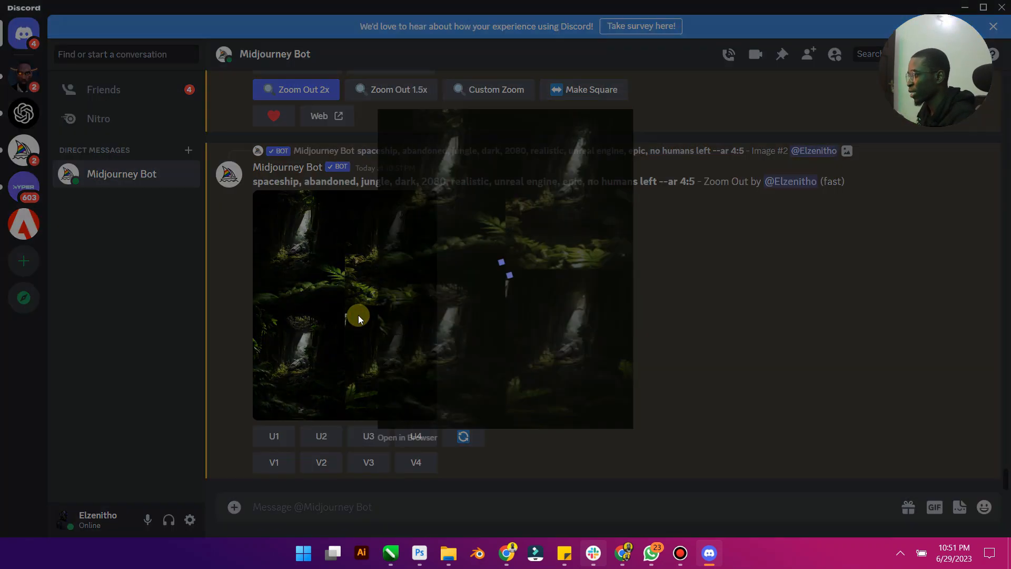
pyautogui.click(358, 319)
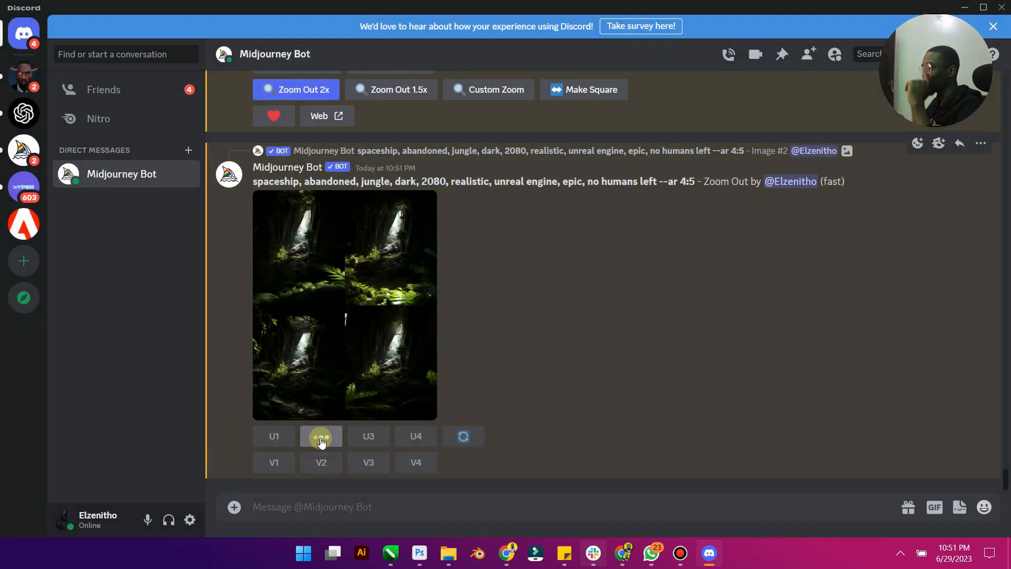
pyautogui.click(321, 435)
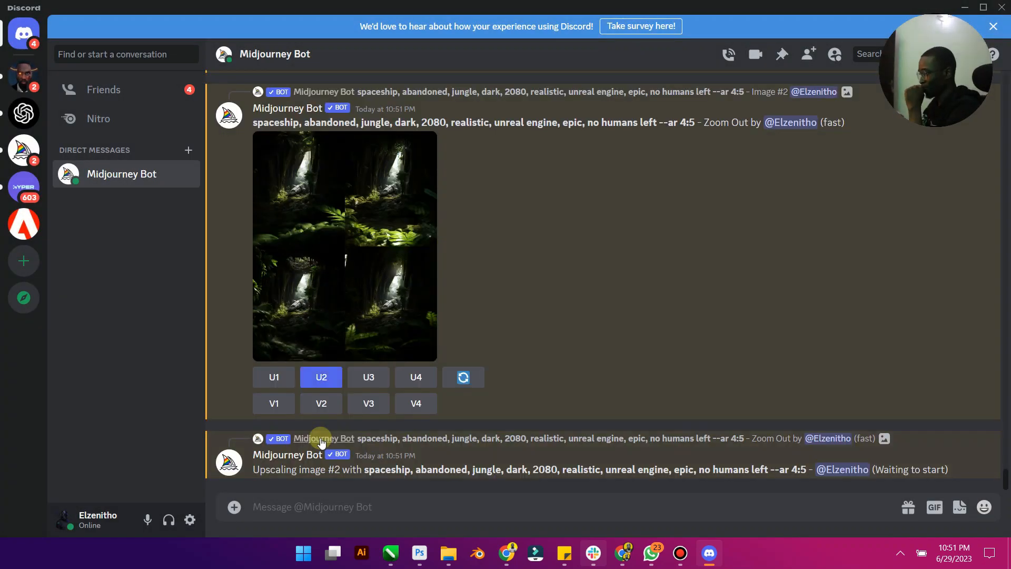
pyautogui.moveTo(454, 394)
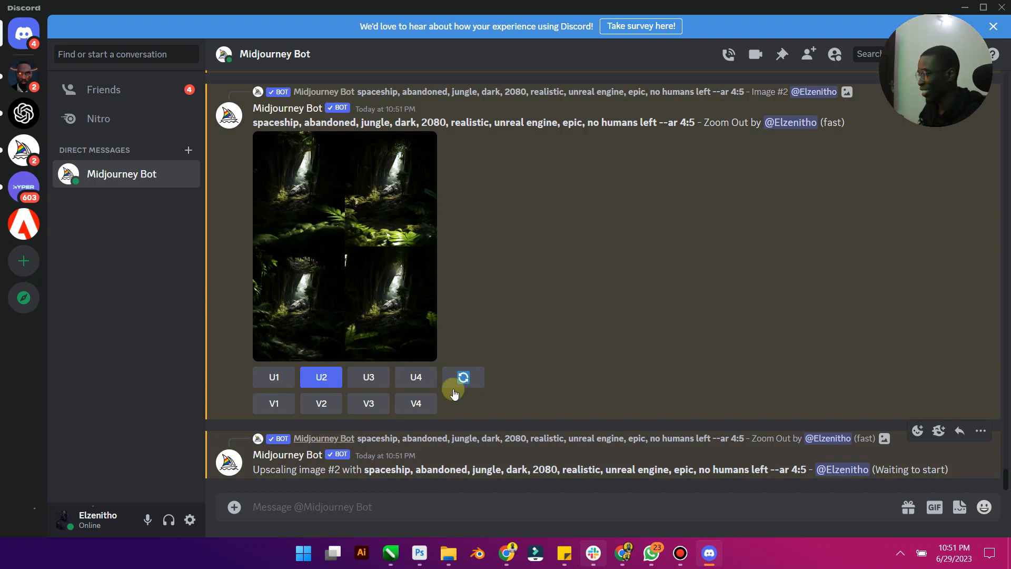
pyautogui.moveTo(503, 359)
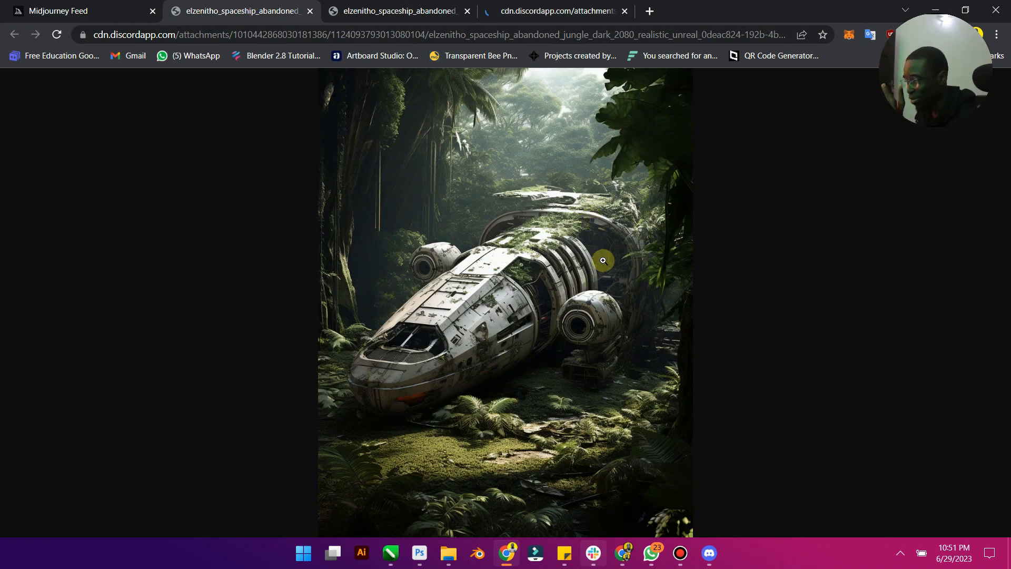
pyautogui.moveTo(596, 264)
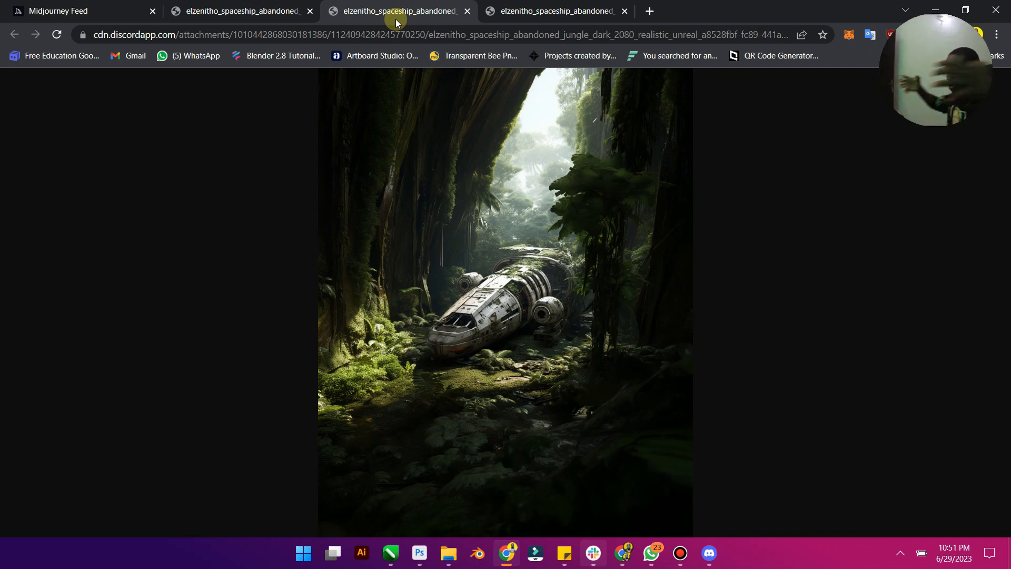
# - Switch to the Chrome tab showing the darker, twice zoomed-out jungle upscale
pyautogui.click(554, 11)
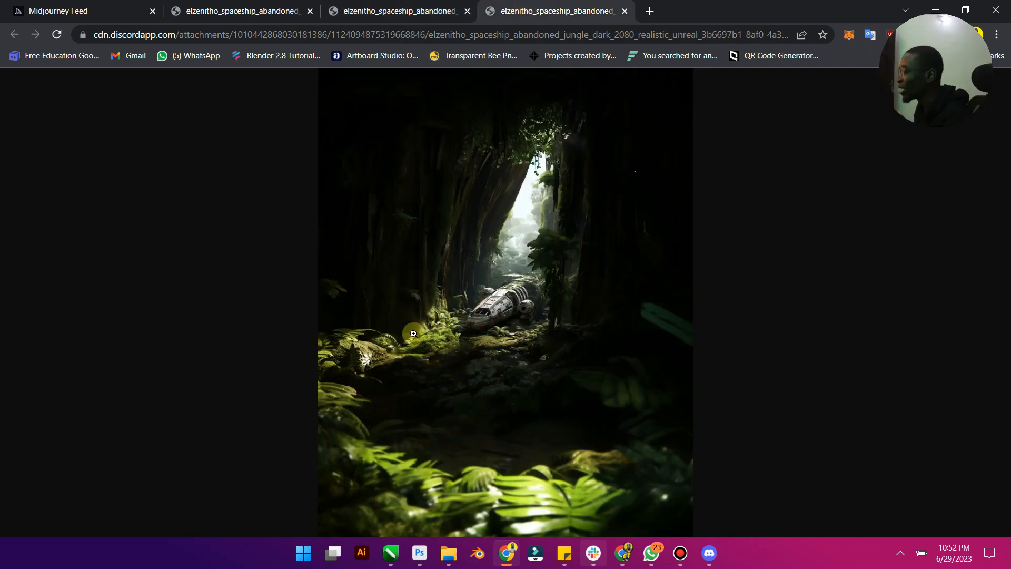
pyautogui.moveTo(454, 352)
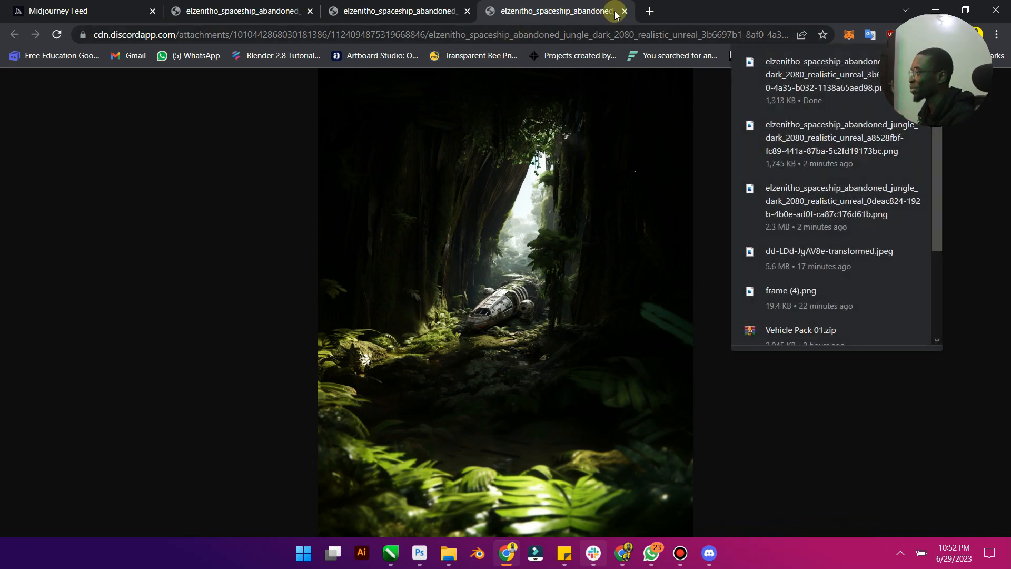
pyautogui.moveTo(772, 251)
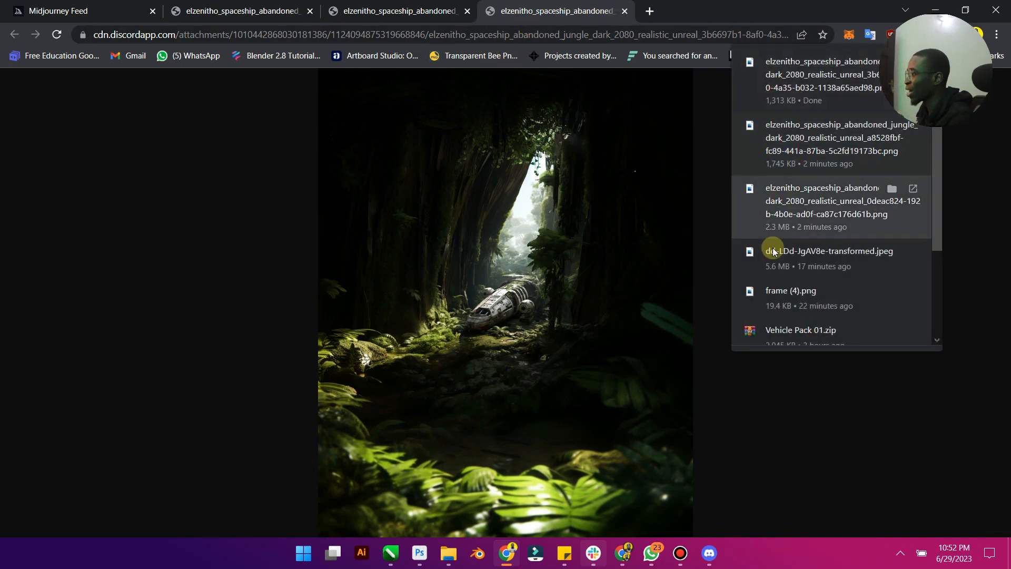
pyautogui.moveTo(790, 222)
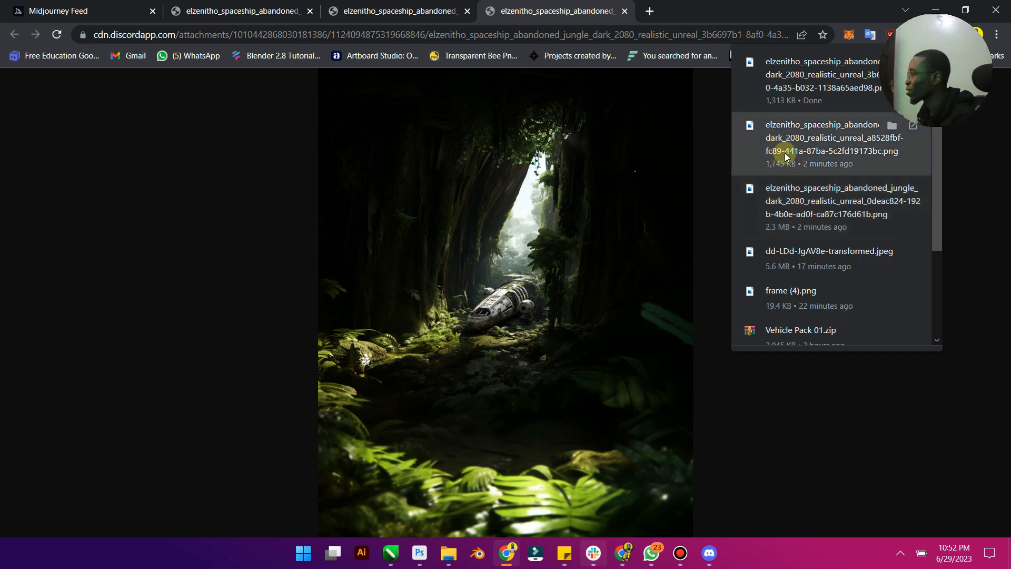
pyautogui.moveTo(787, 123)
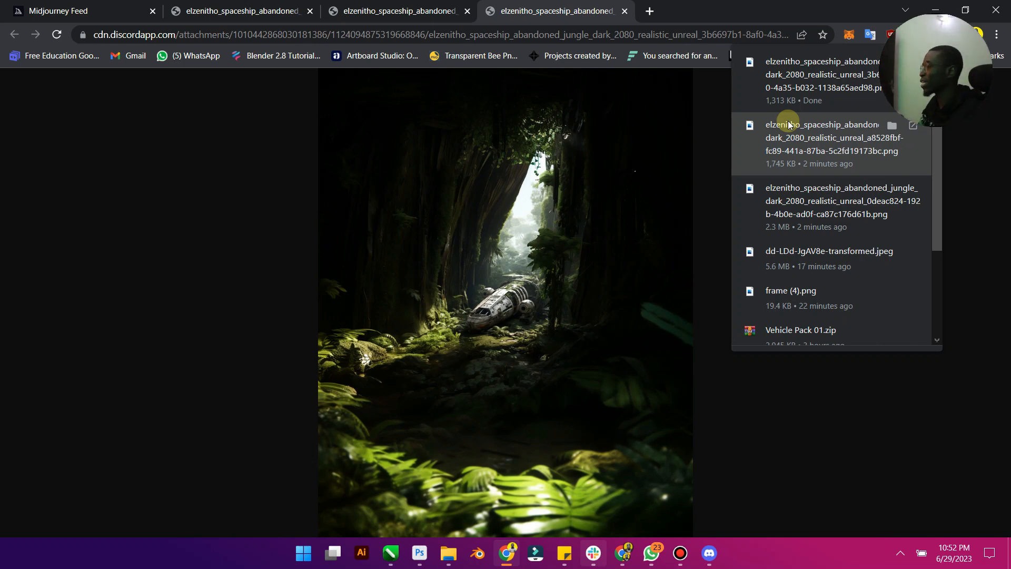
pyautogui.moveTo(594, 73)
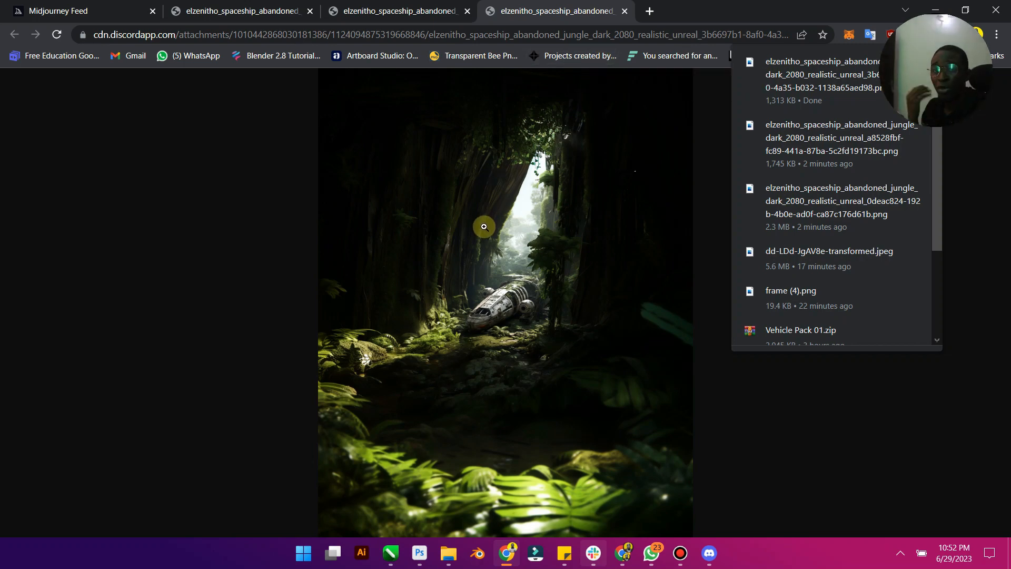
pyautogui.moveTo(475, 88)
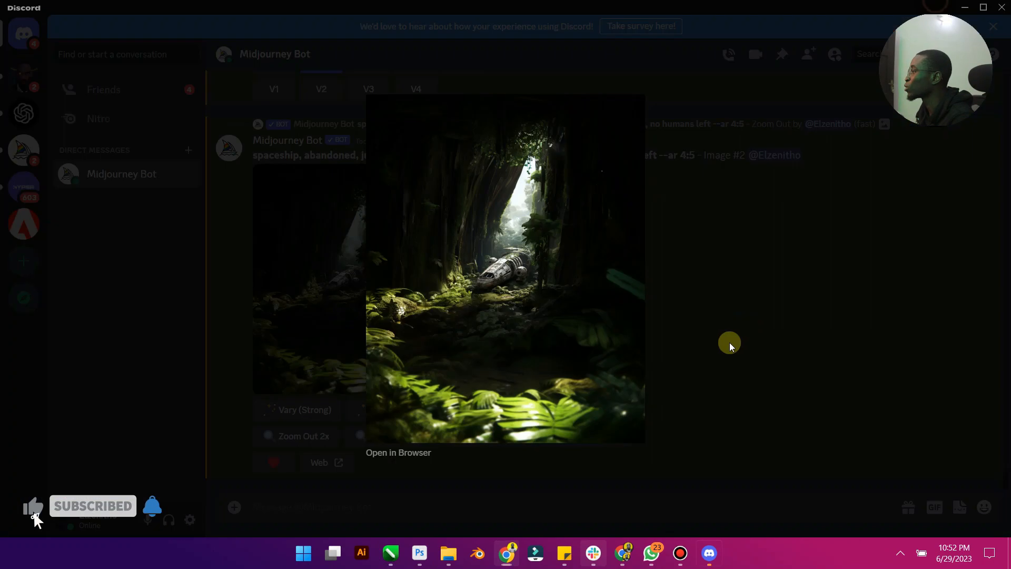
# - Close the Open in Browser preview, leaving the darkest jungle spaceship upscale in Discord
pyautogui.click(729, 343)
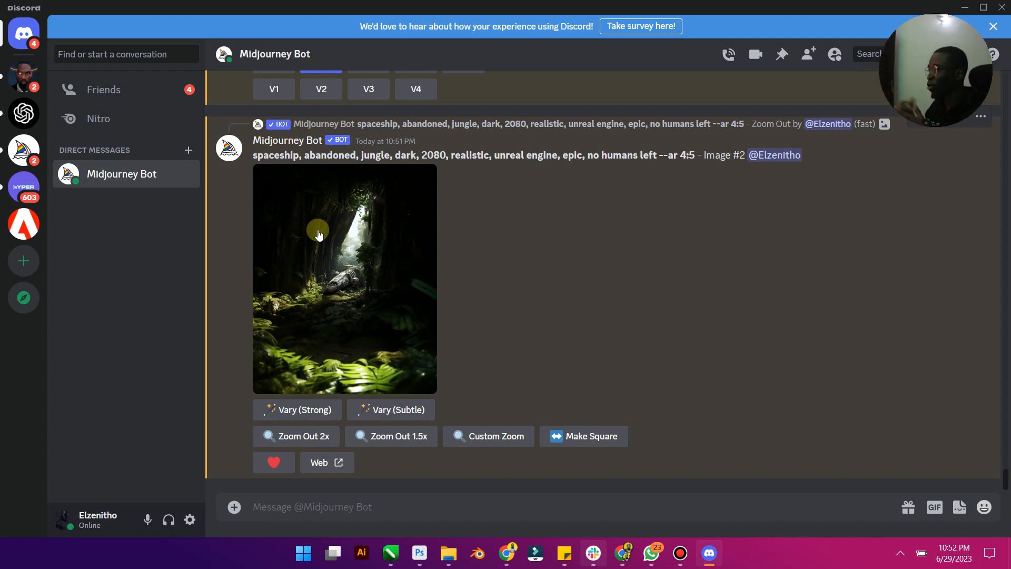
pyautogui.moveTo(273, 258)
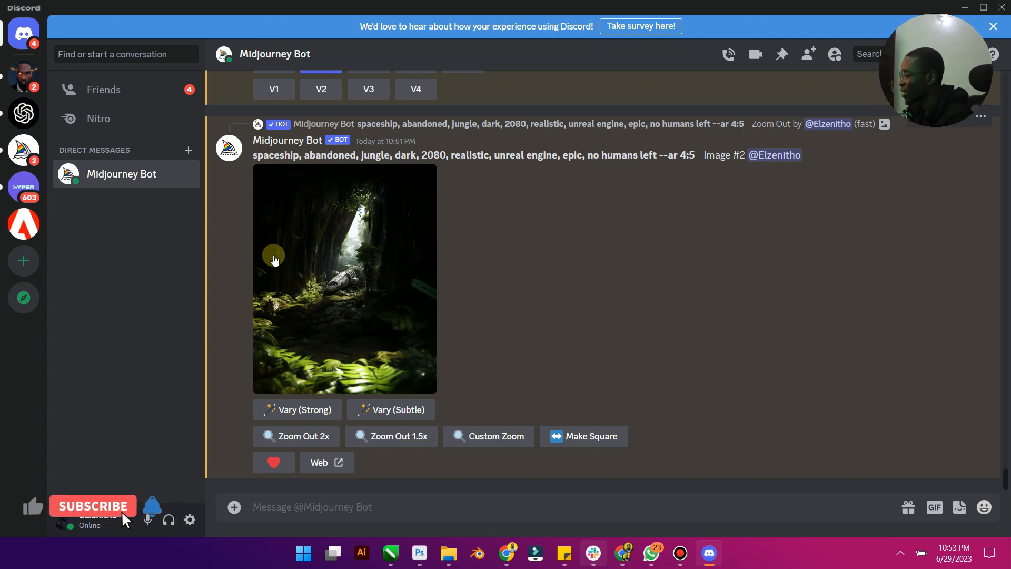
pyautogui.click(93, 505)
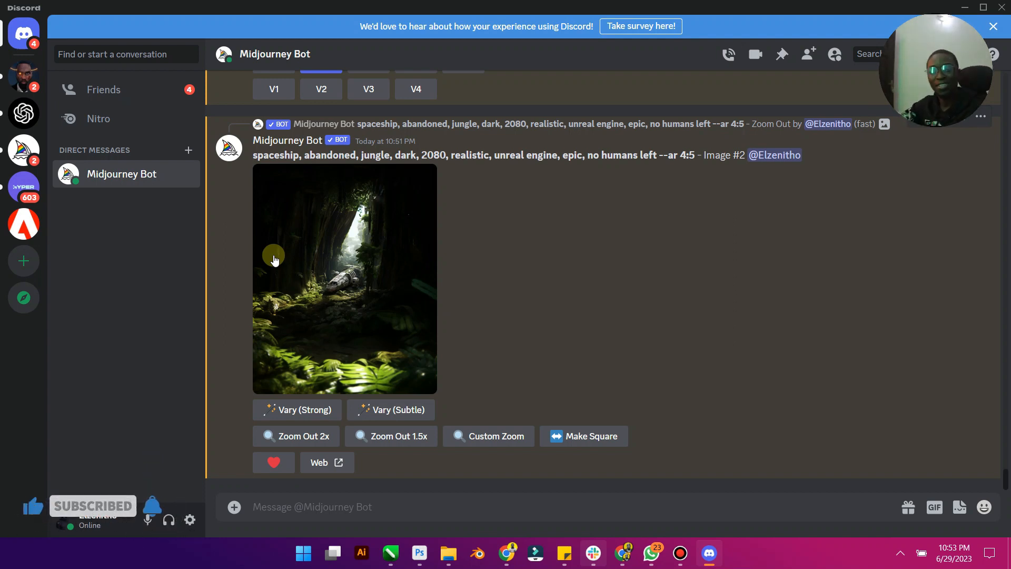